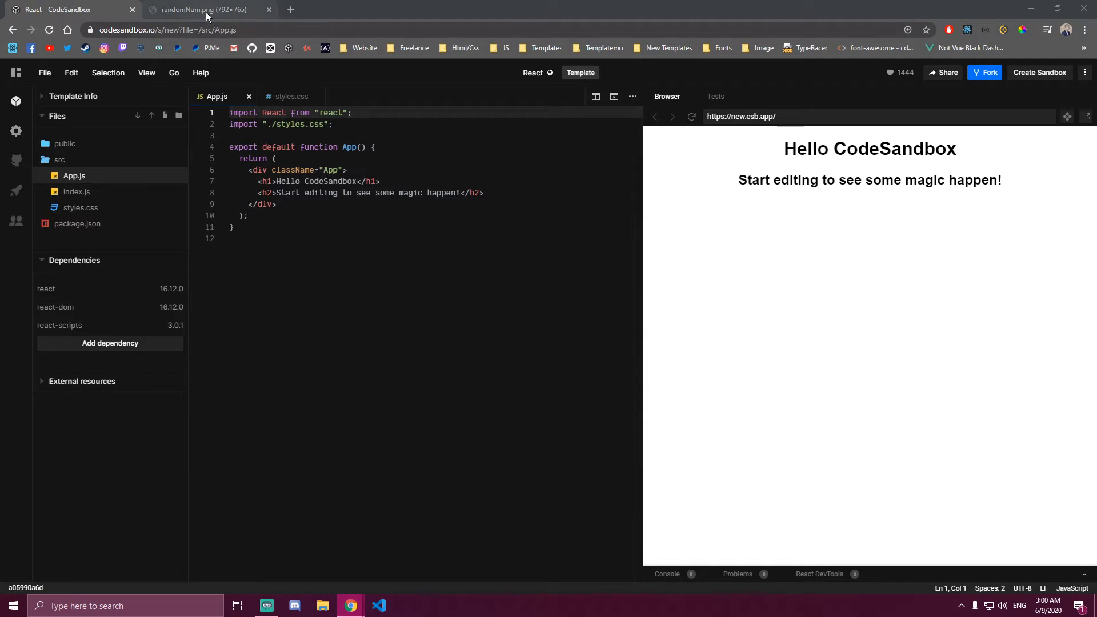
mouse_move(203, 9)
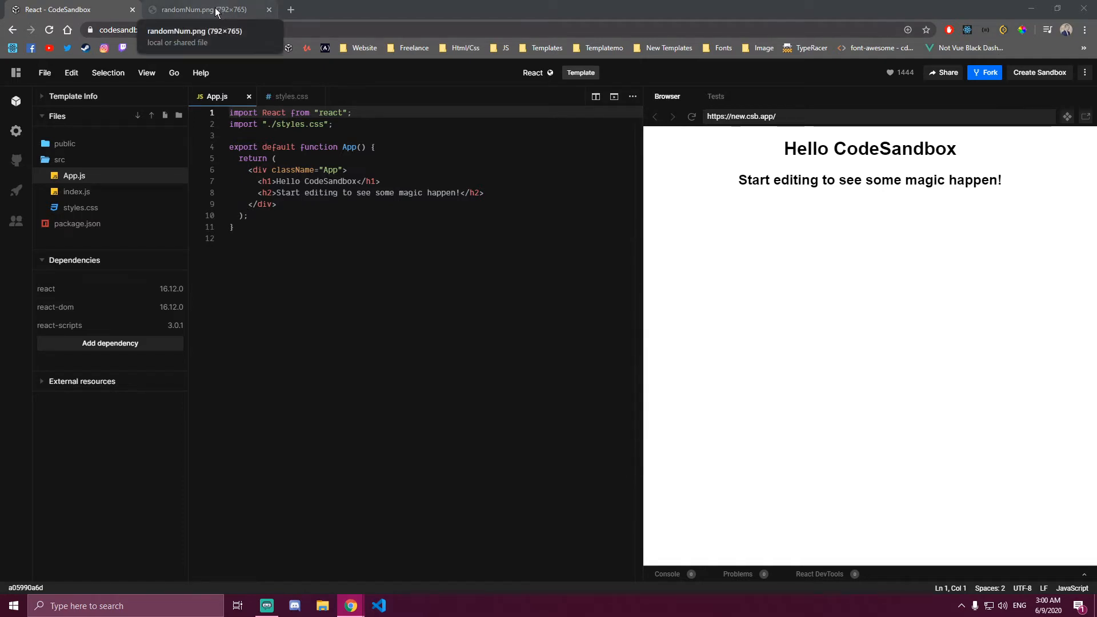
View the randomNum.png mockup of the finished app for reference
click(204, 9)
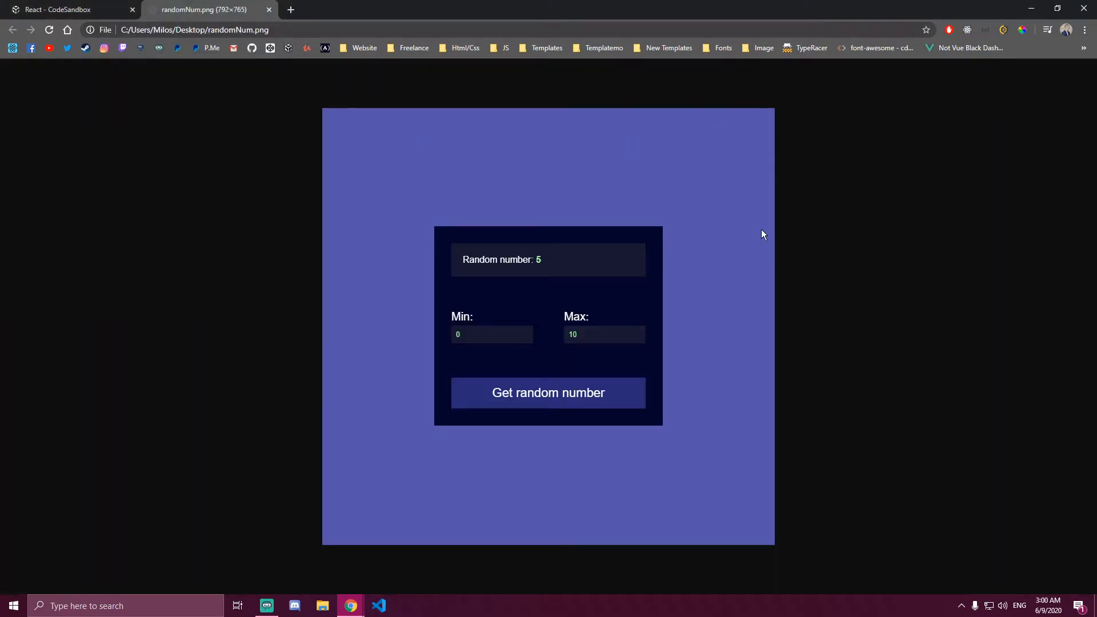
mouse_move(736, 289)
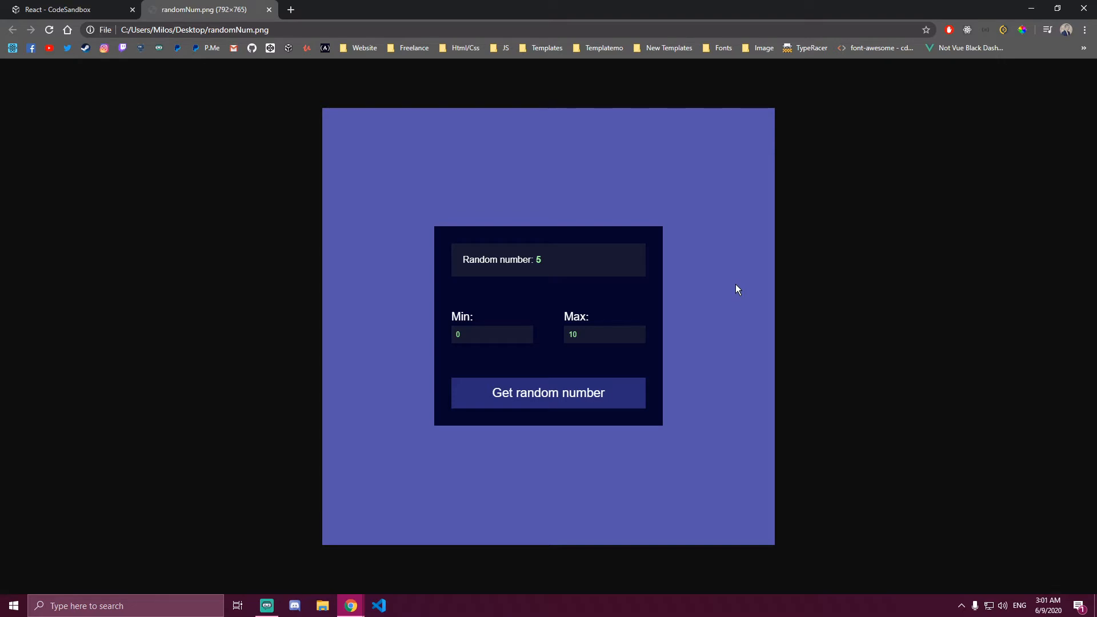
mouse_move(439, 183)
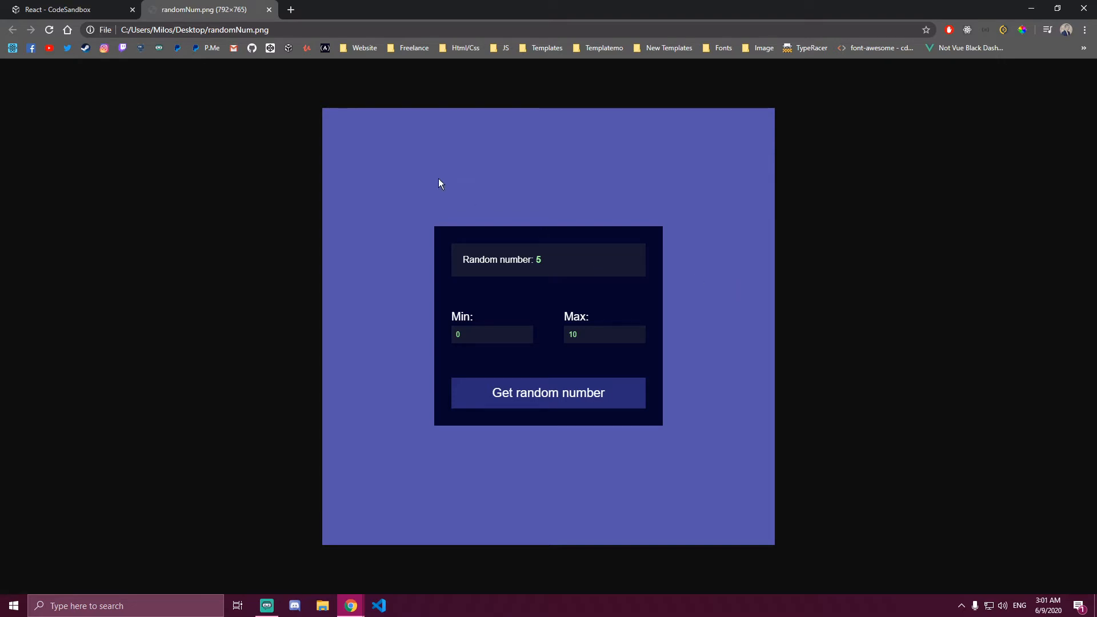
mouse_move(189, 89)
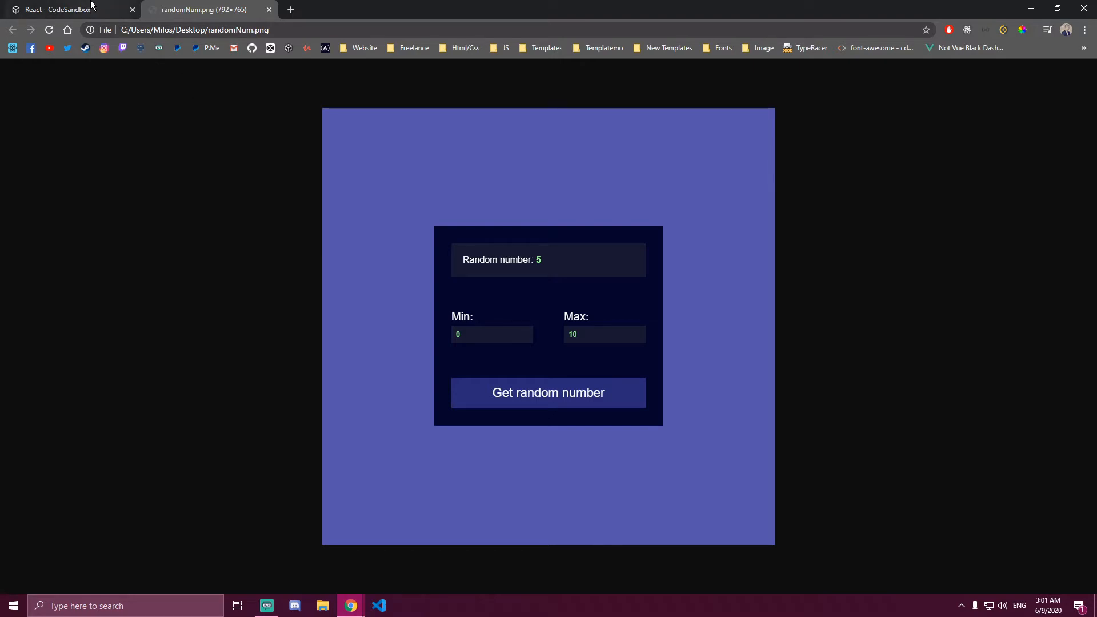
Replace the starter headings in App.js with nested container and randomNum divs
click(60, 10)
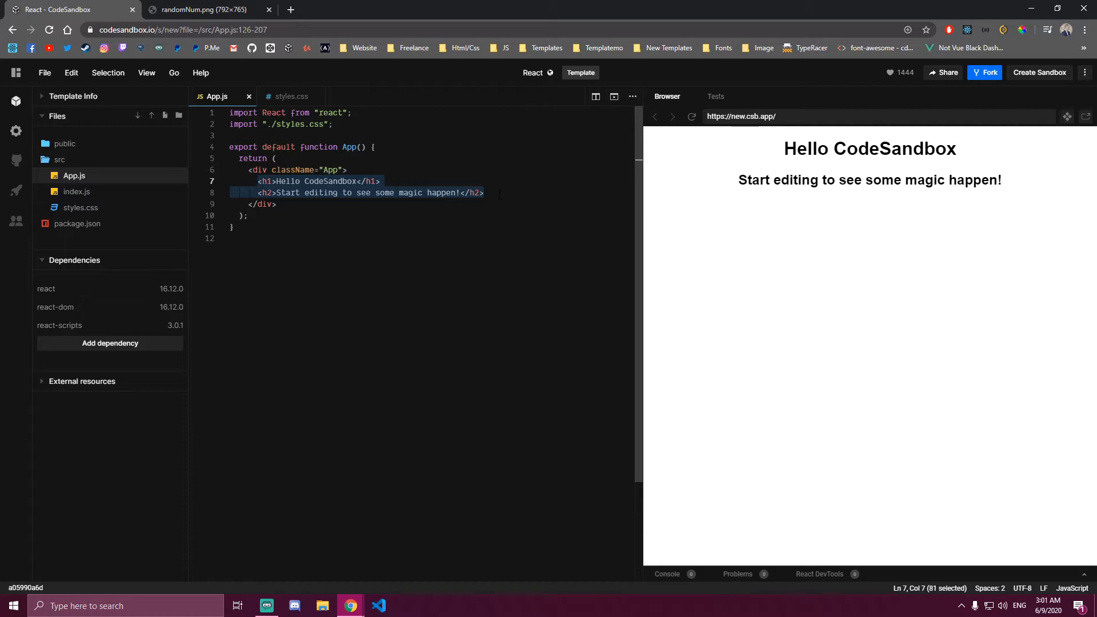
text(.container)
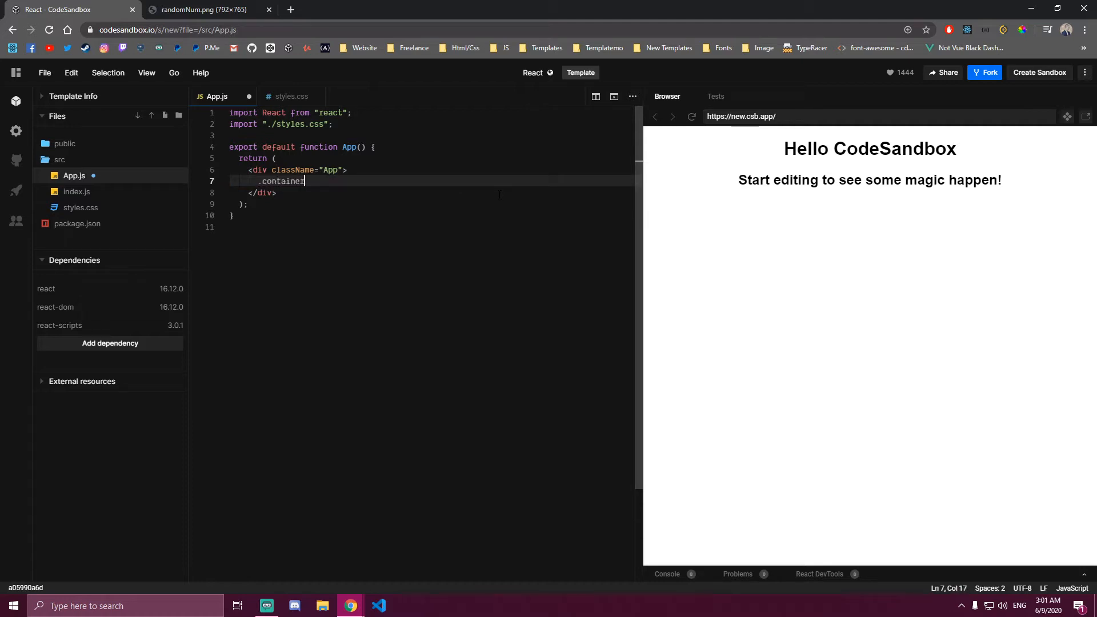
key(Backspace)
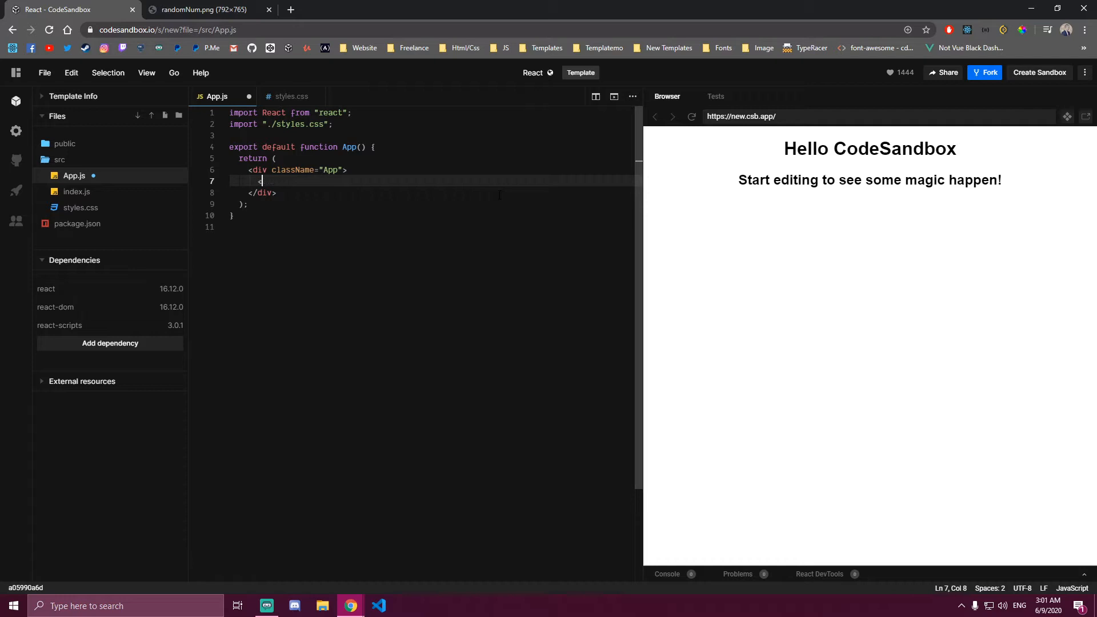
text(div className="container">)
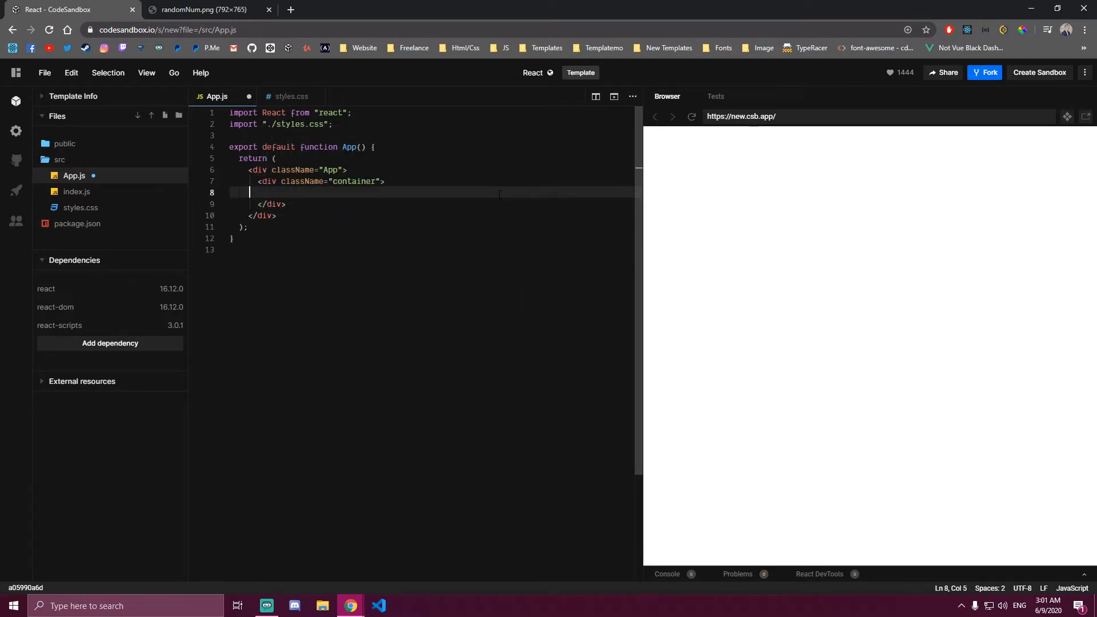
text(<)
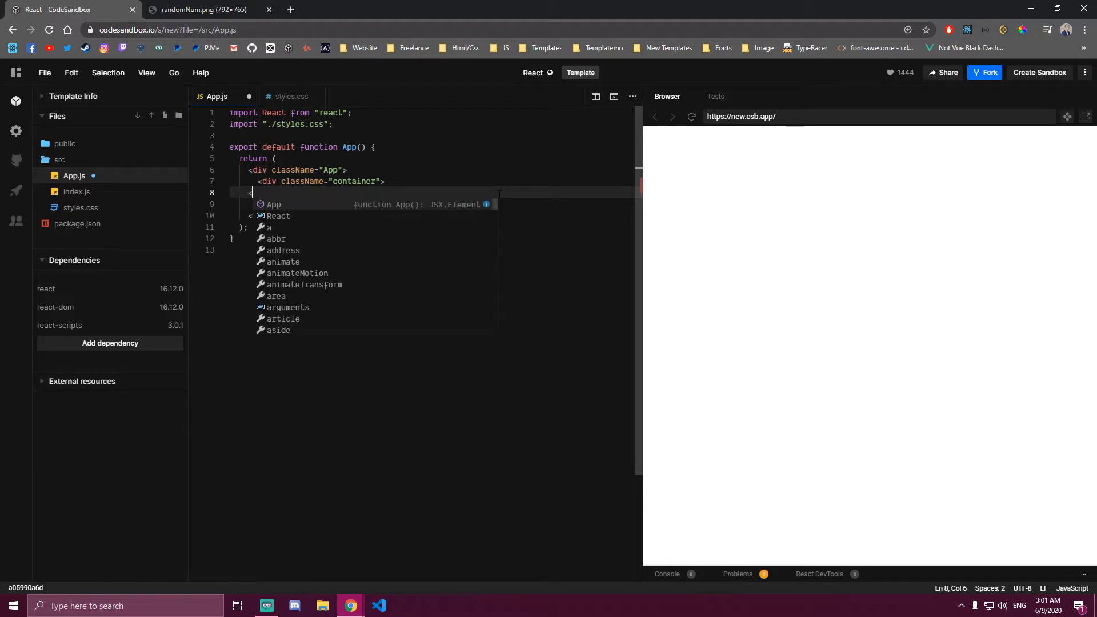
text(div c;)
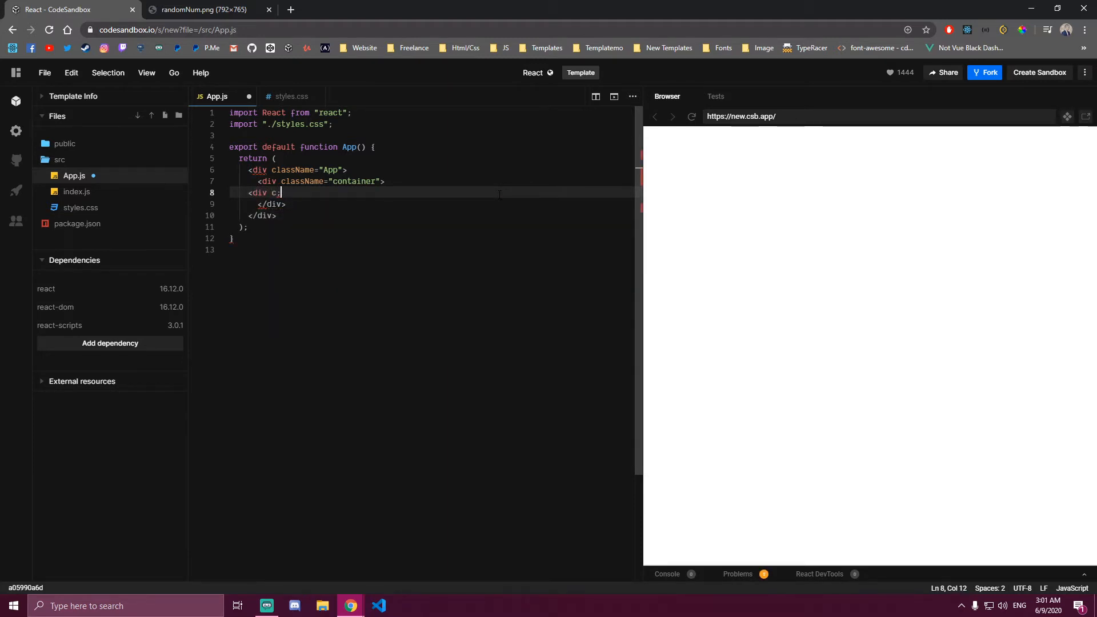
text(lassName=")
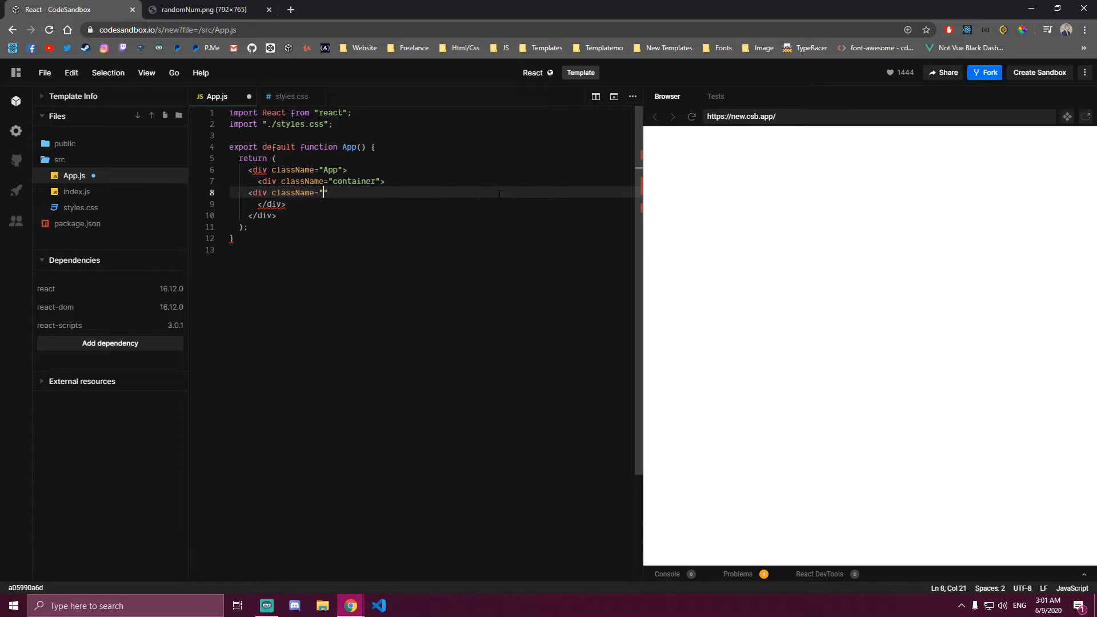
text(randomNum)
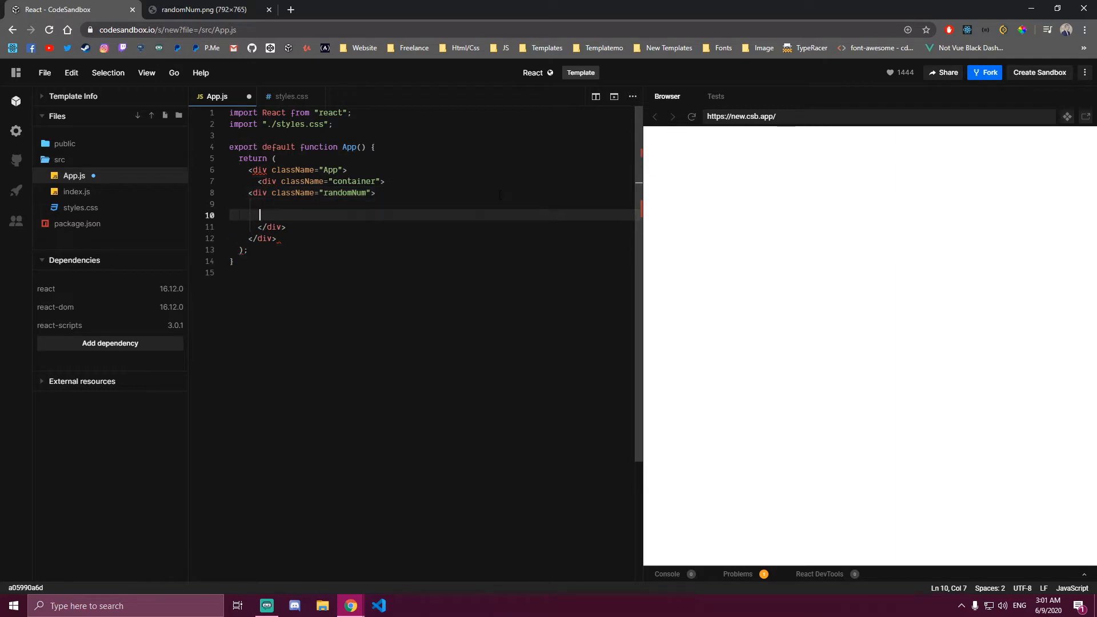
text(</div>)
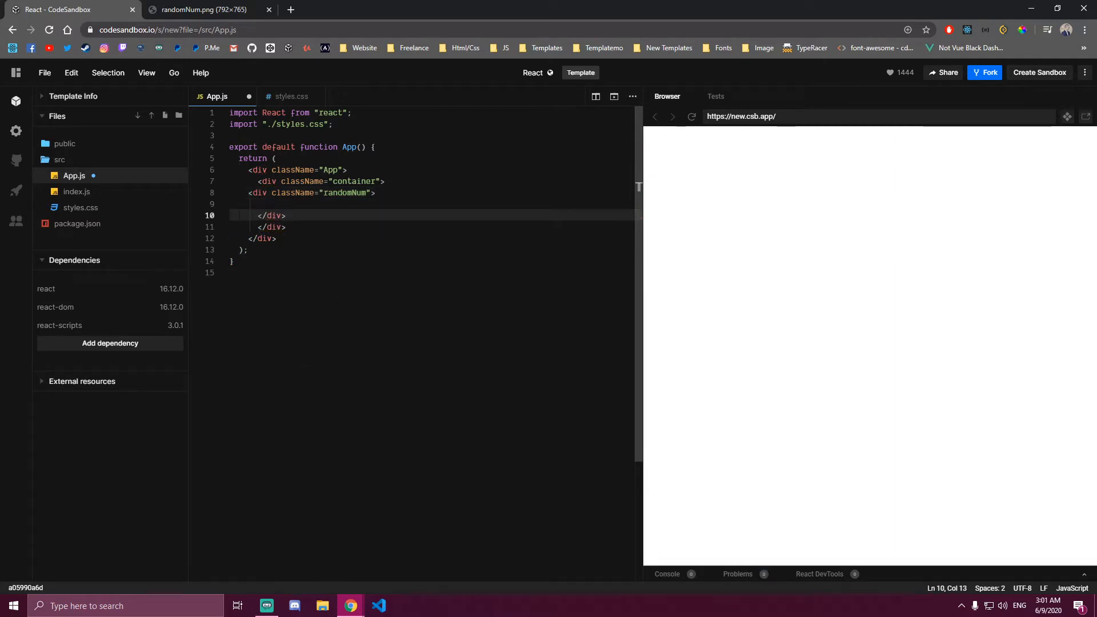
mouse_move(471, 236)
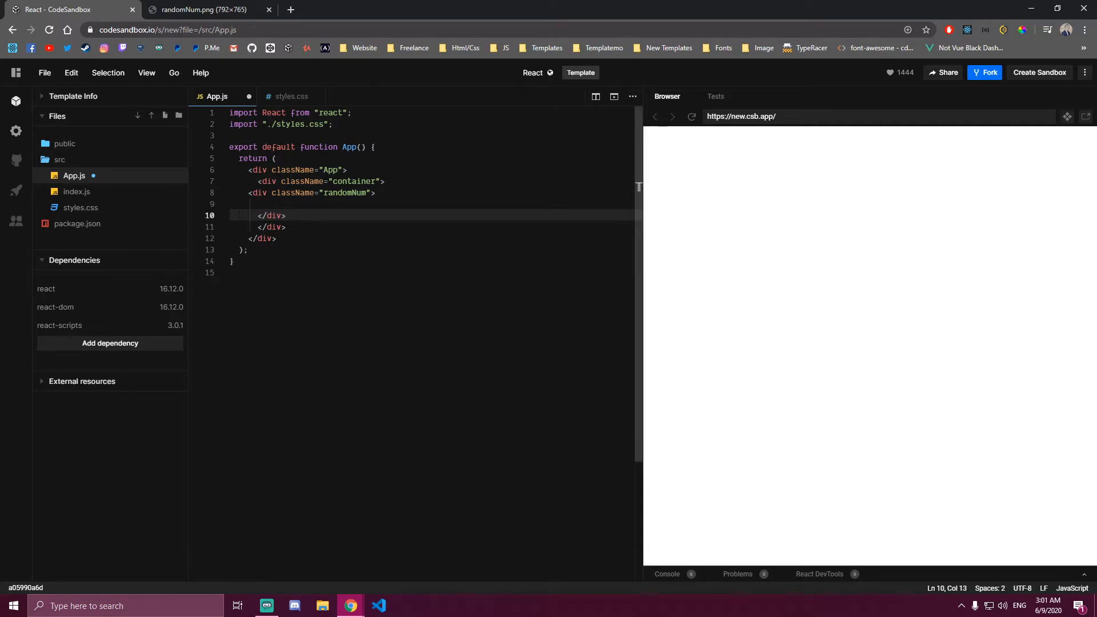
Add a paragraph reading 'Random number' with the value 5 in a span, and save
text(<App;)
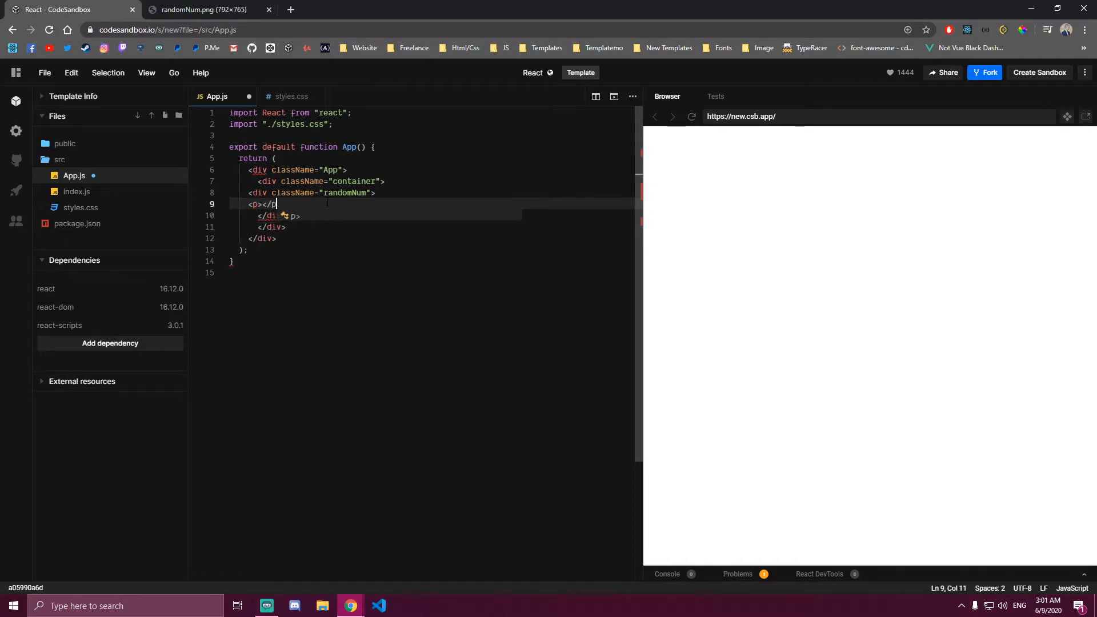
text(Re)
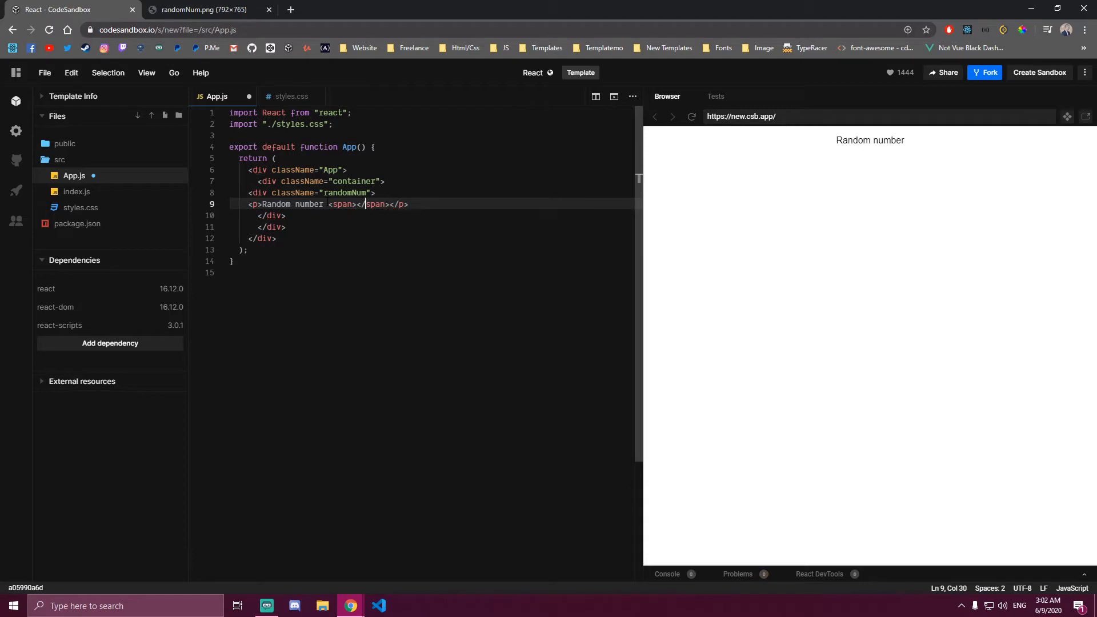
text(5)
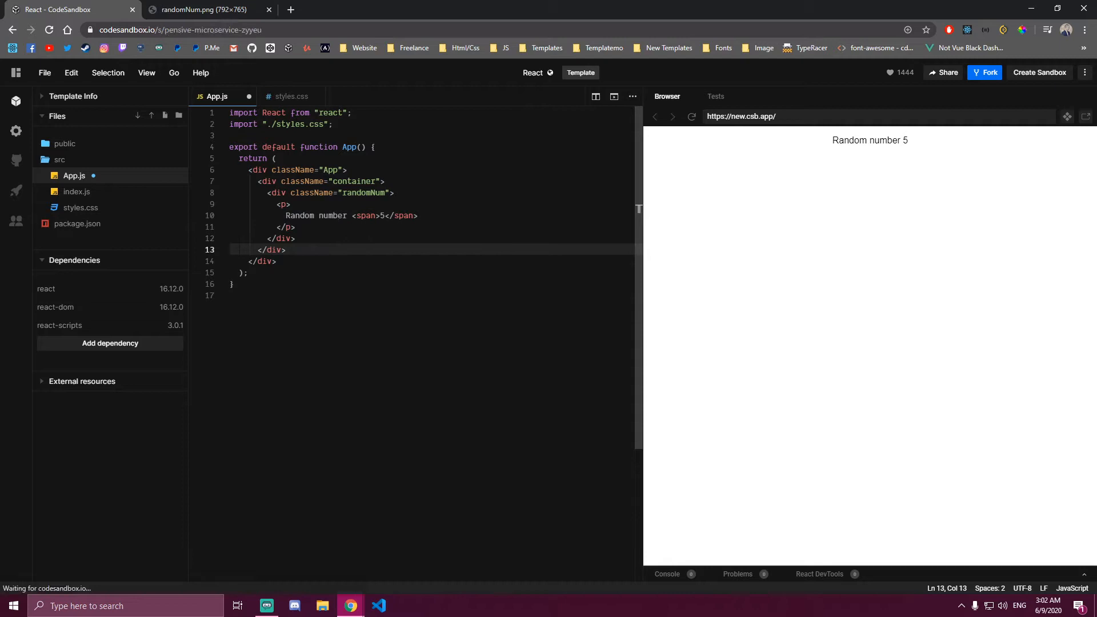
Add a numContainer div with an inner div below the randomNum block
click(989, 72)
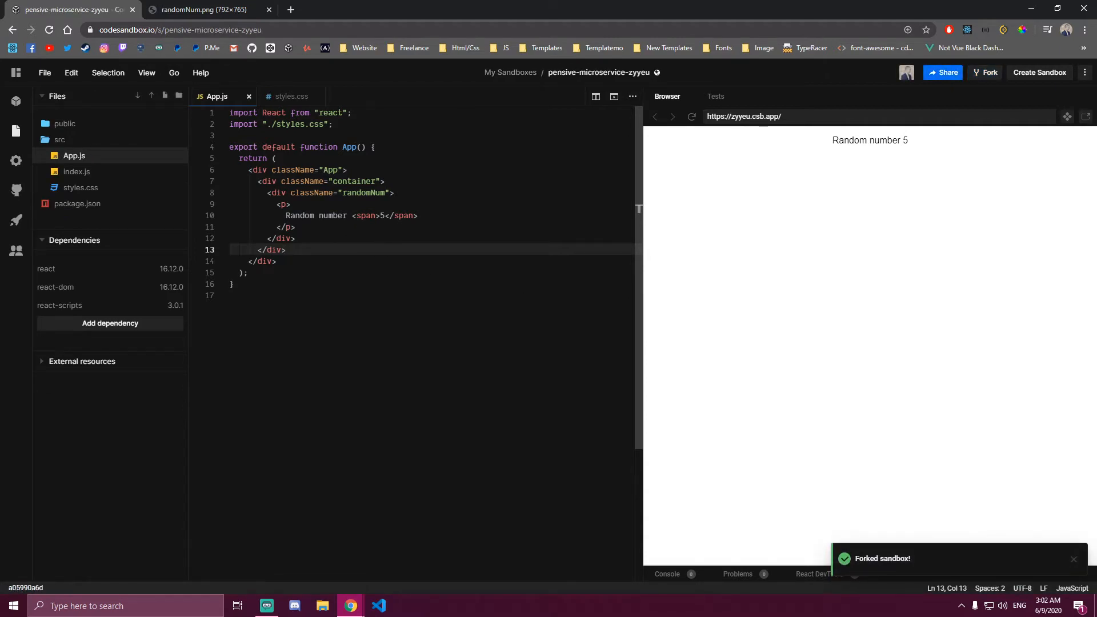
click(285, 192)
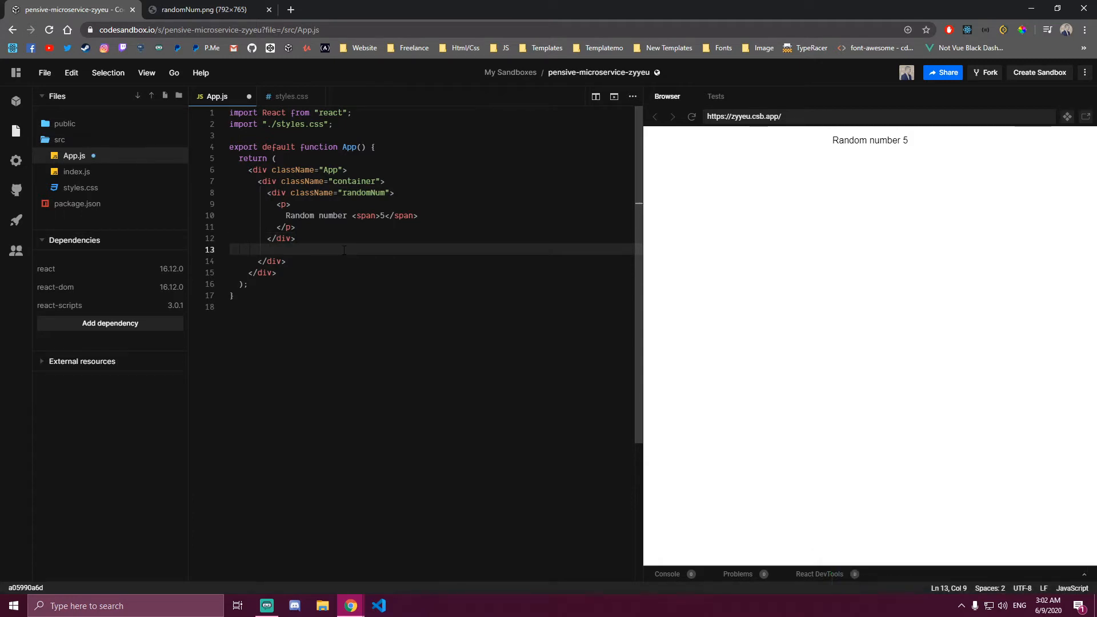
text(<div d)
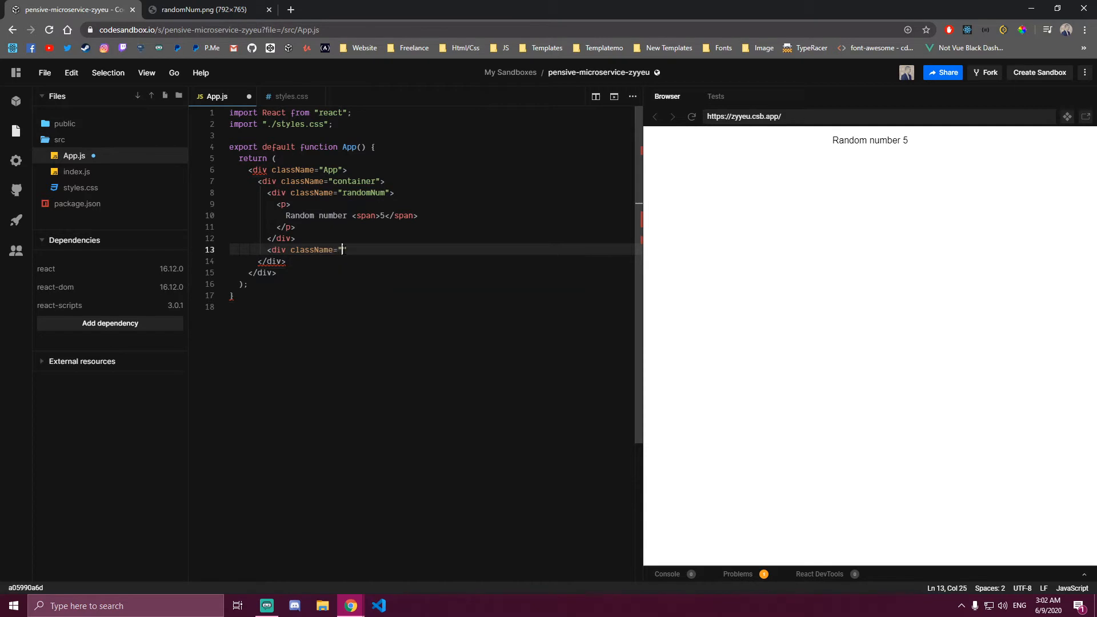
text(numContainer)
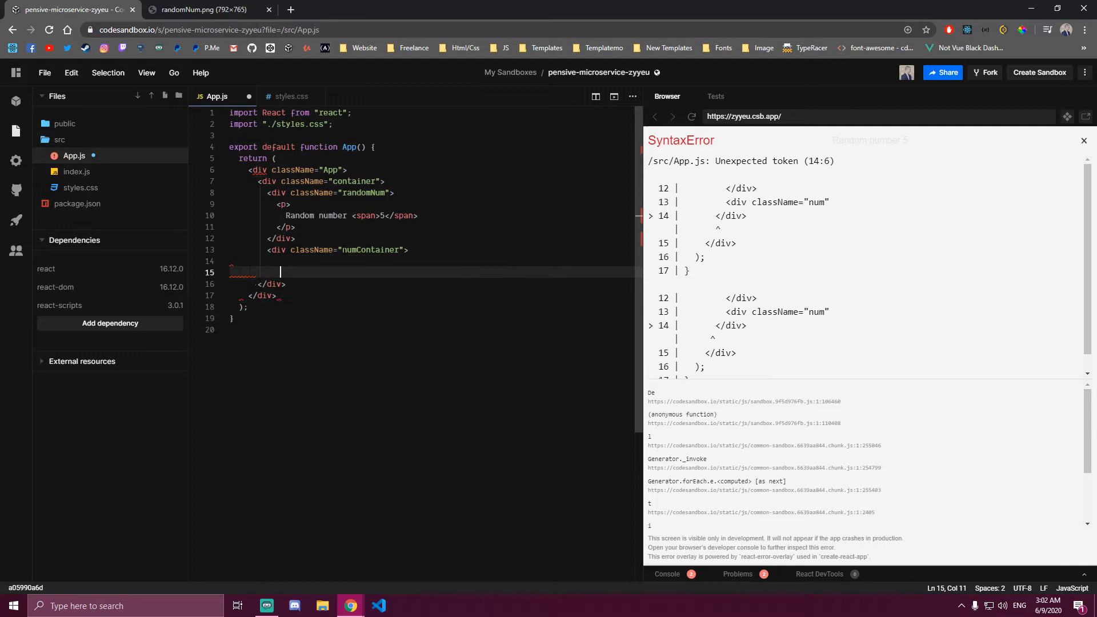
text(</div>)
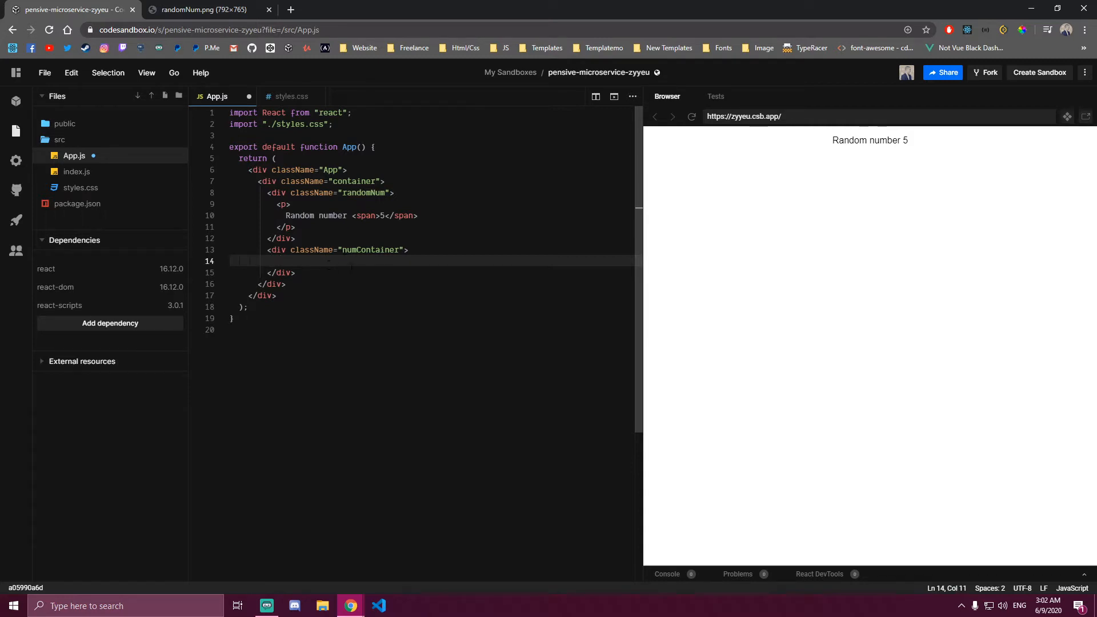
text(<)
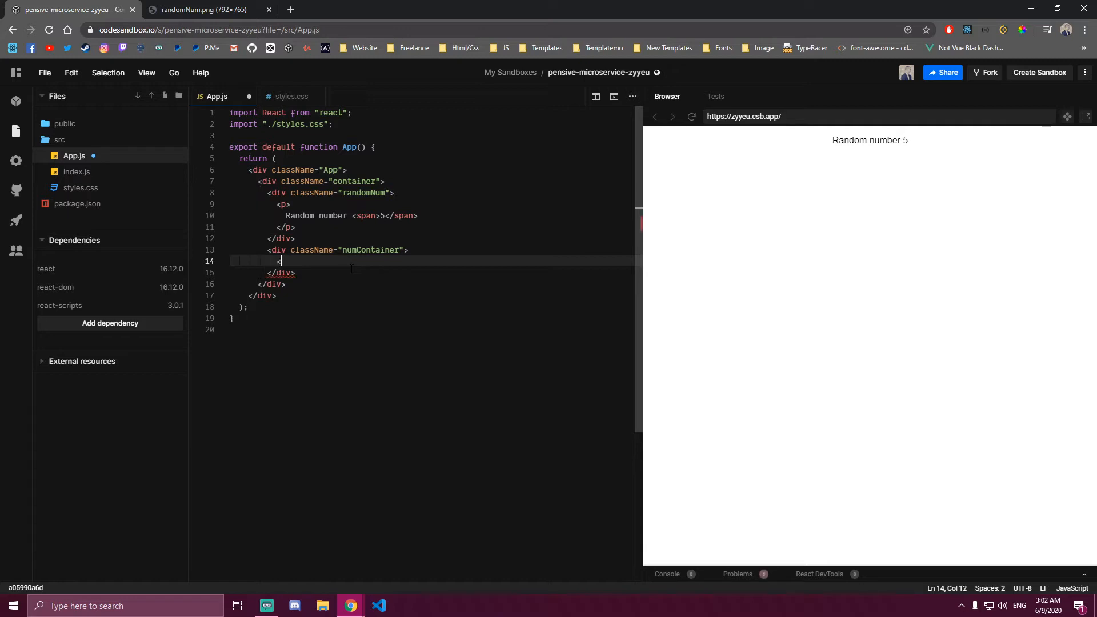
text(<div>)
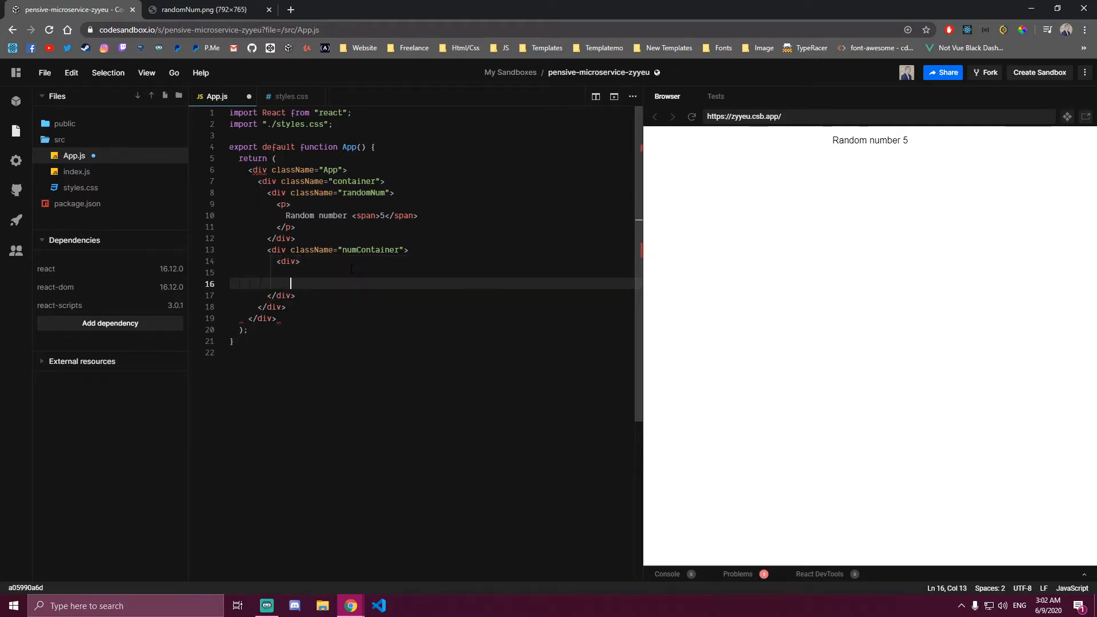
text(</div>)
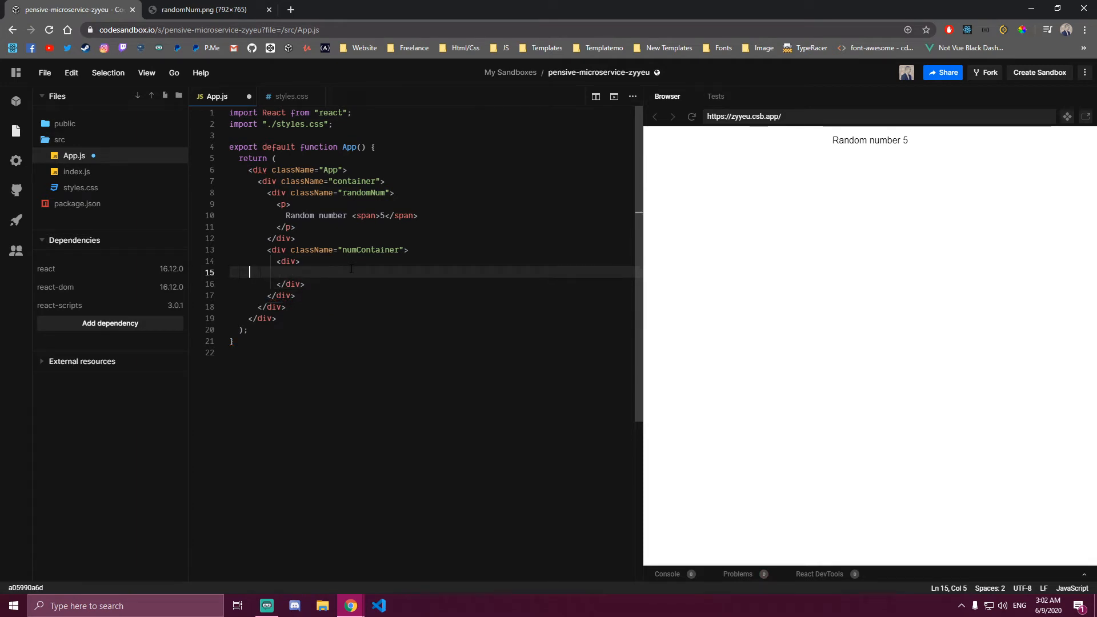
Create a Min label with a number input, duplicate it and rename the copy Max
text(<p></p>)
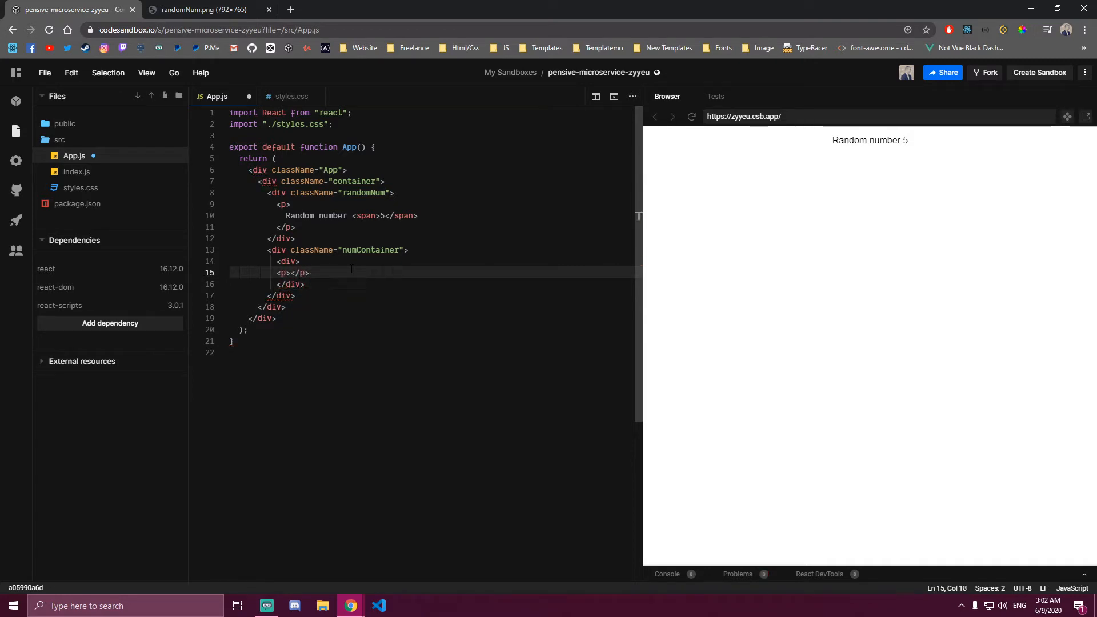
text(<input />)
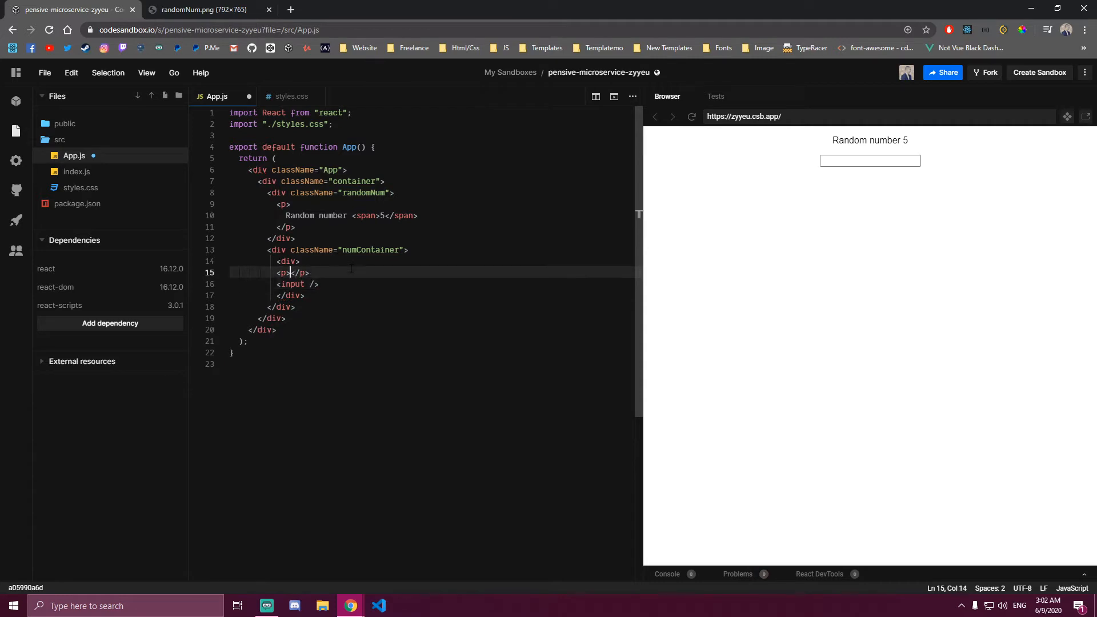
text(Min:)
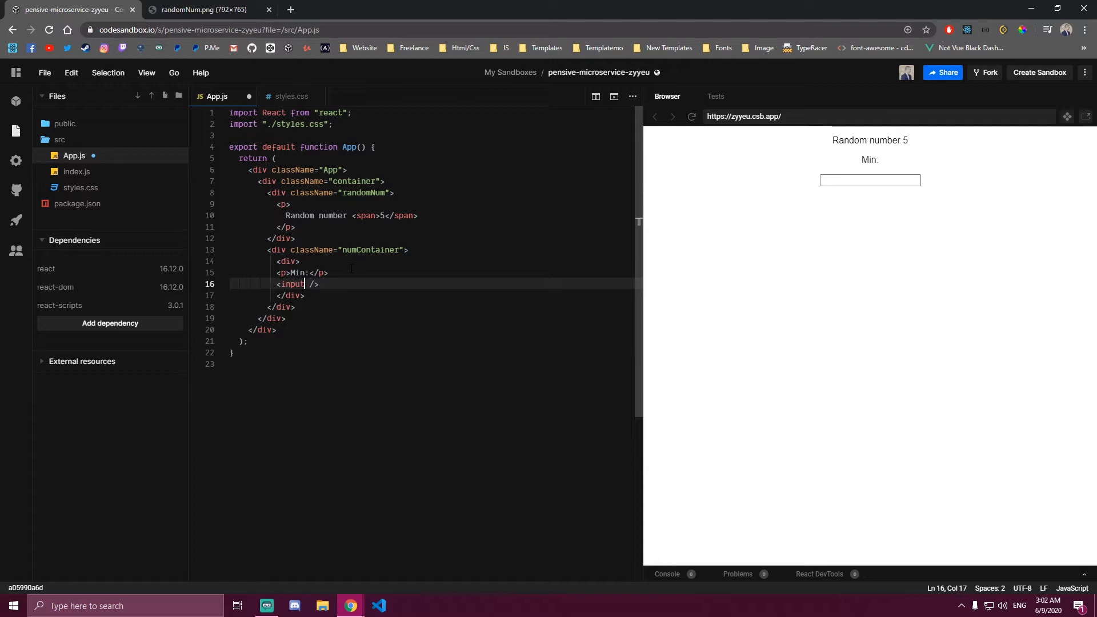
text(type="nu)
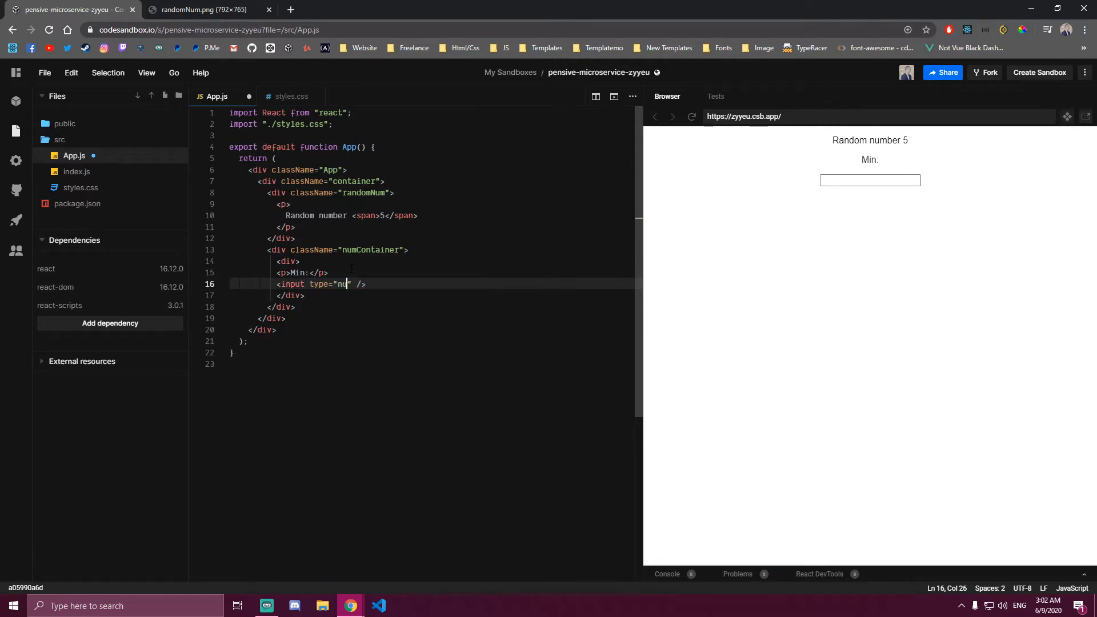
text(mber)
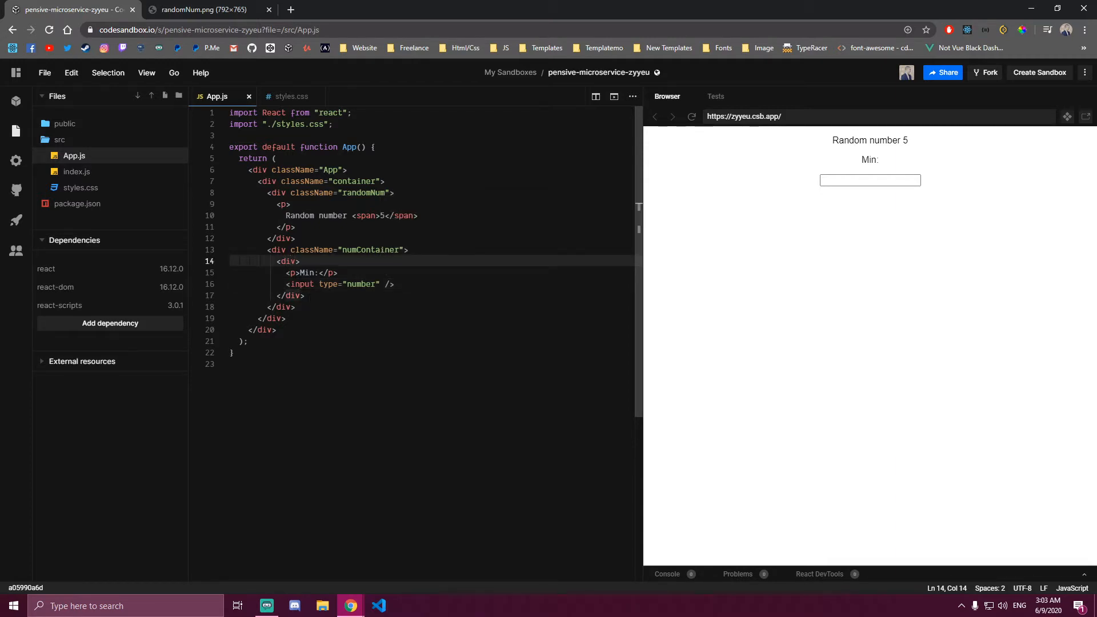
click(304, 295)
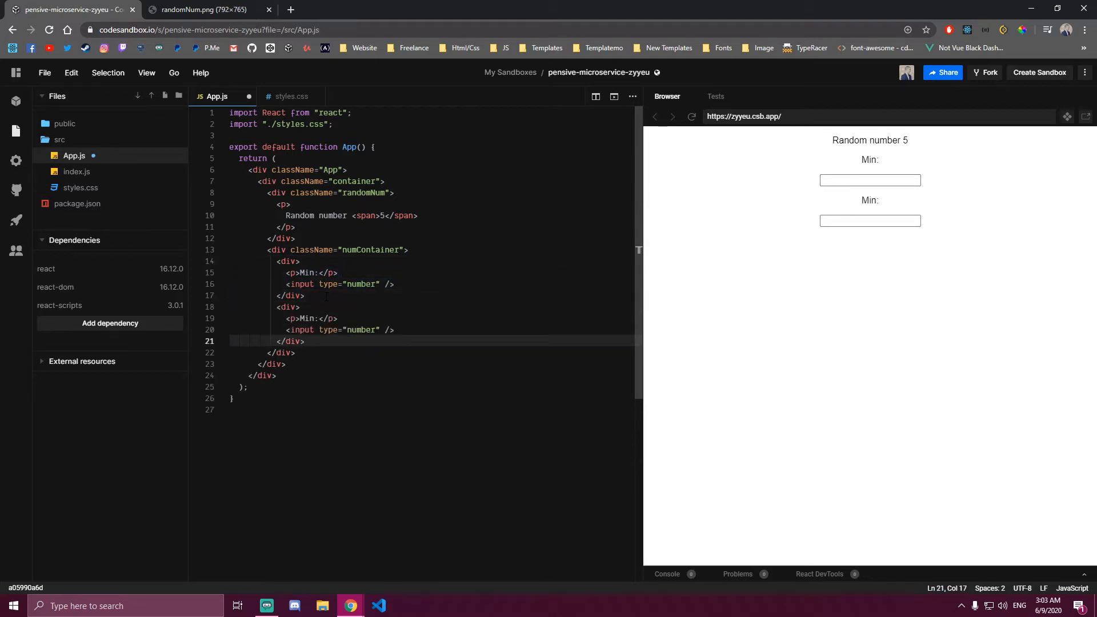
double_click(307, 319)
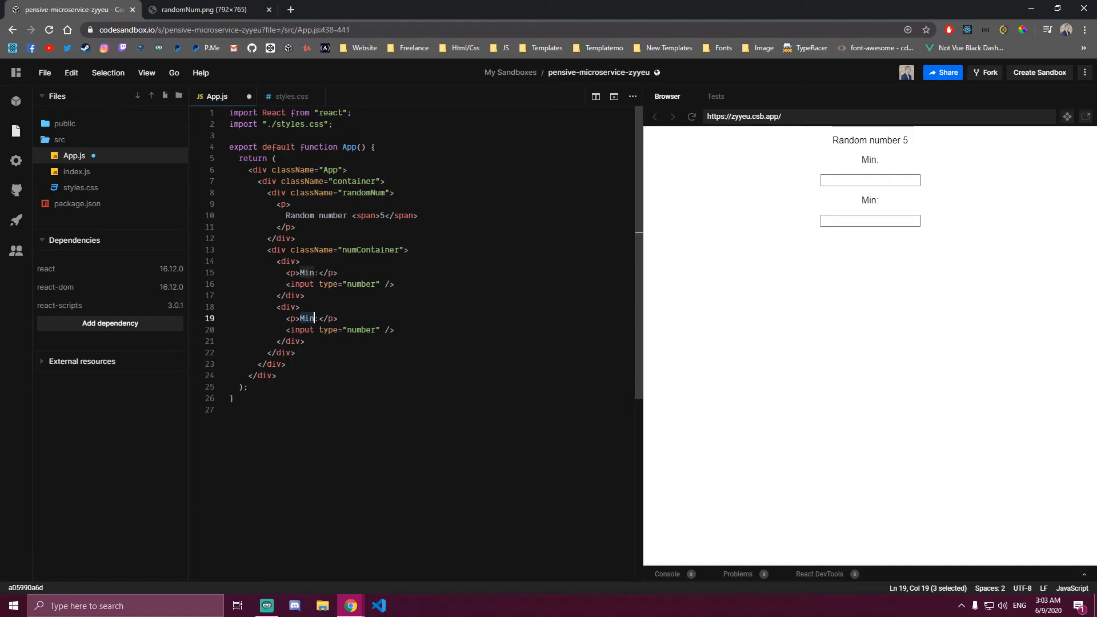
text(Max)
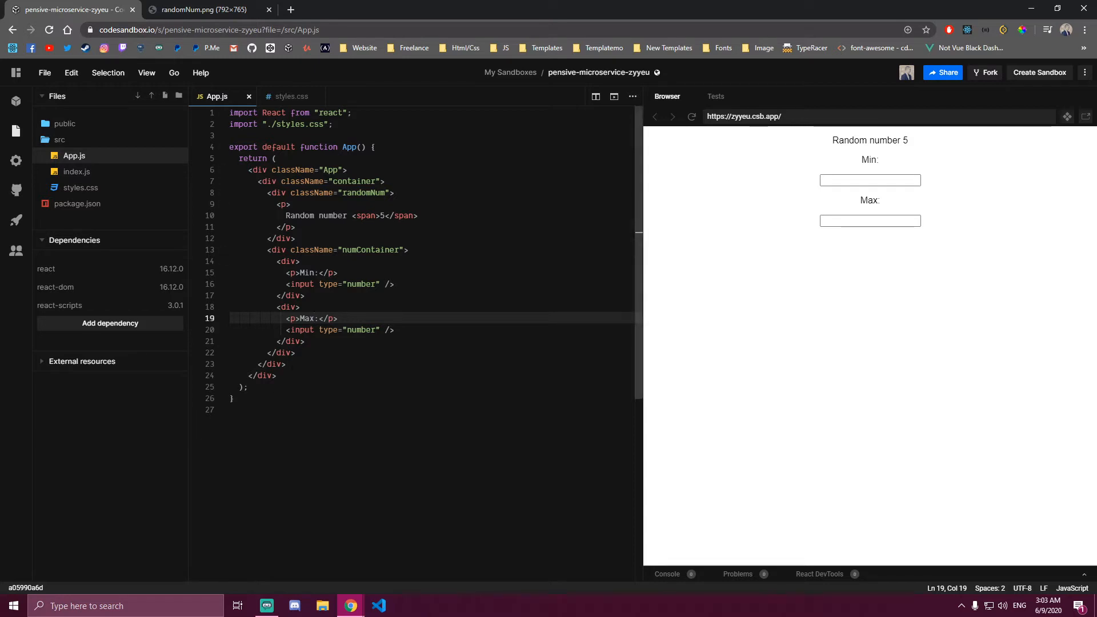
Add a 'Get random number' button after the numContainer div
click(342, 182)
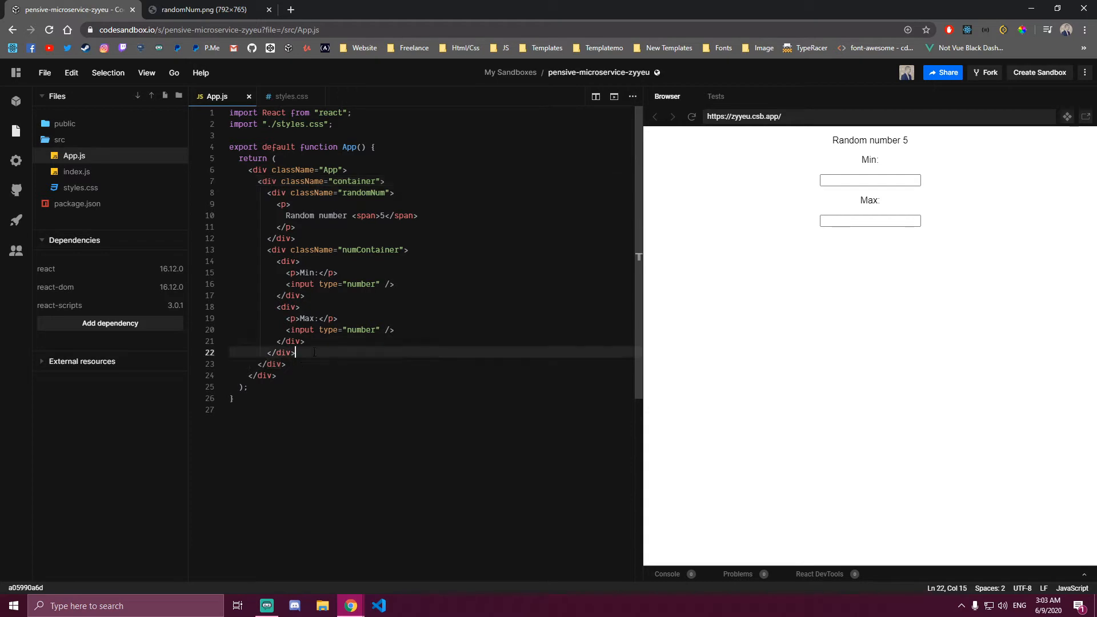
text(<)
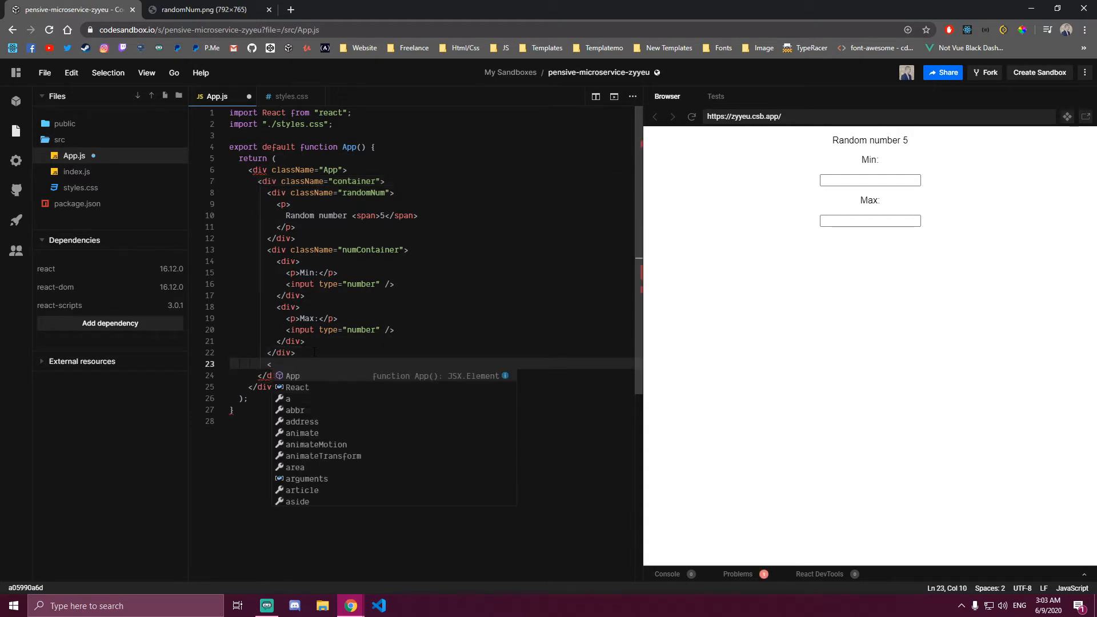
text(button>G</button>)
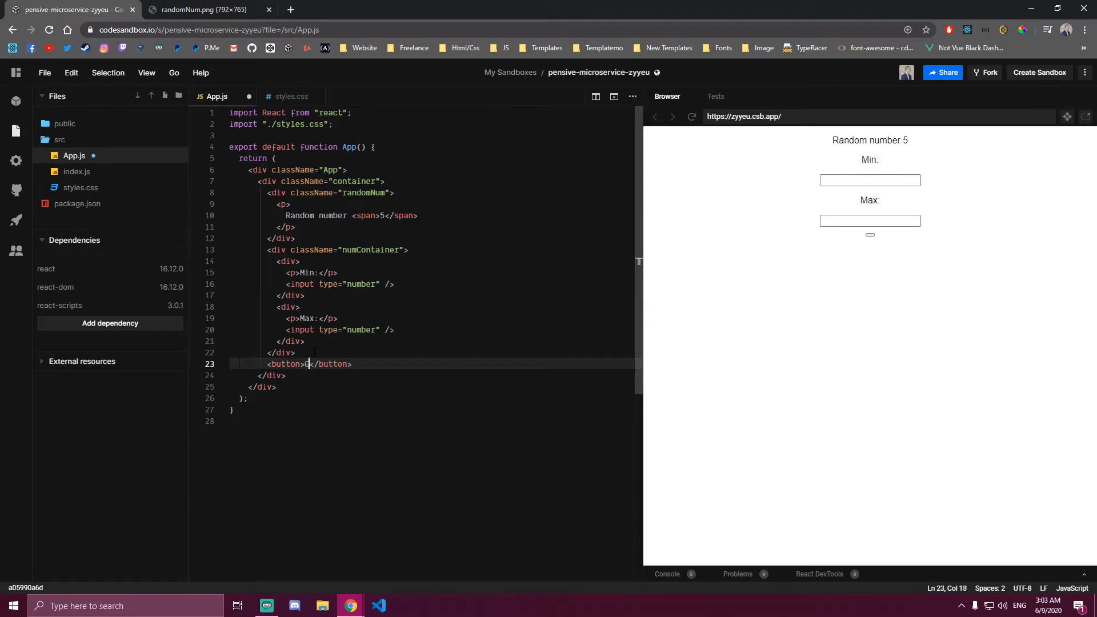
text(Get random number)
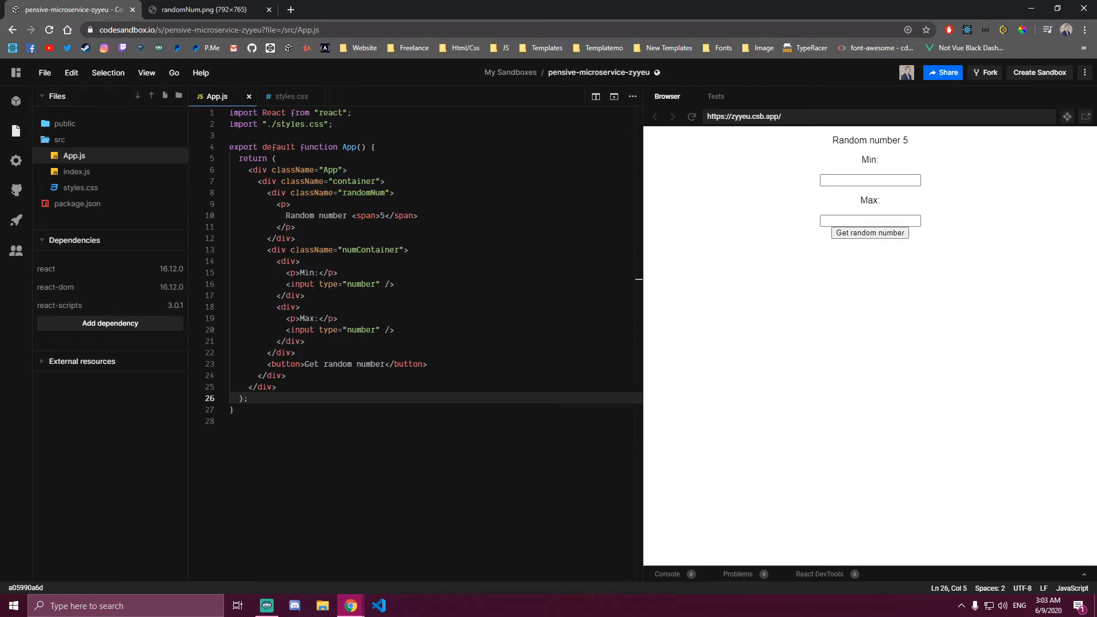
mouse_move(289, 96)
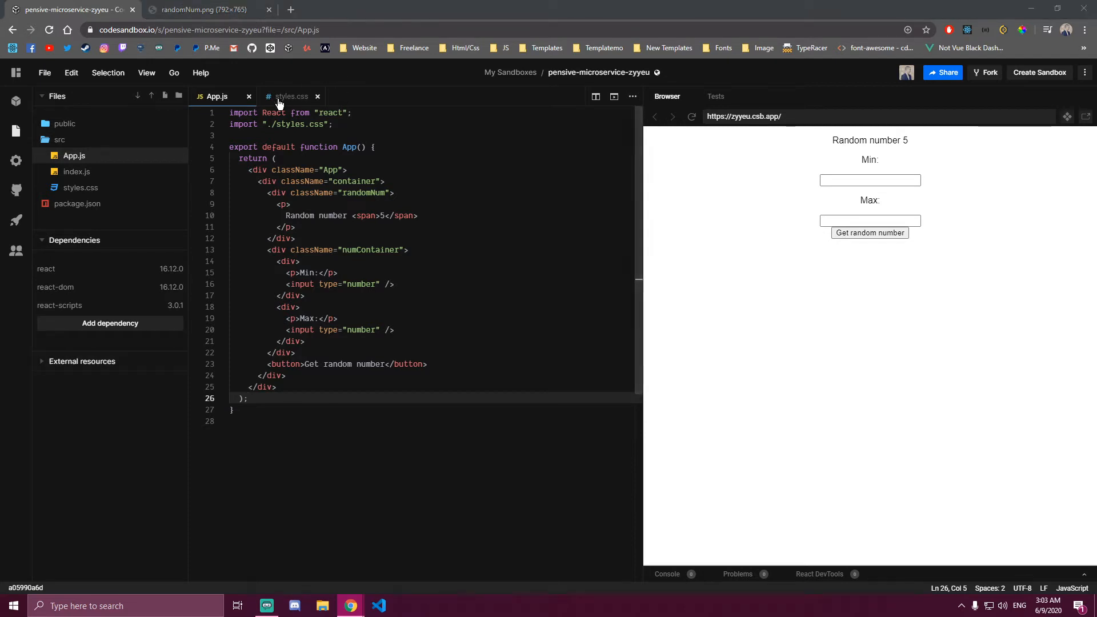
In styles.css write a global * reset with box-sizing border-box and start a .hero rule
click(290, 96)
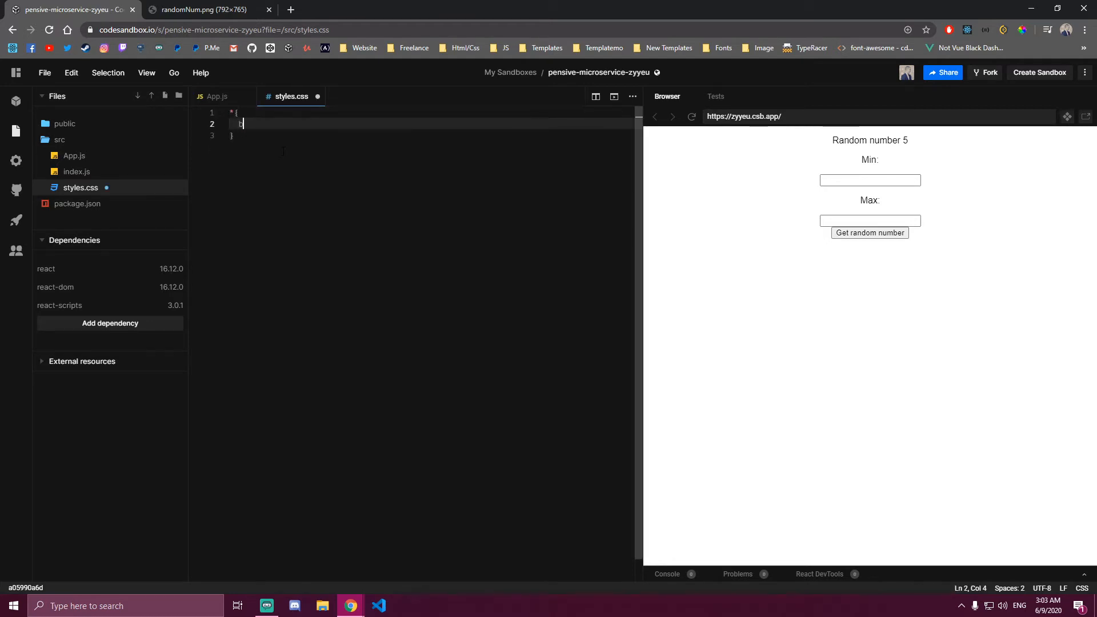
text(box-sizing: border-box;)
text(font-family: sans-serif;)
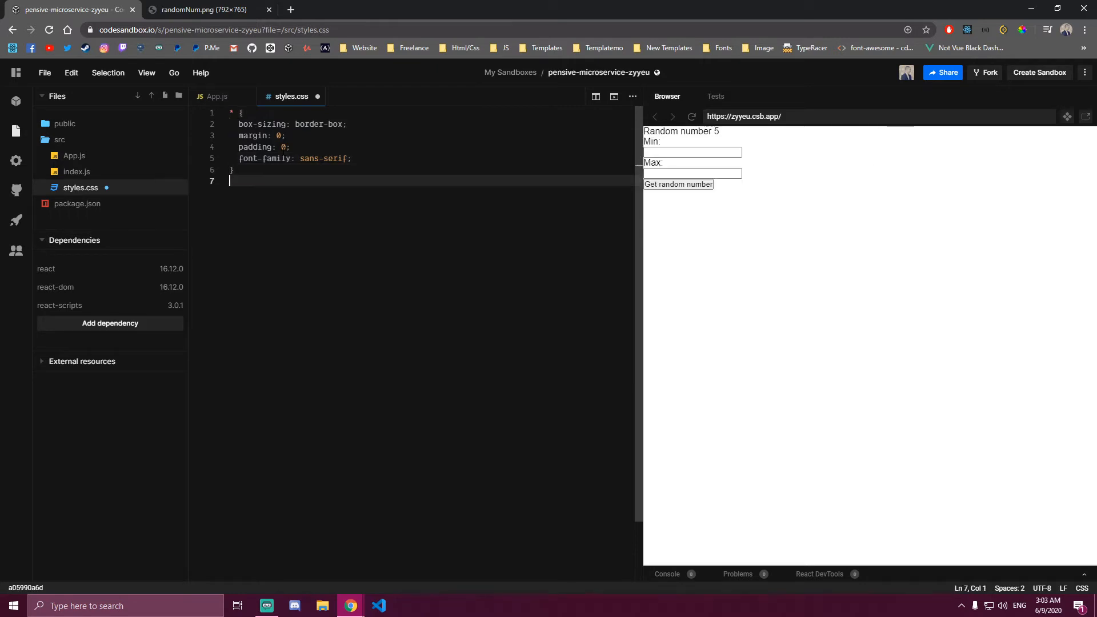
text(.hero)
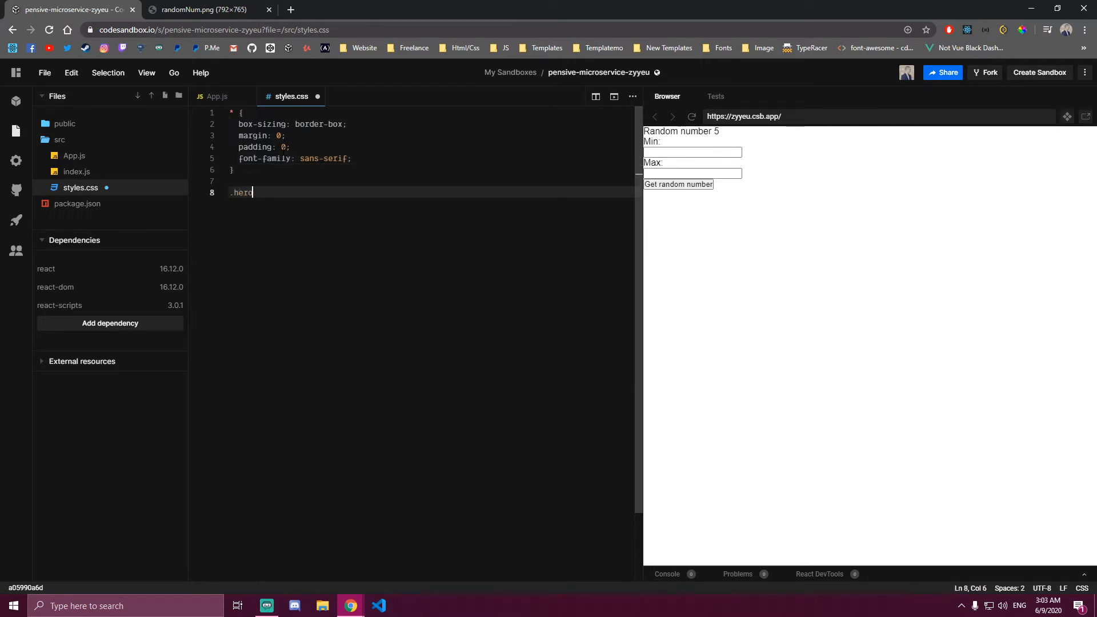
text({)
text(min-height: 100vh)
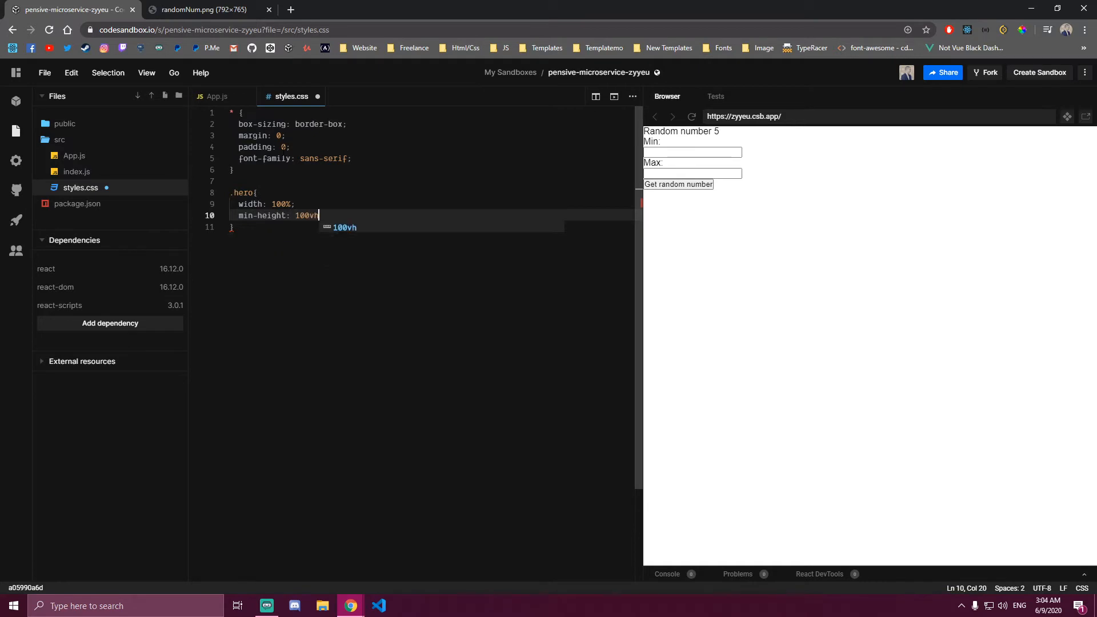
Give .hero full width, 100vh min-height, #5555ab background and #fff text colour
text(;)
text(background: )
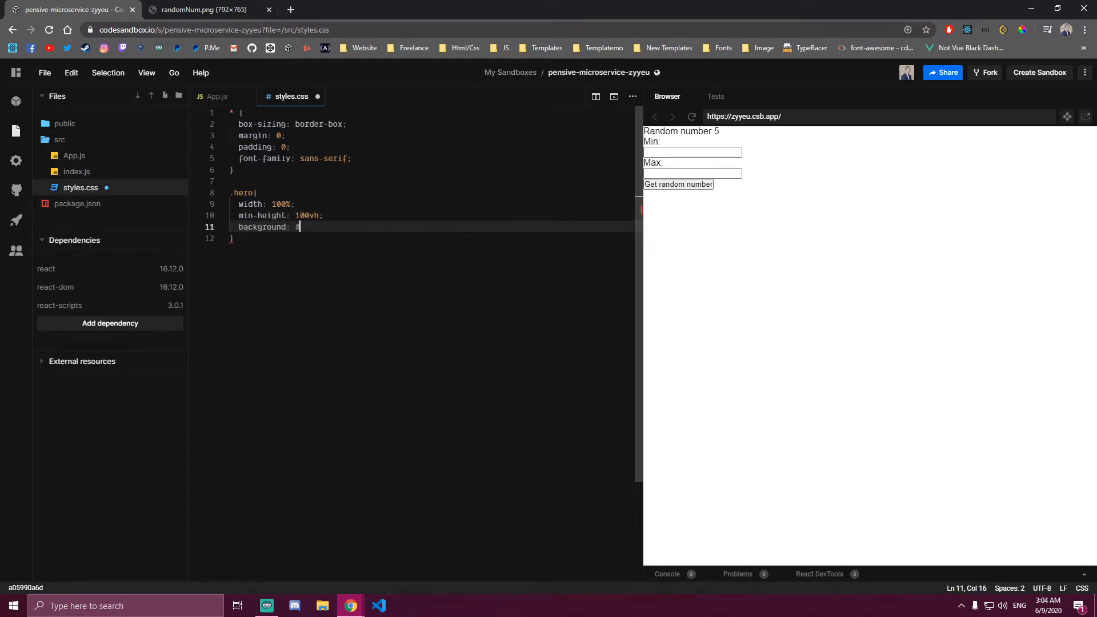
text(#555)
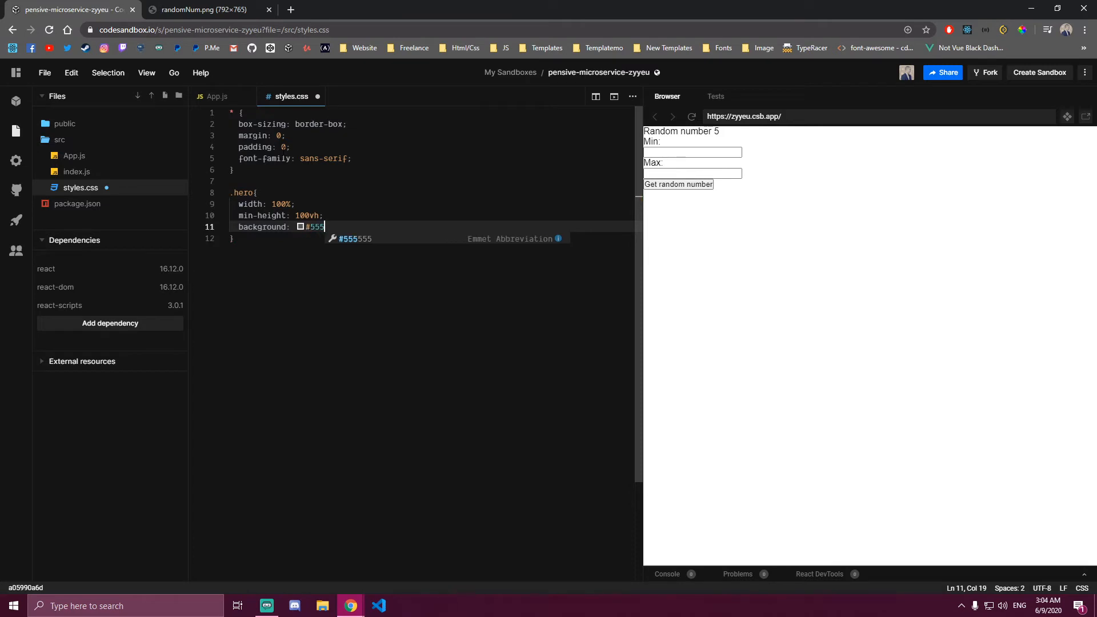
text(5ab;)
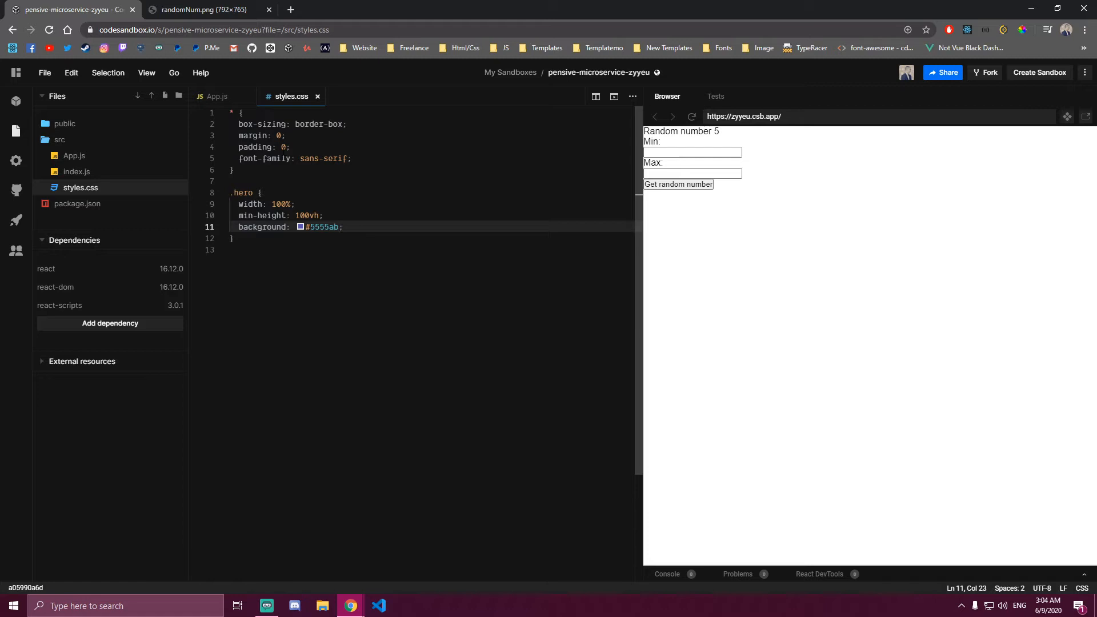
key(Enter)
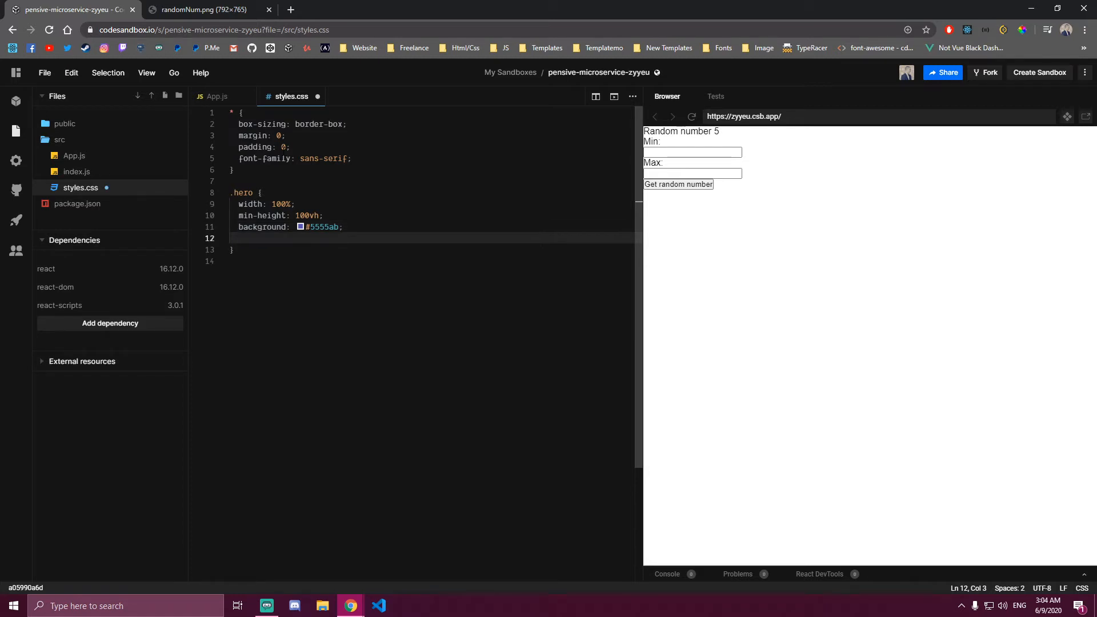
text(color:)
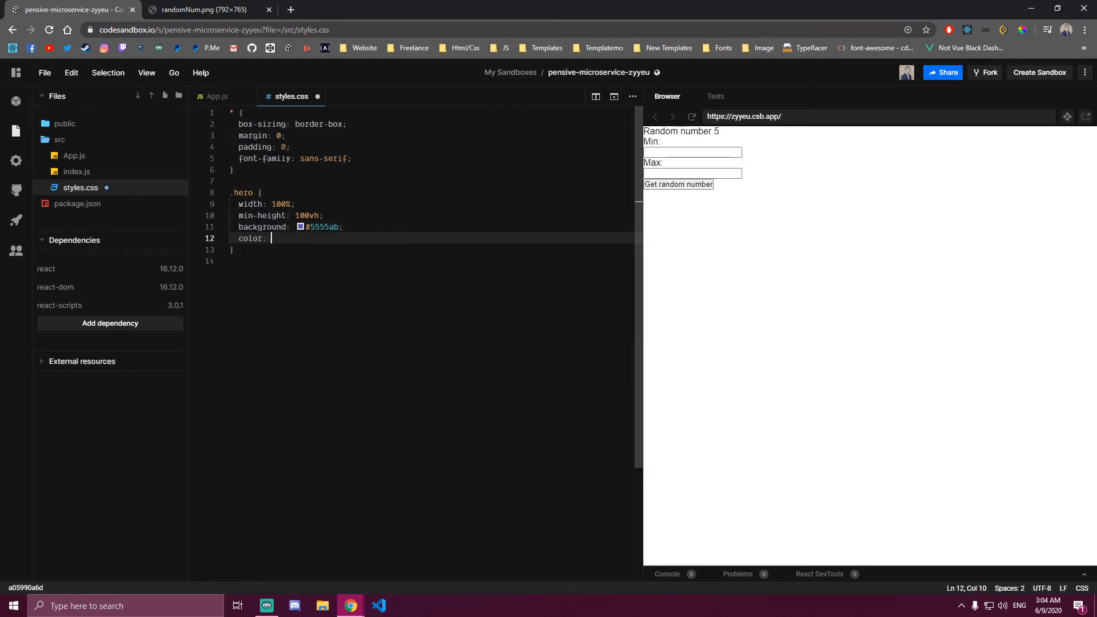
text(#fff;)
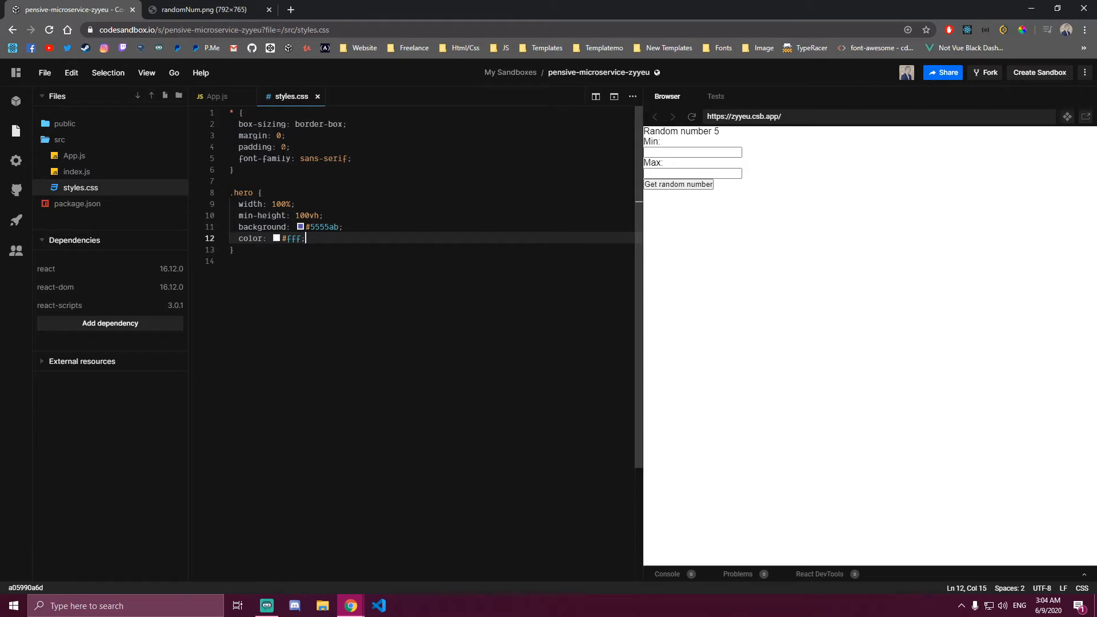
Change the outer div's className from App to hero in App.js
click(217, 96)
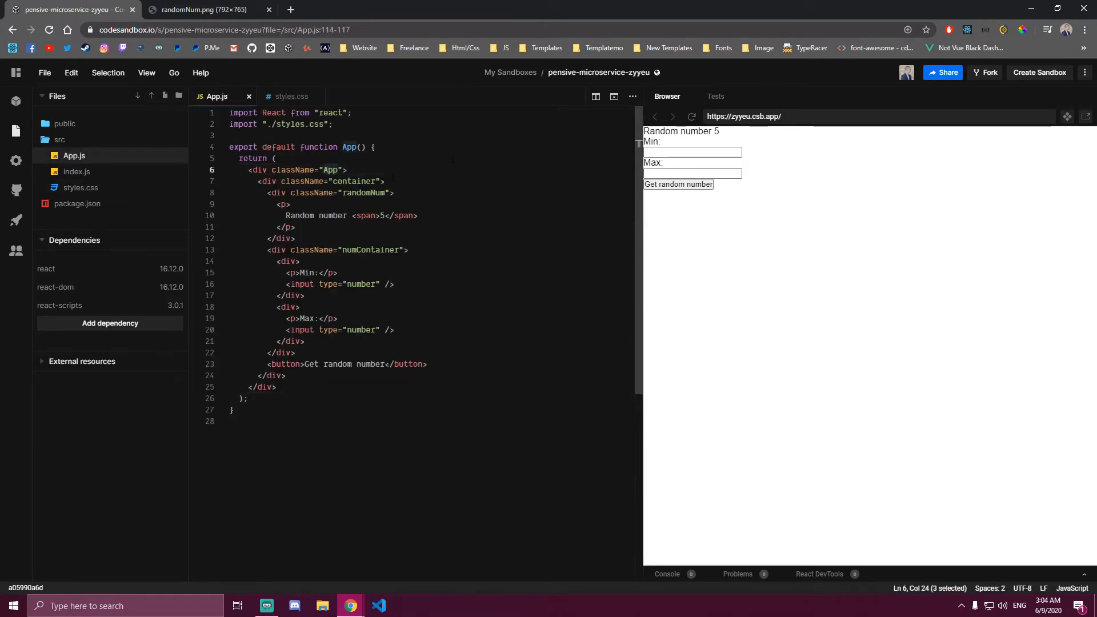
text(hero)
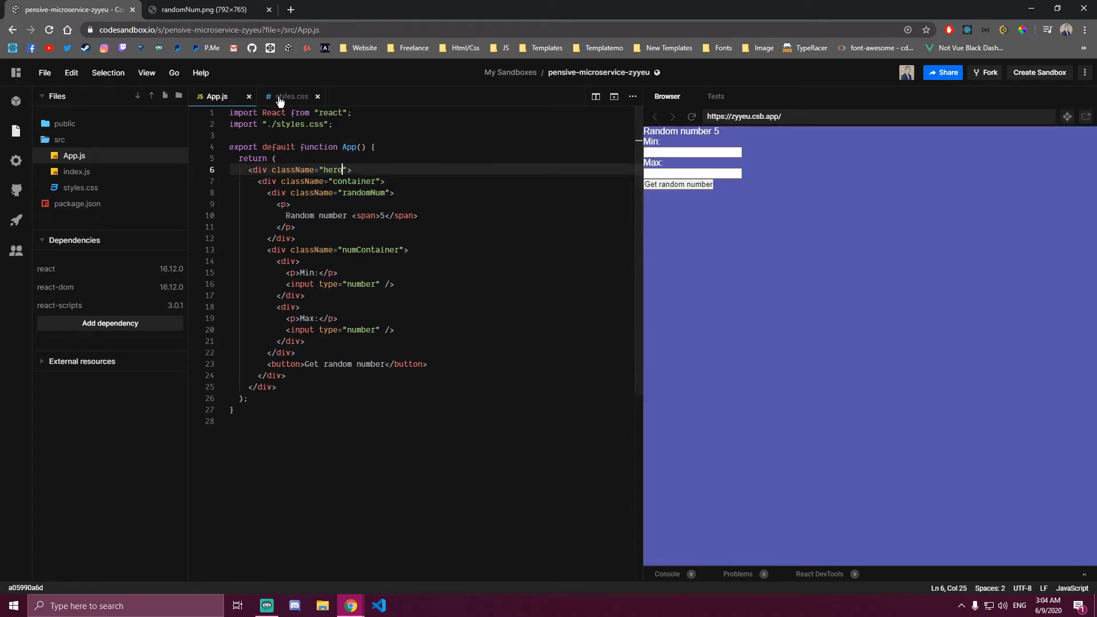
click(289, 96)
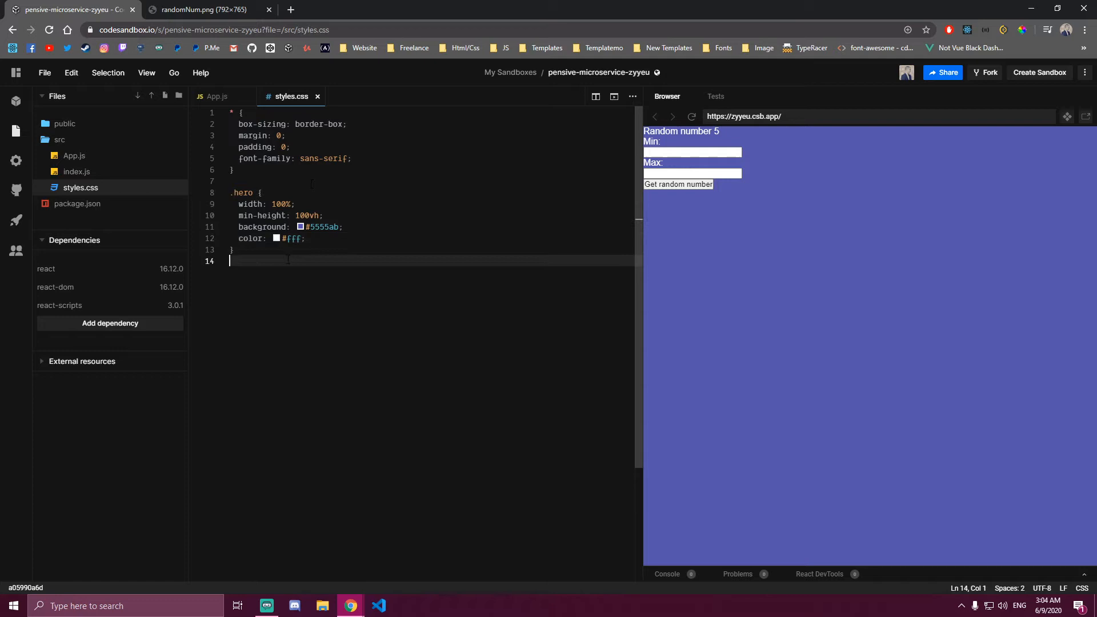
Make .hero a flex container and start .hero .container with 400px max width
click(306, 238)
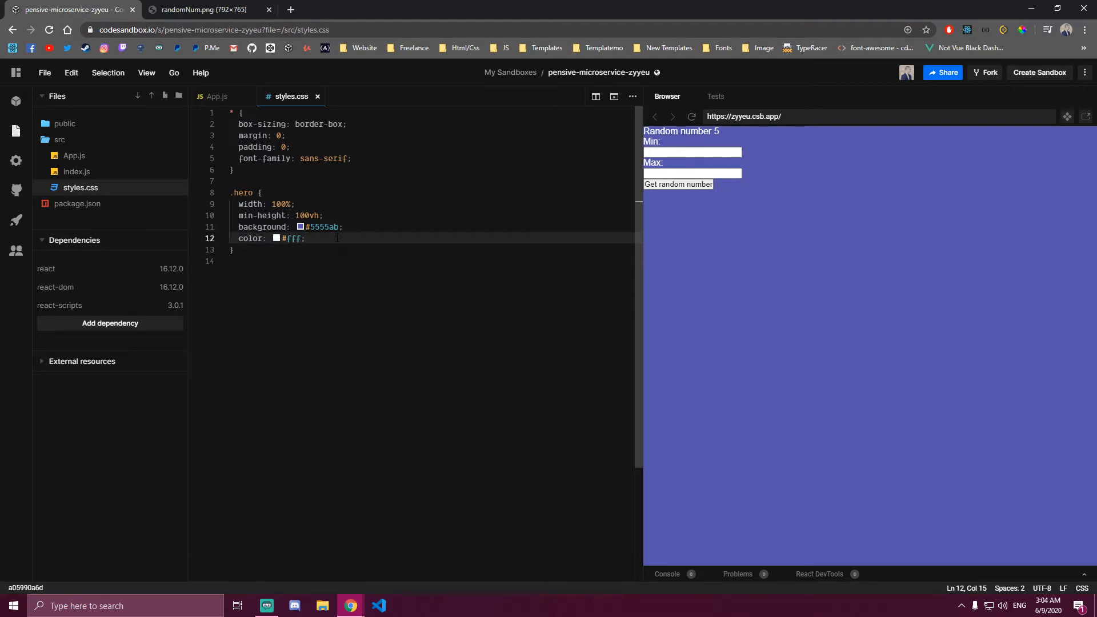
text(display: flex;)
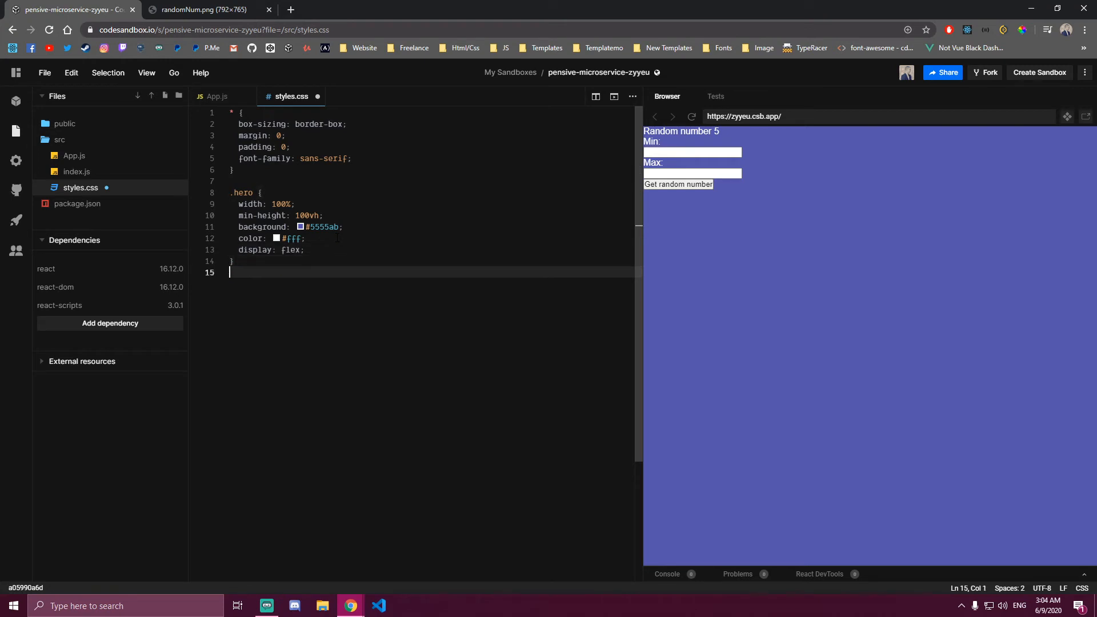
text(.hero)
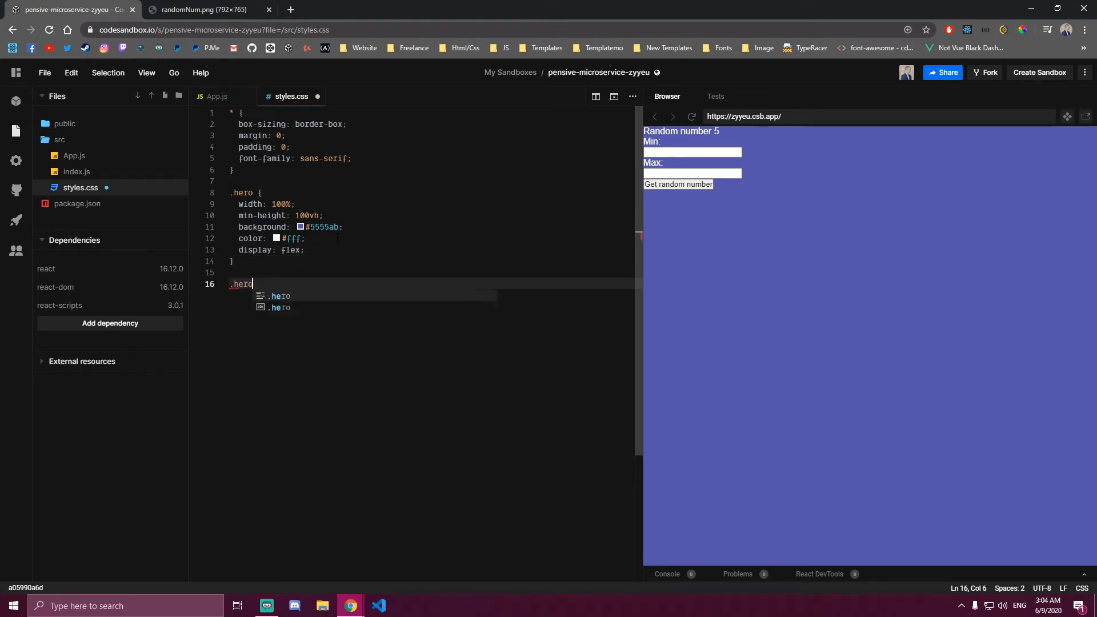
text(.container{)
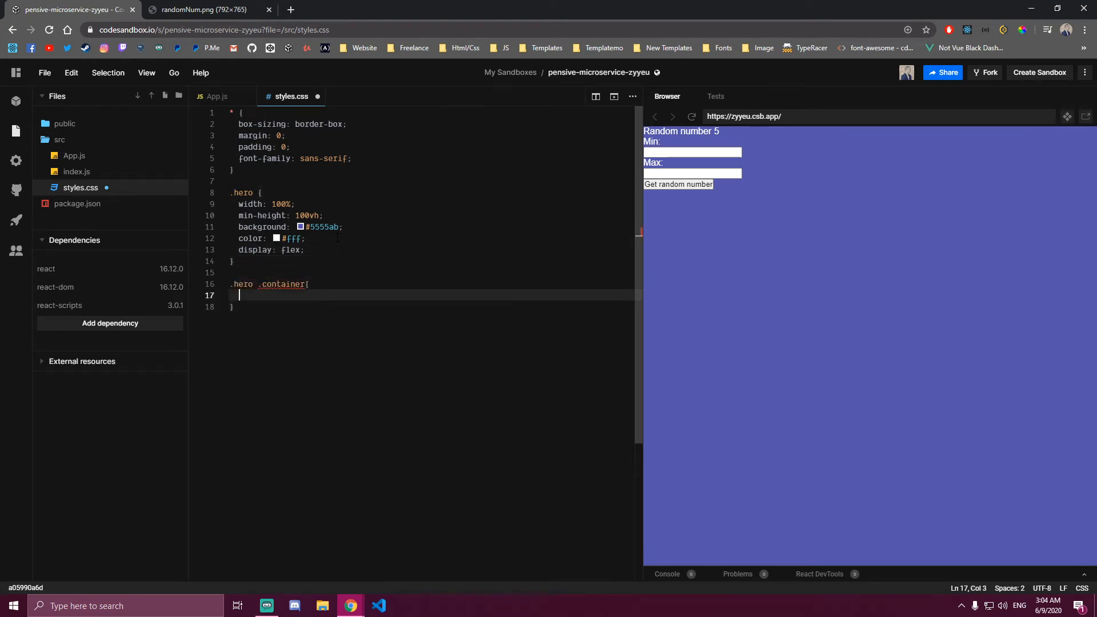
text(width: 100%;)
text(max-width: 400px;)
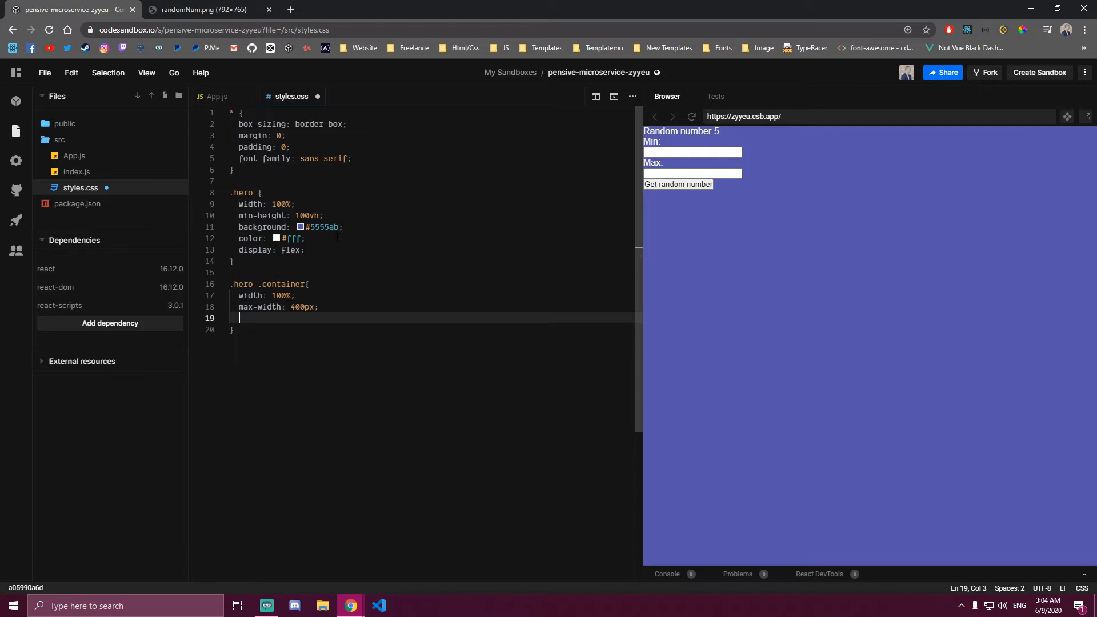
text(m)
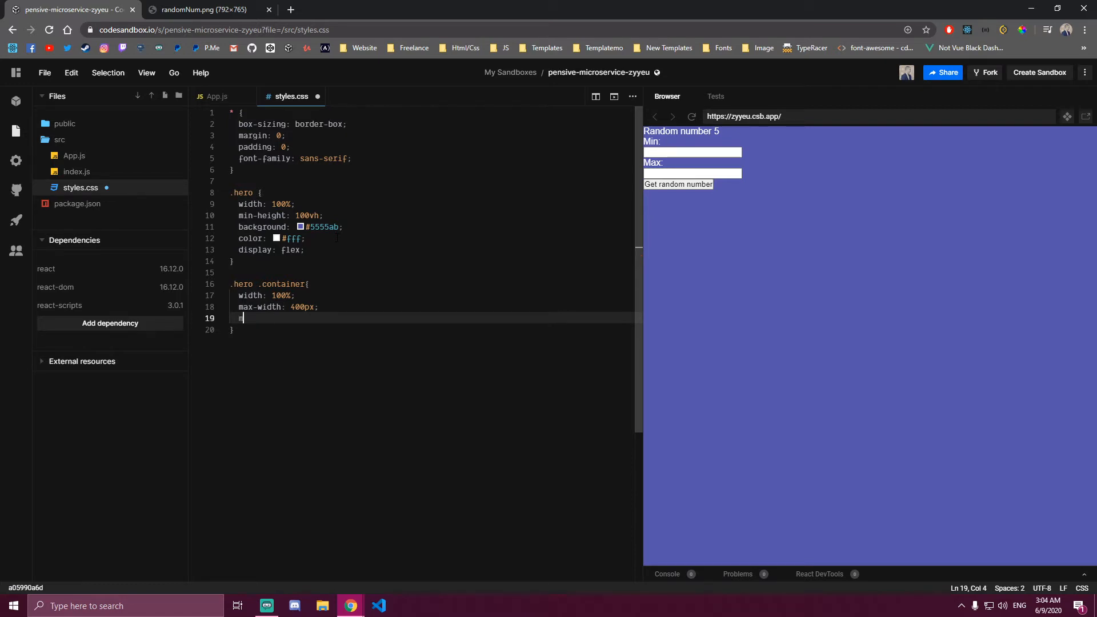
Give .hero .container auto margin, 30px padding and column flex direction, then save
text(margin: auto;)
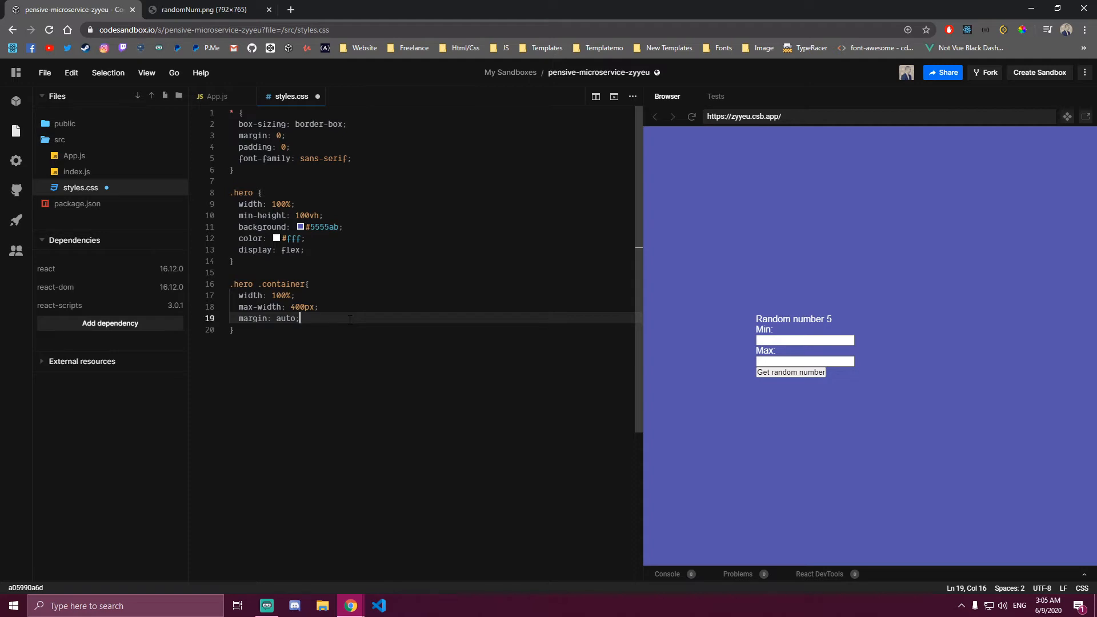
key(Return)
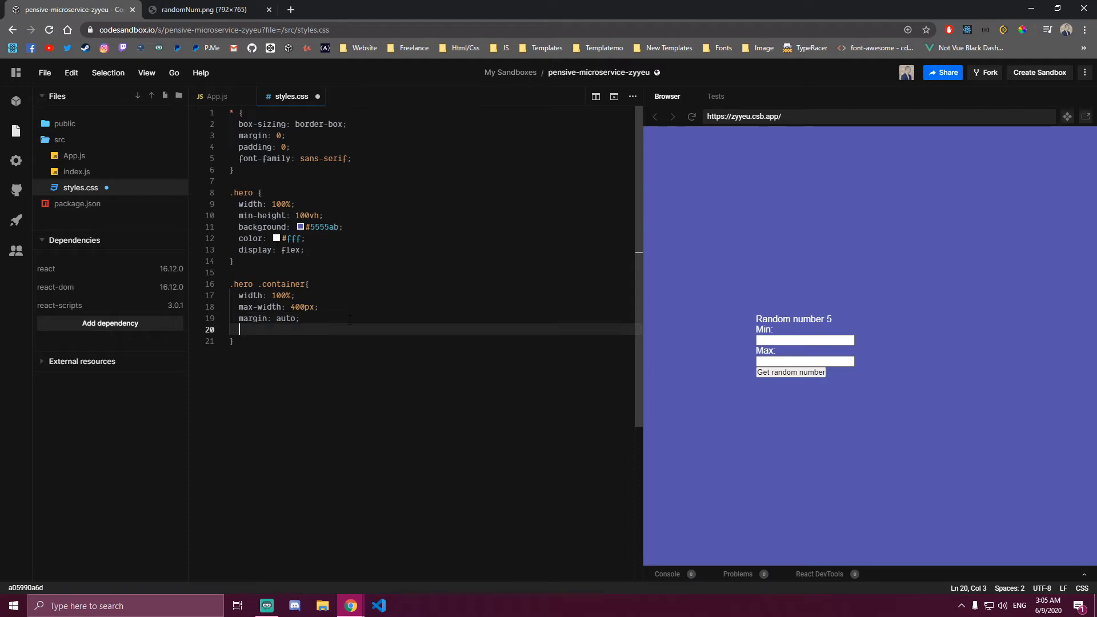
text(padding: 30px;)
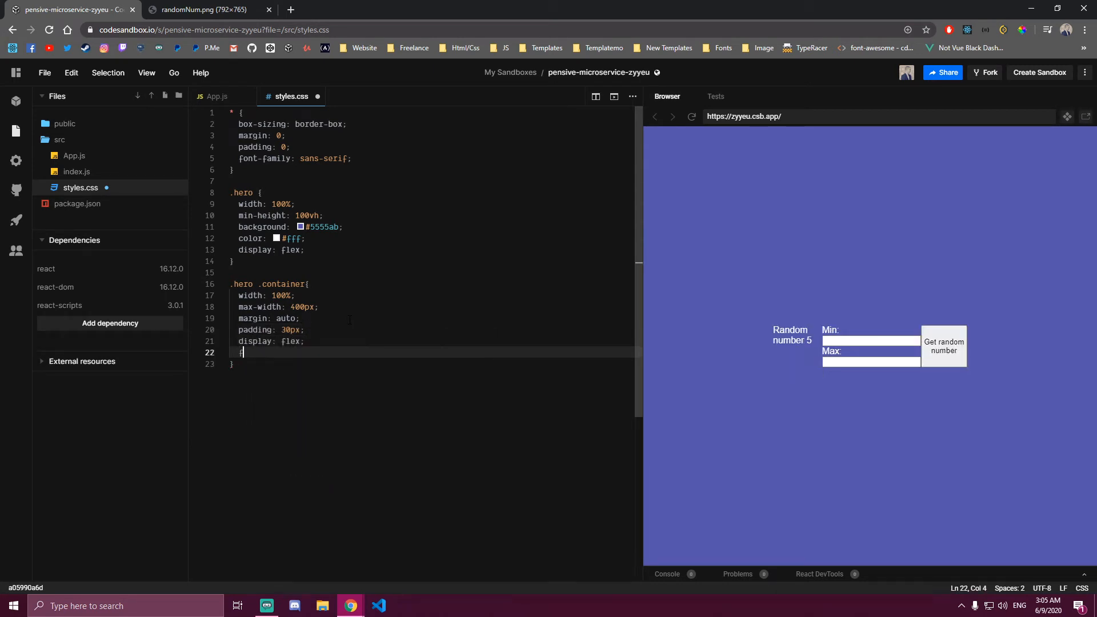
text(flex-d)
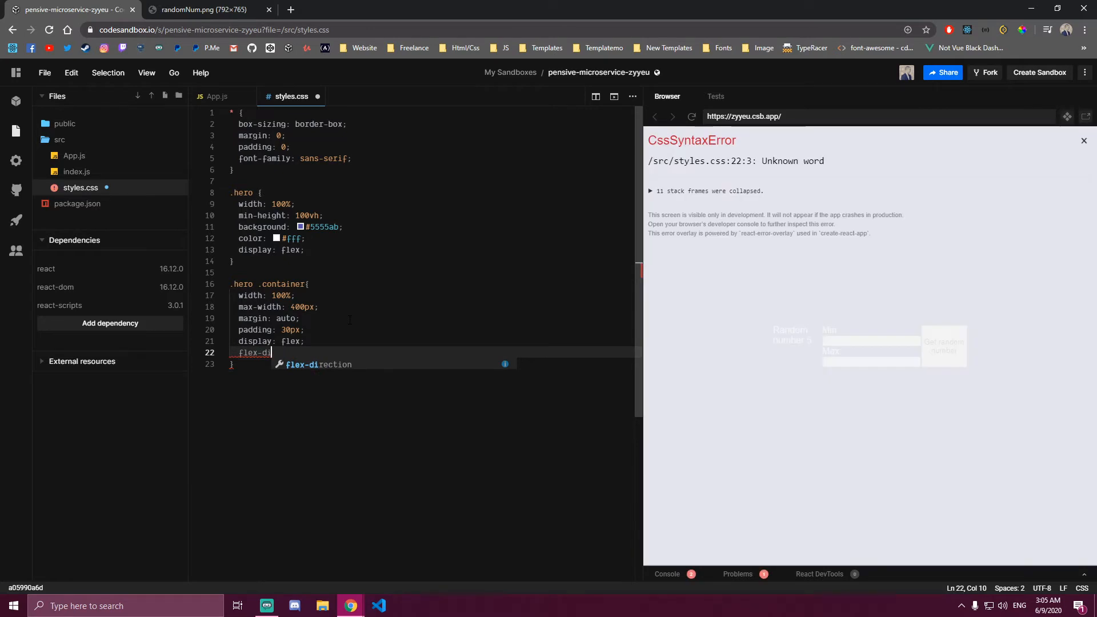
text(irection: column;)
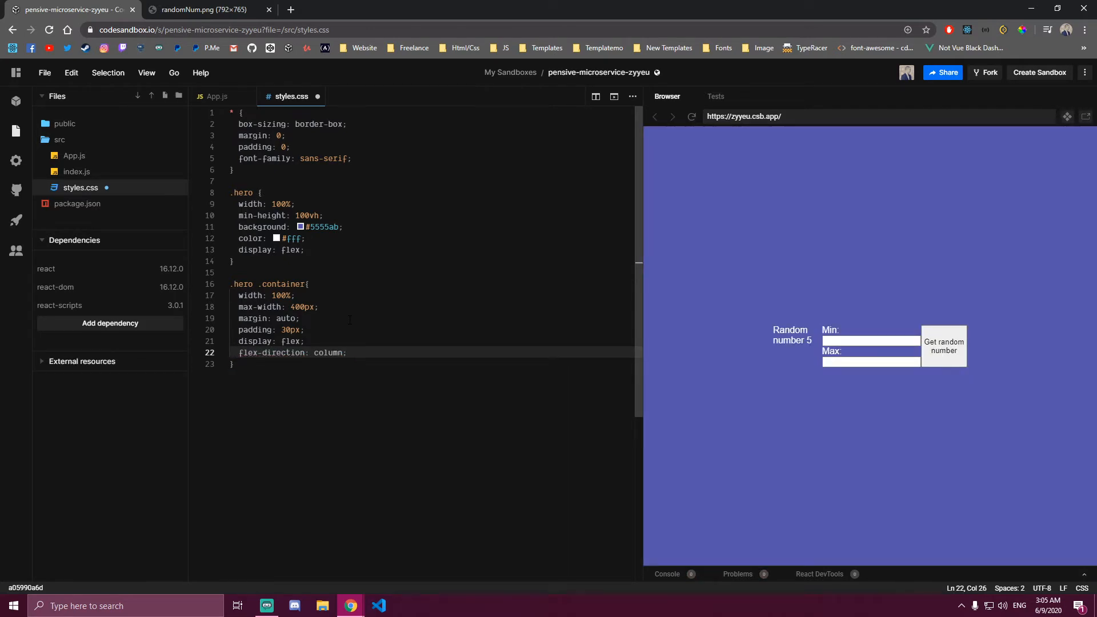
key(ctrl+s)
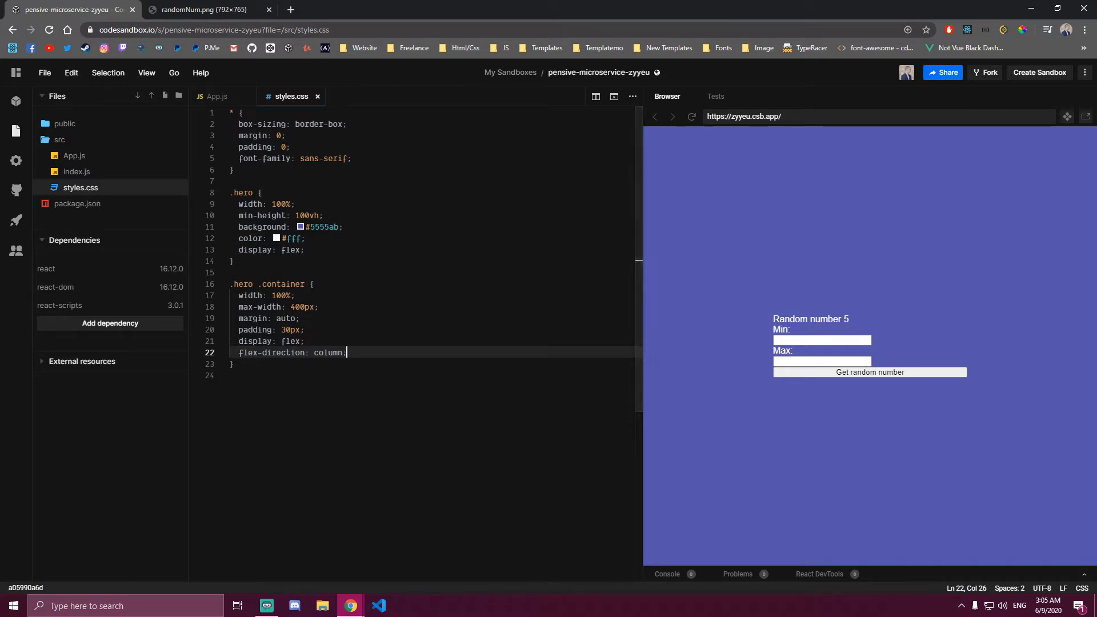
mouse_move(167, 397)
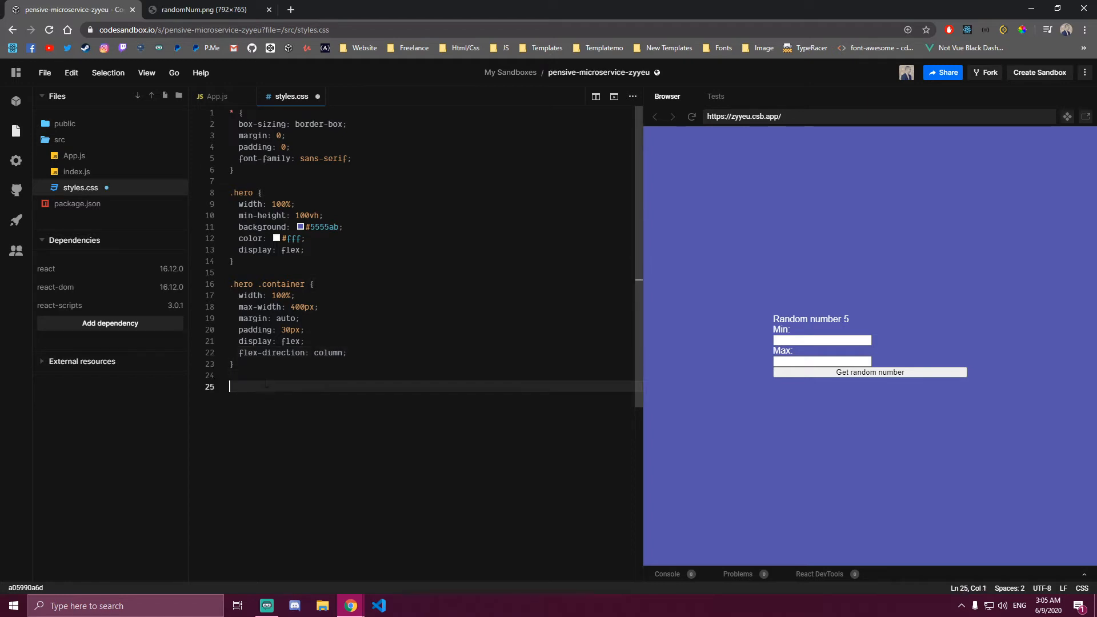
Add a .hero .container .randomNum rule with #181831 background and 20px padding
text(.hero .container .randomNum{)
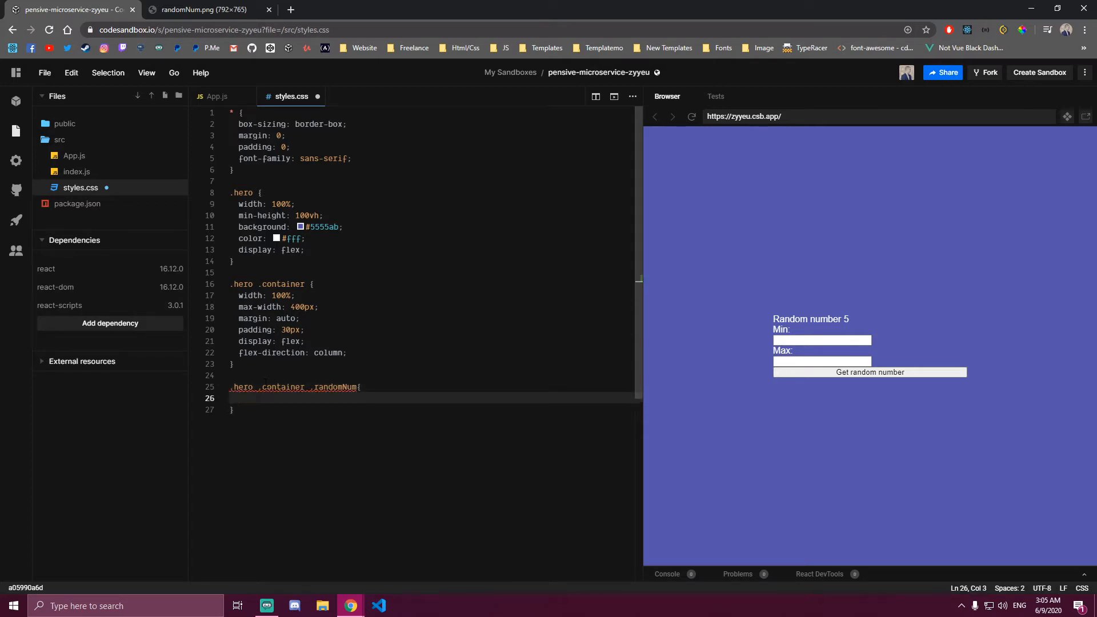
text(background: #)
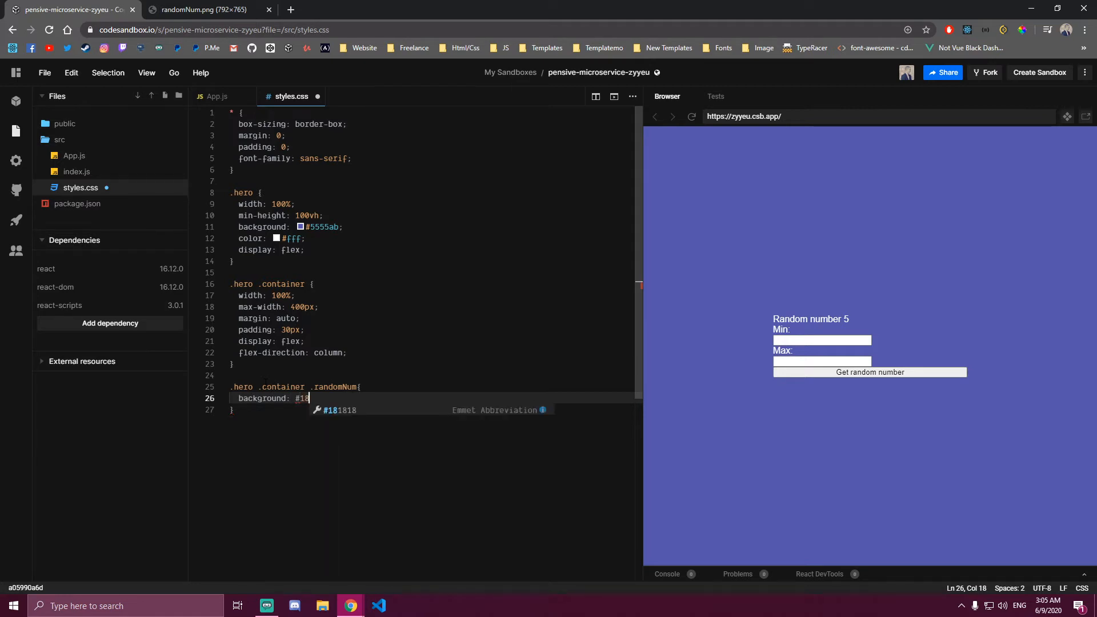
text(1831;)
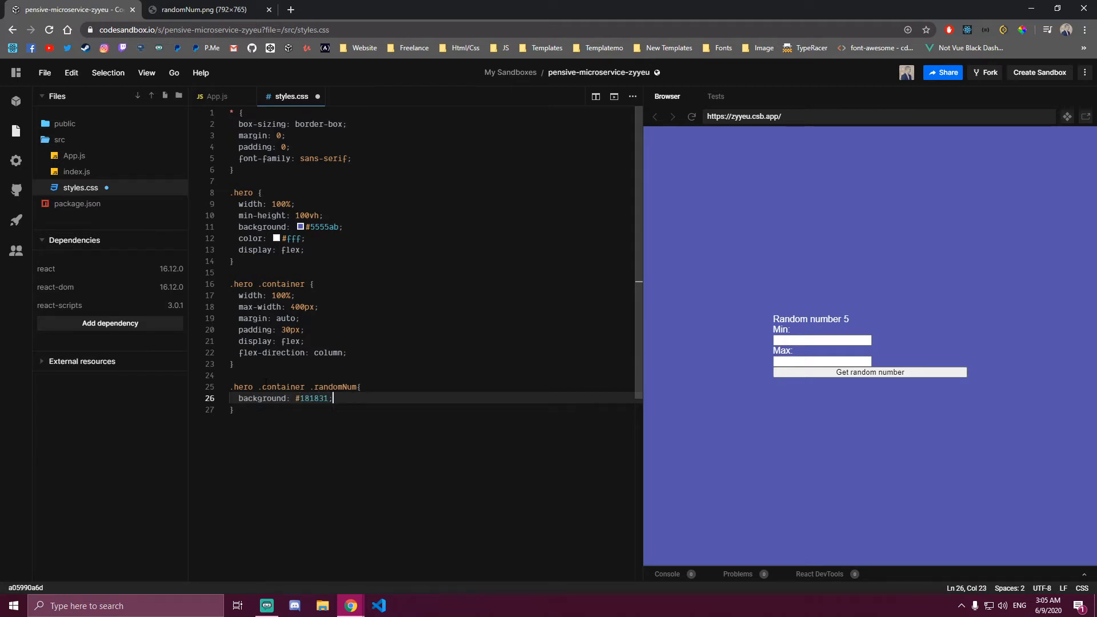
key(Enter)
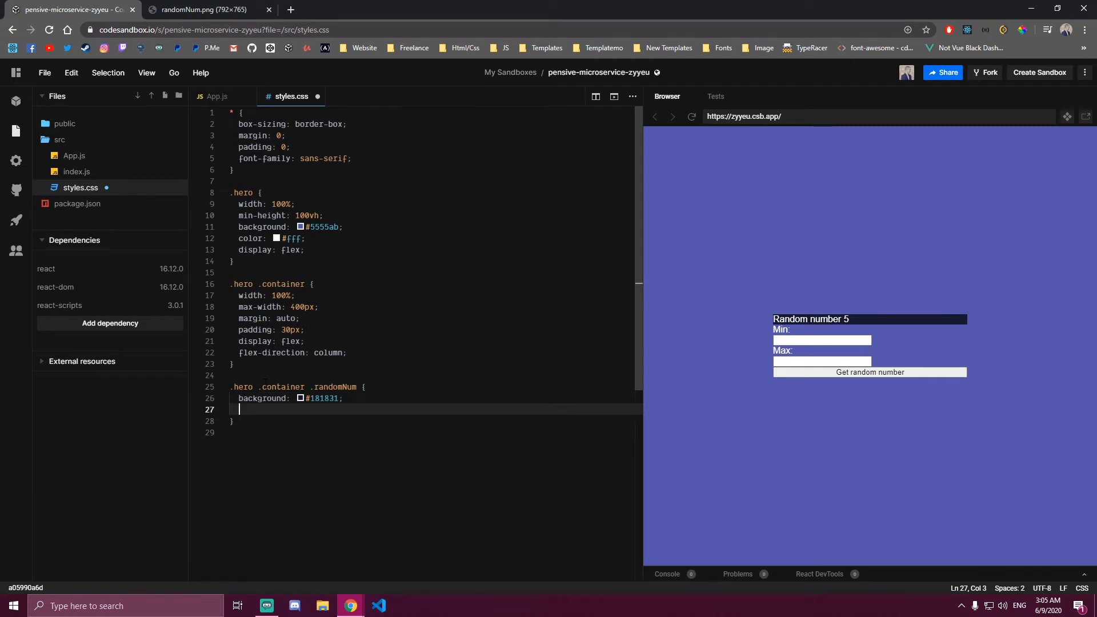
text(padding: 20px;)
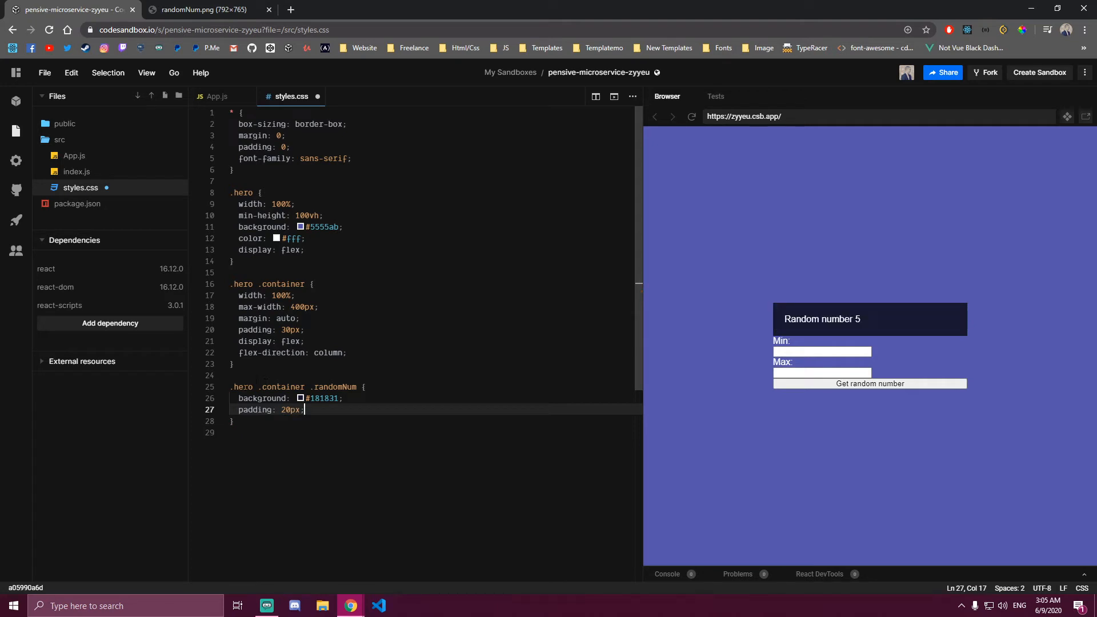
double_click(285, 387)
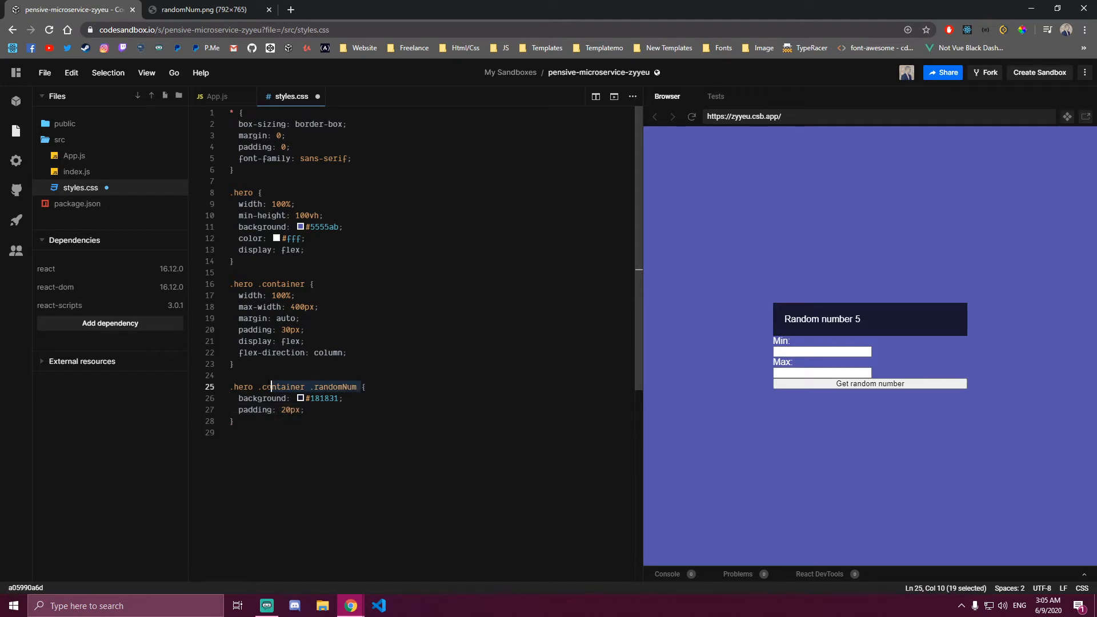
Style .hero .container .randomNum p span with colour #9cff9c and font-weight 600, and save
text(.hero .container .randomNum)
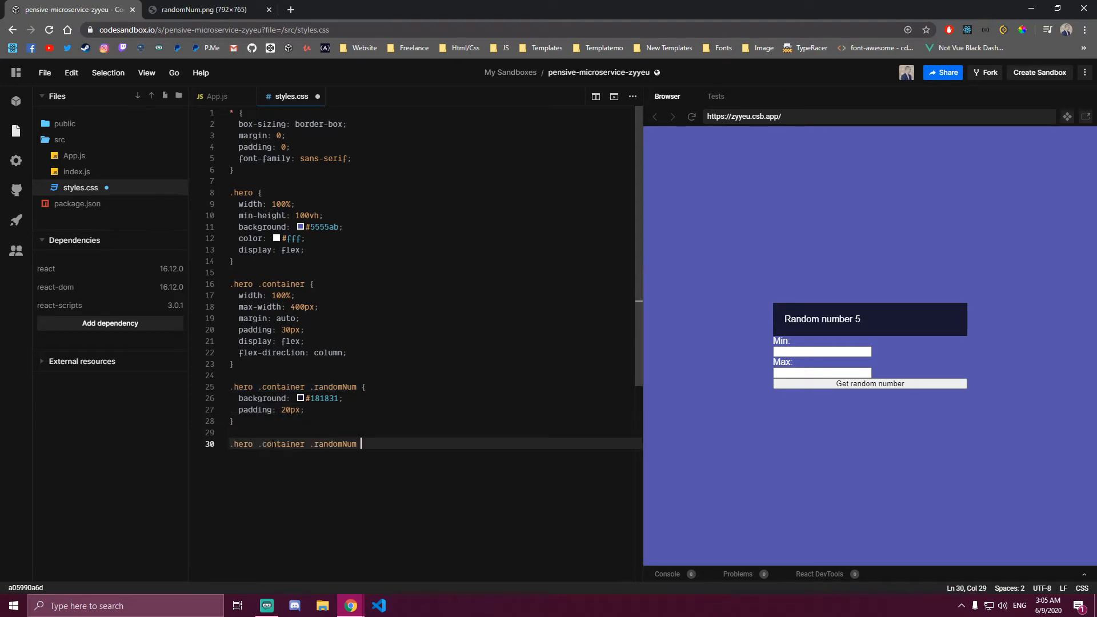
text(p span{)
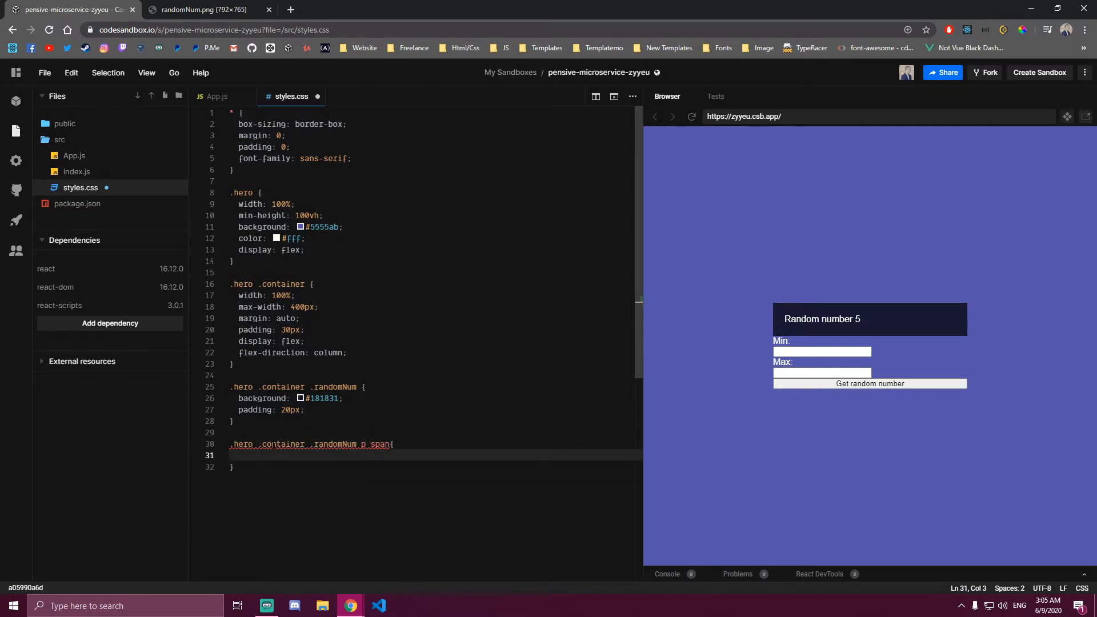
text(color: #9cff9c;)
text(font-weight: 600;)
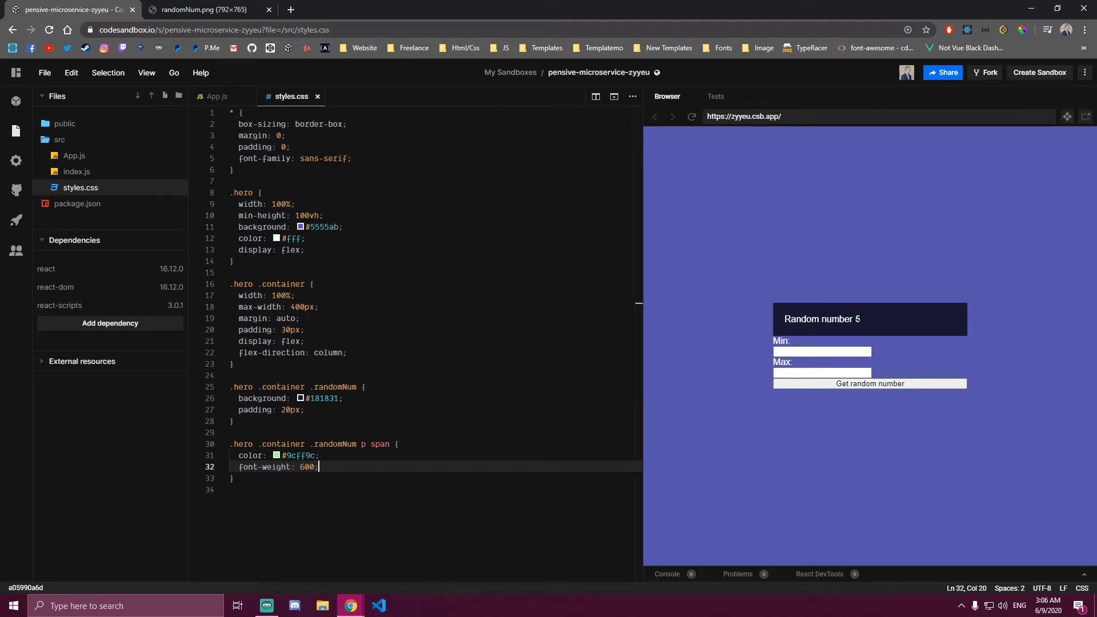
mouse_move(871, 394)
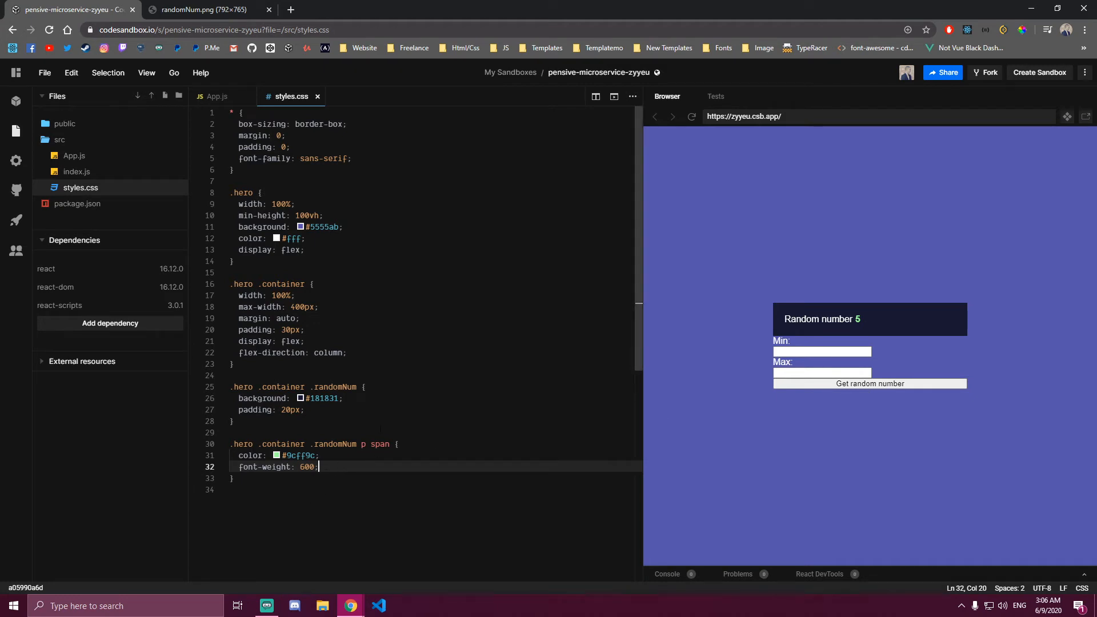
scroll(down, 3)
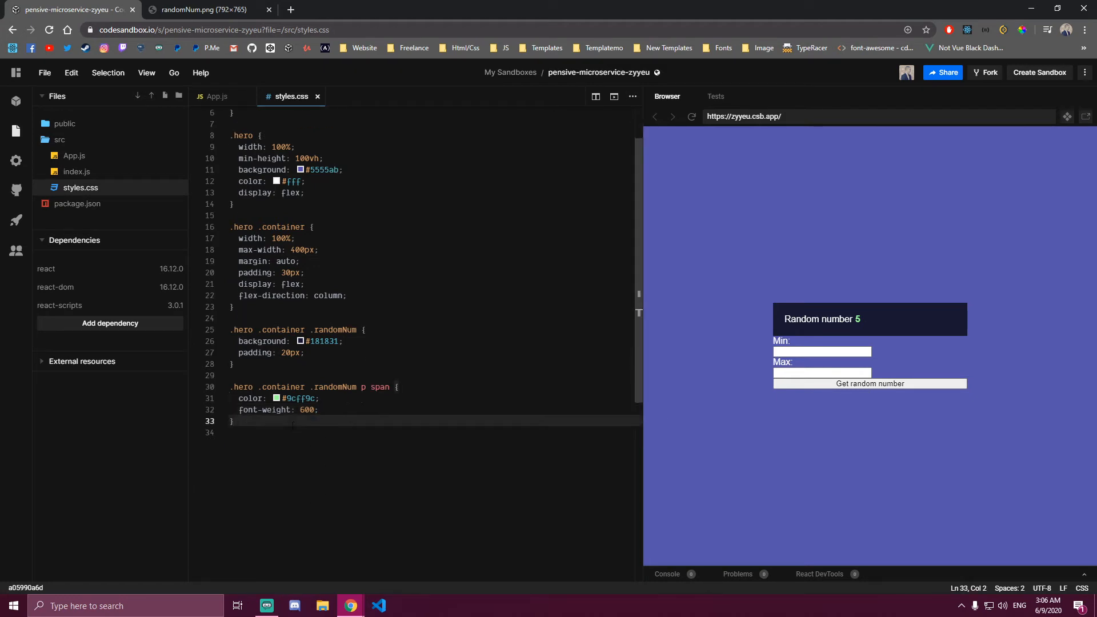
Add .hero .numContainer with flex, space-between, 60px 0 padding and 100% width, and save
text(.hero .)
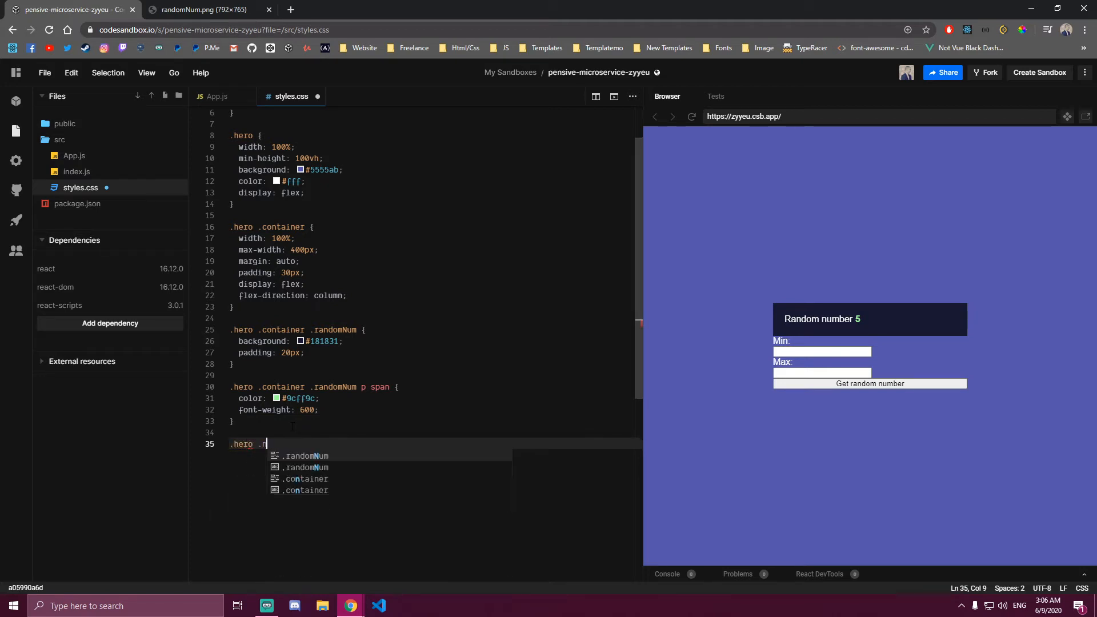
text(numContainer{)
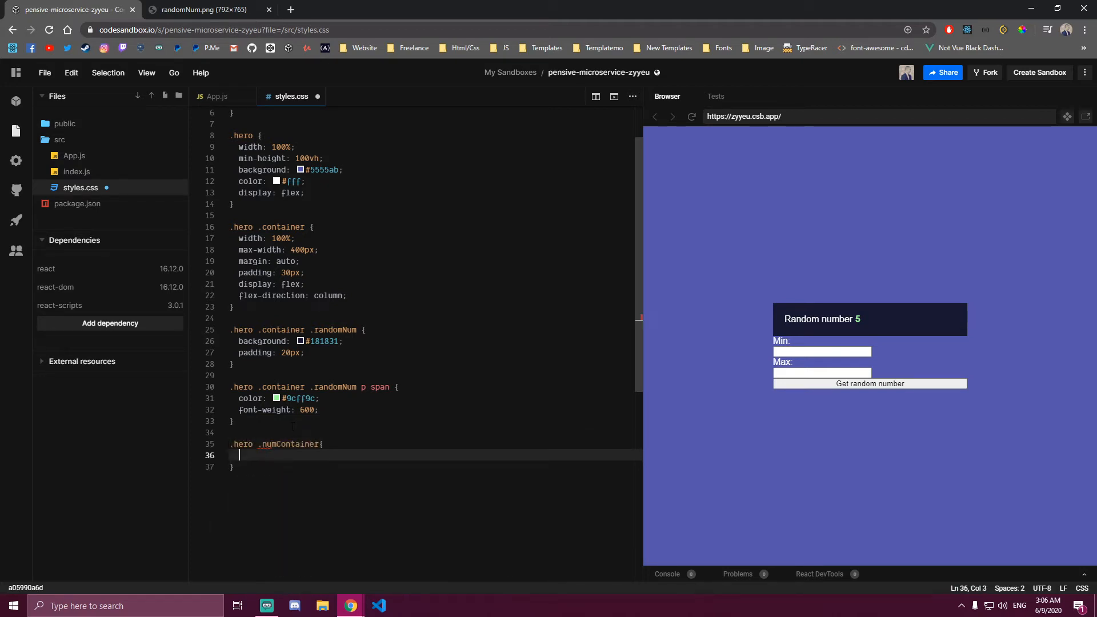
text(display: f)
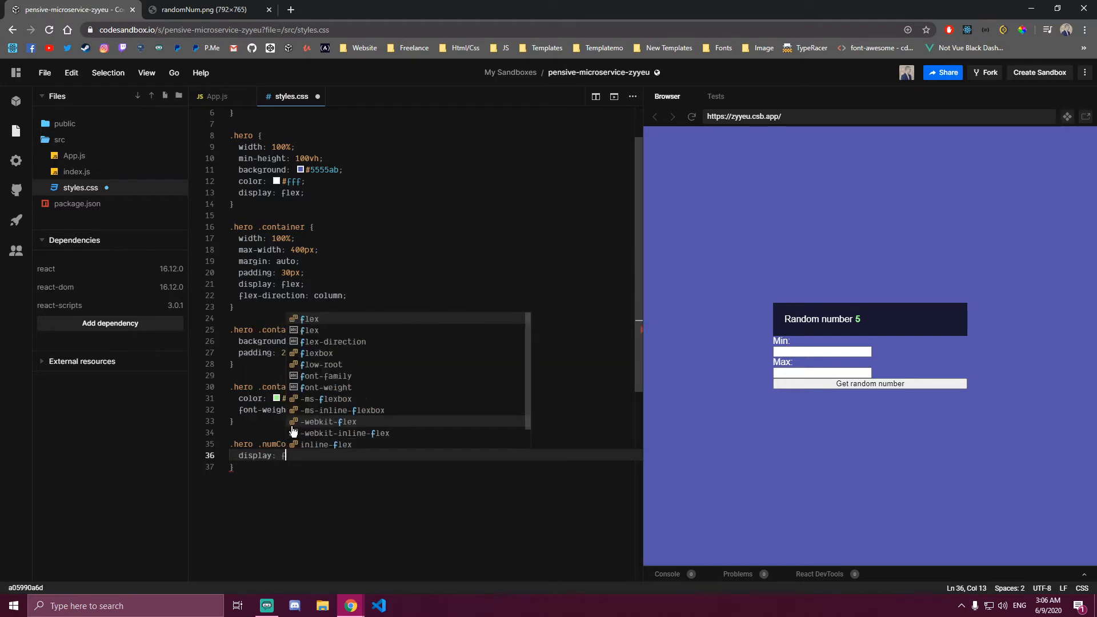
text(justify-content: space-between;)
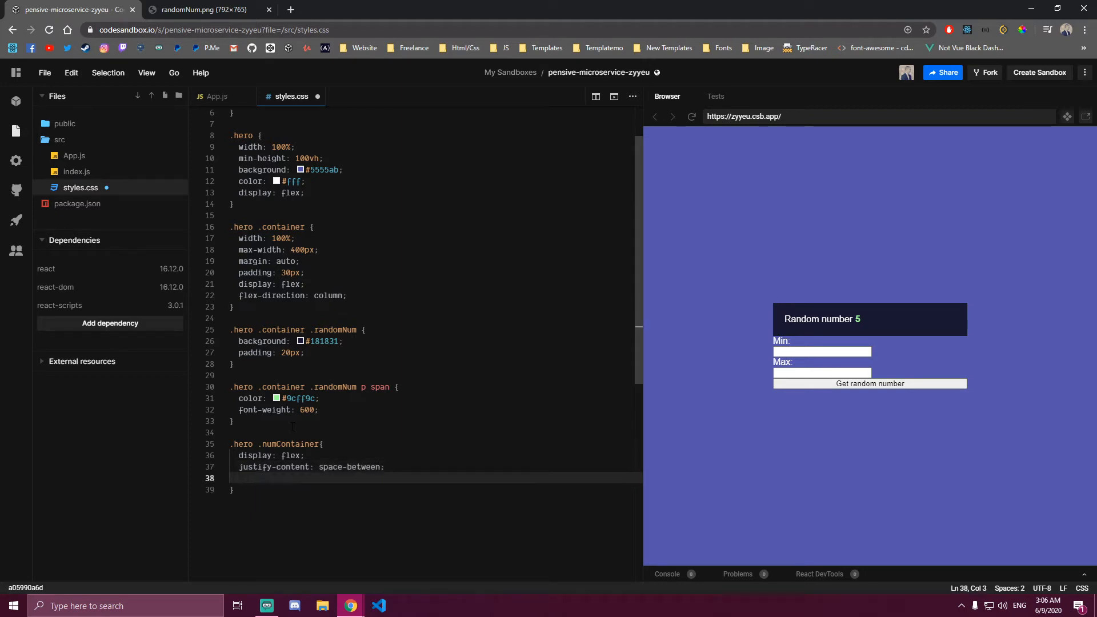
text(padding: 60)
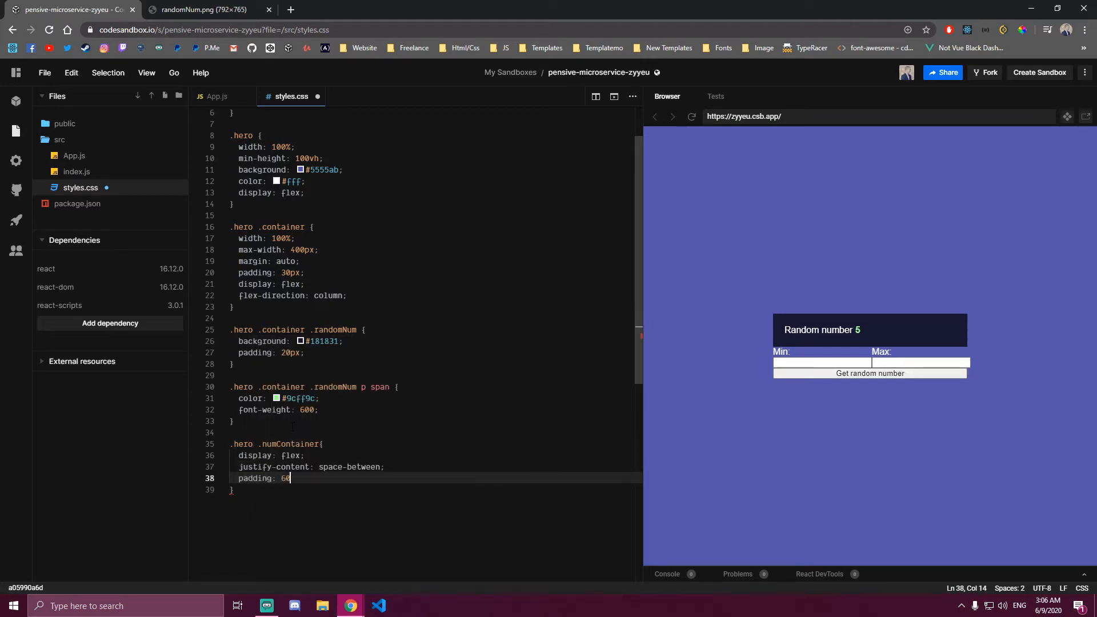
text(width: 100%;)
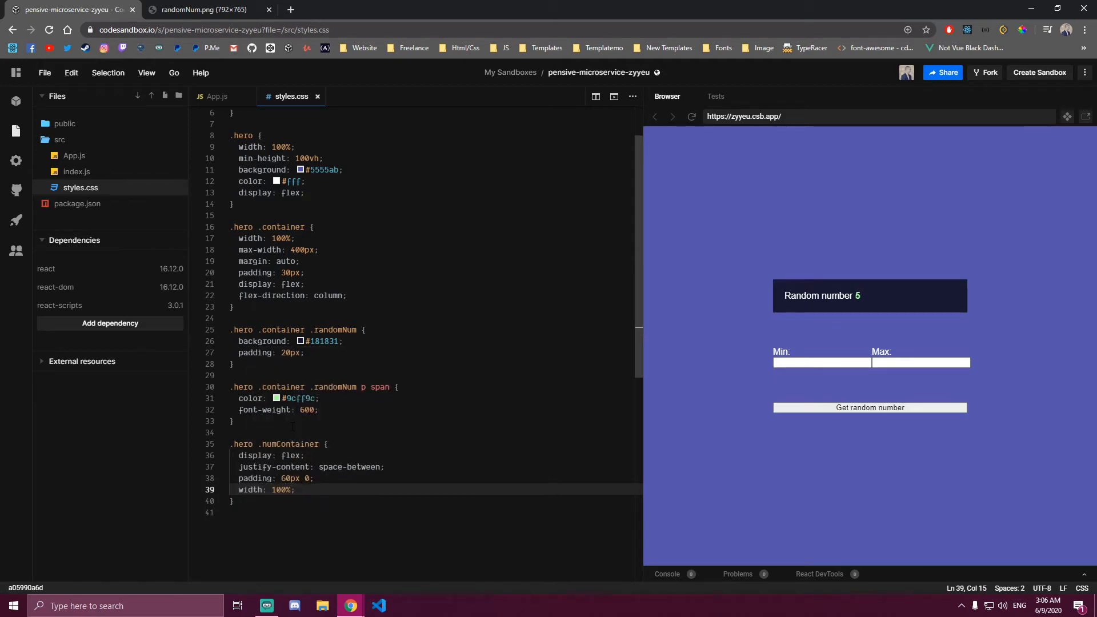
mouse_move(832, 312)
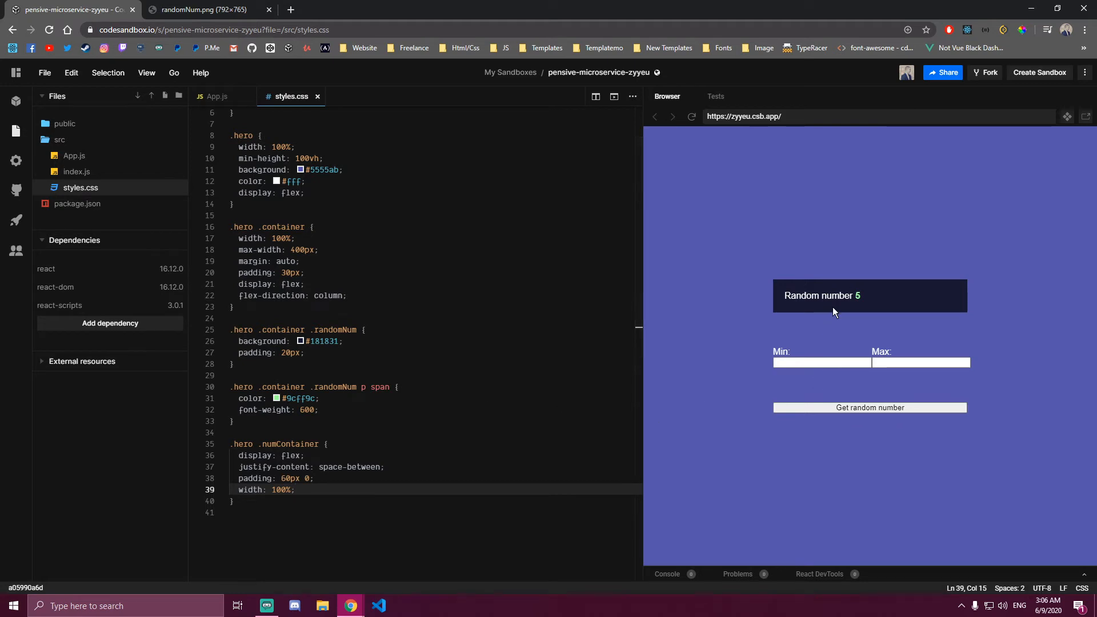
scroll(down, 3)
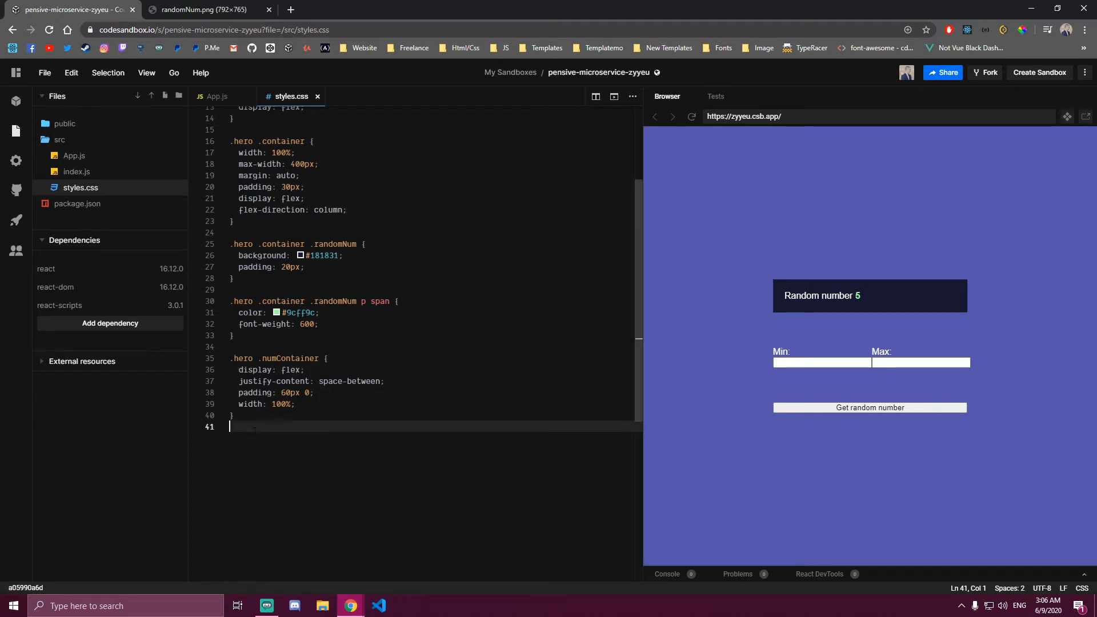
Add a '.hero .numContainer div' rule with width 100% and max-width 42%, then start its input rule
text(.hero .r)
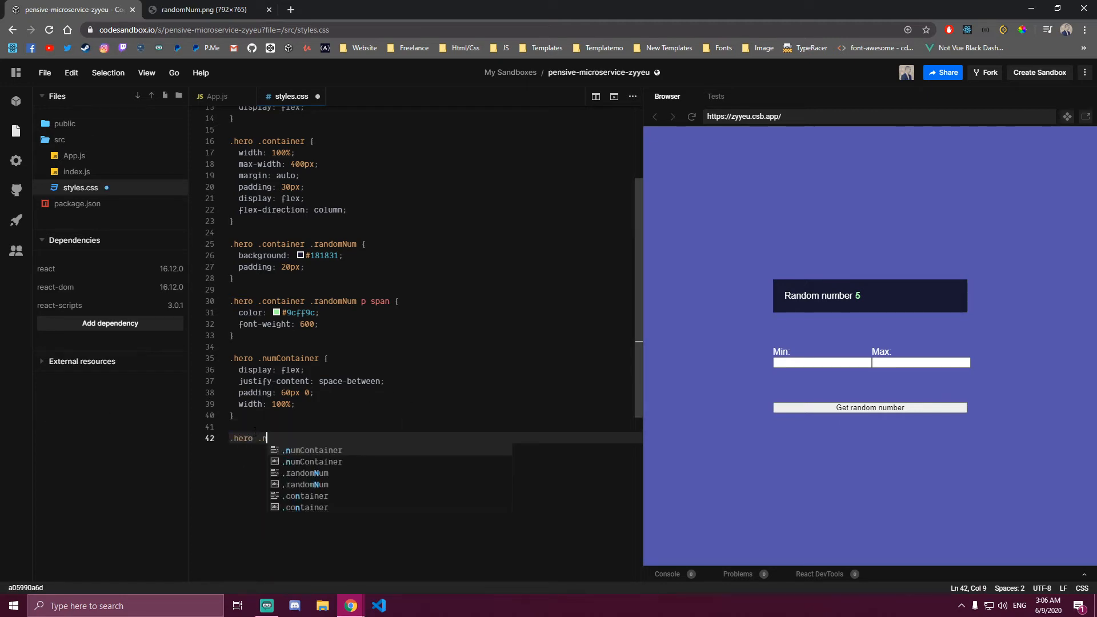
text(numContainer div)
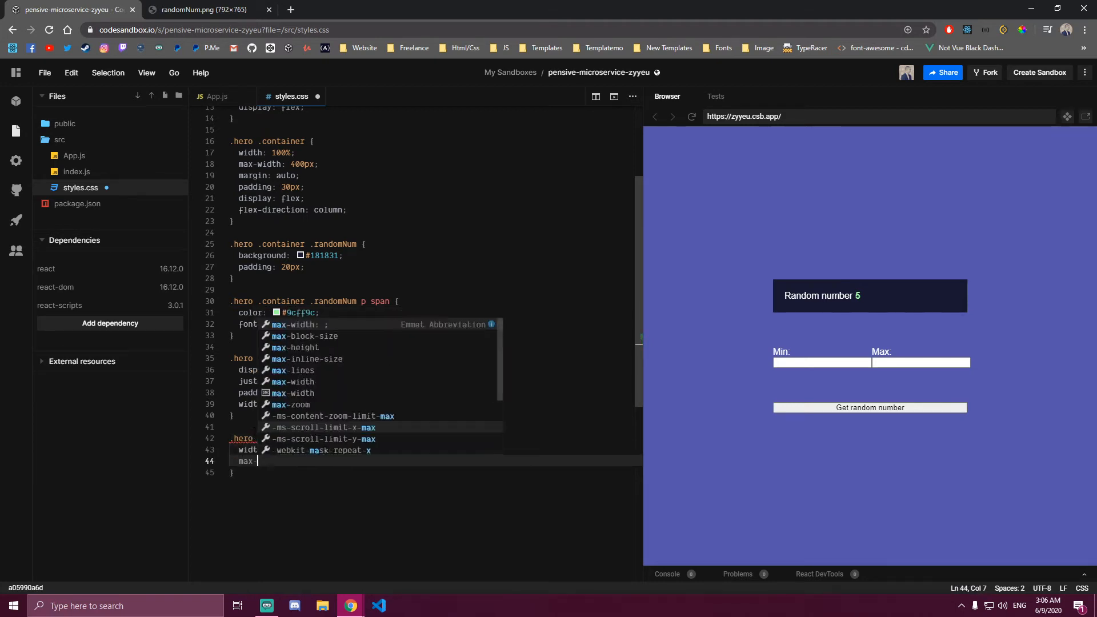
text(max-width: 42%;)
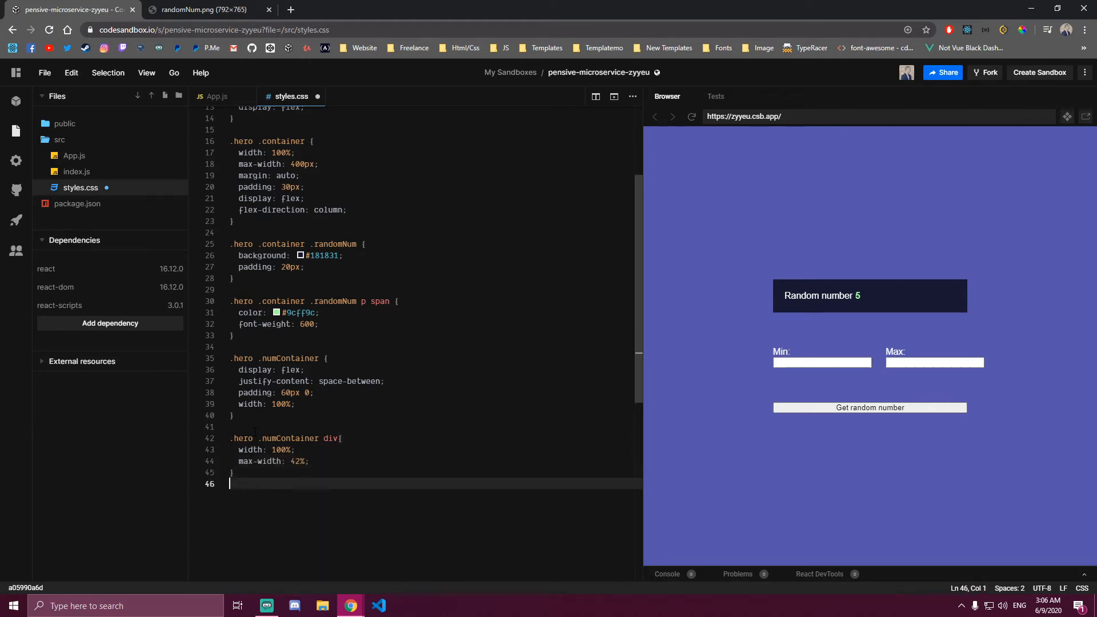
text(.hero .numContainer div input{)
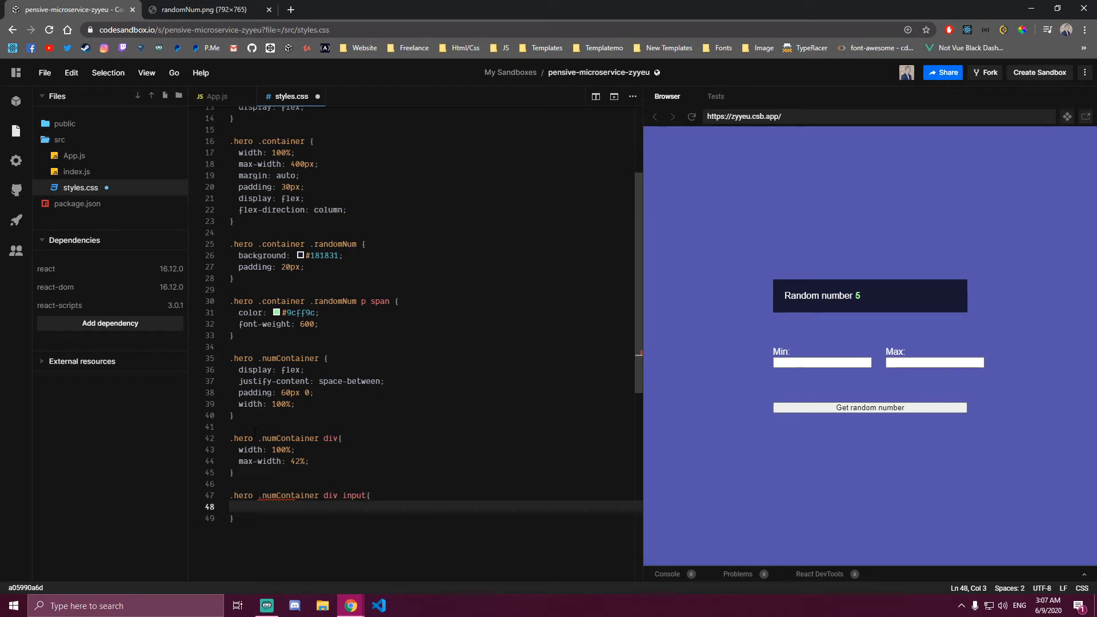
Style the Min/Max inputs: 8px padding, no border or outline, width 100%, background #181831, color #9cff9c
text(padding: 8px;)
text(border: n)
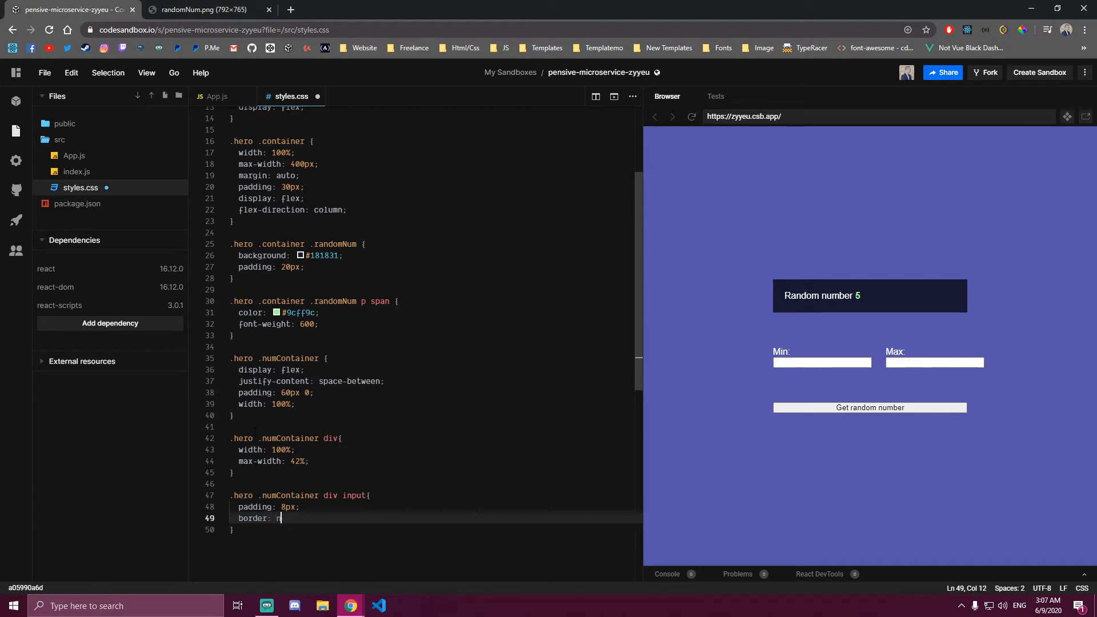
text(outline: none;)
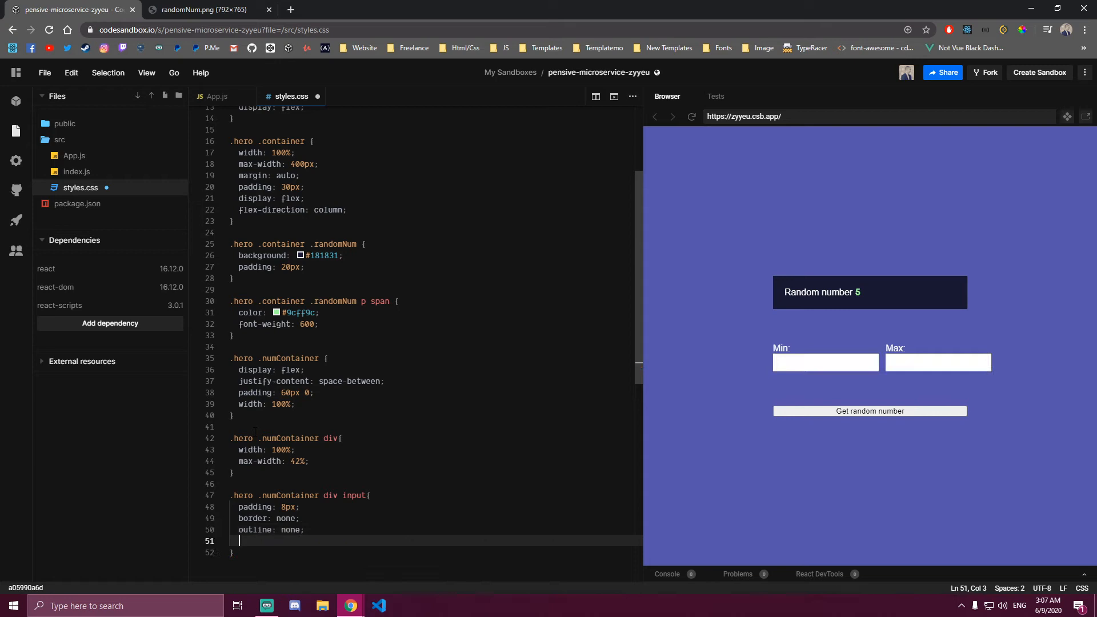
text(width: 100%;)
text(background:)
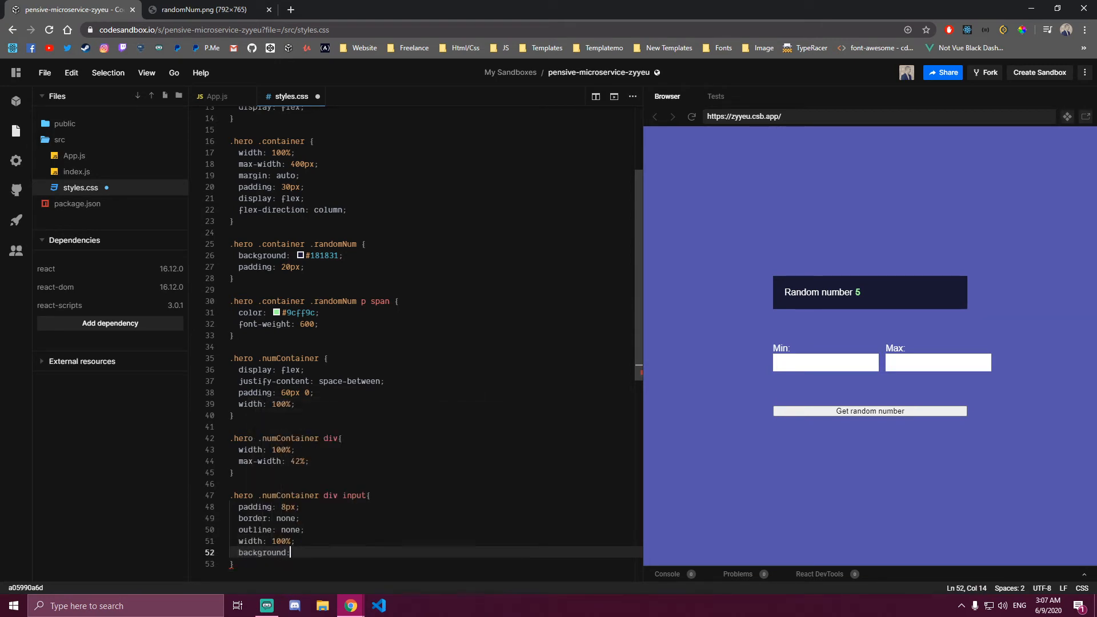
text(#181831;)
text(color:)
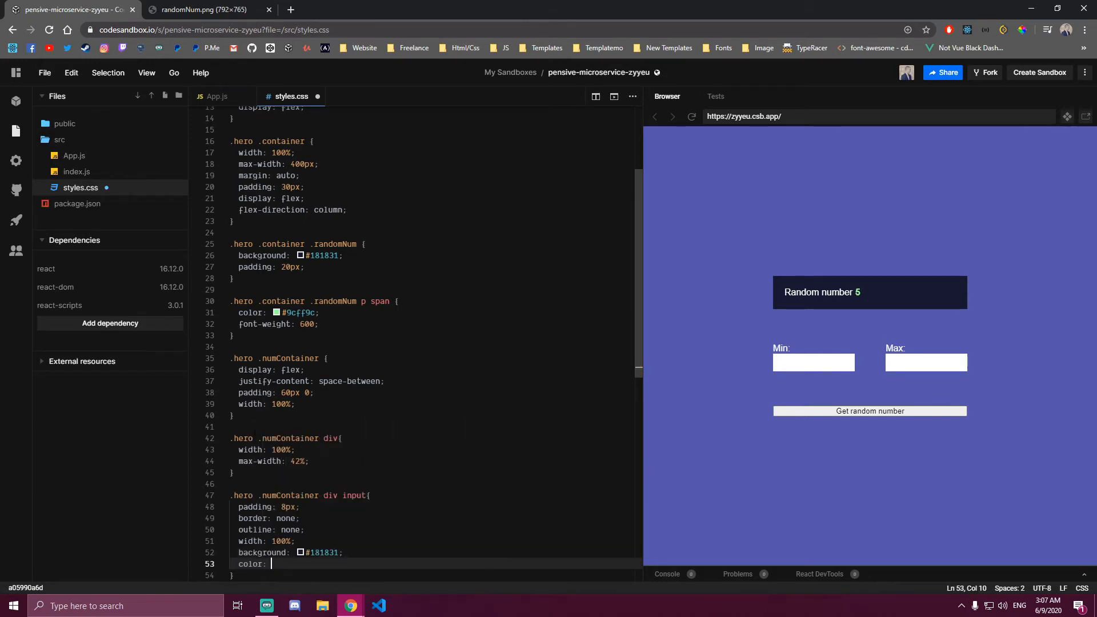
text(#9cff9c;)
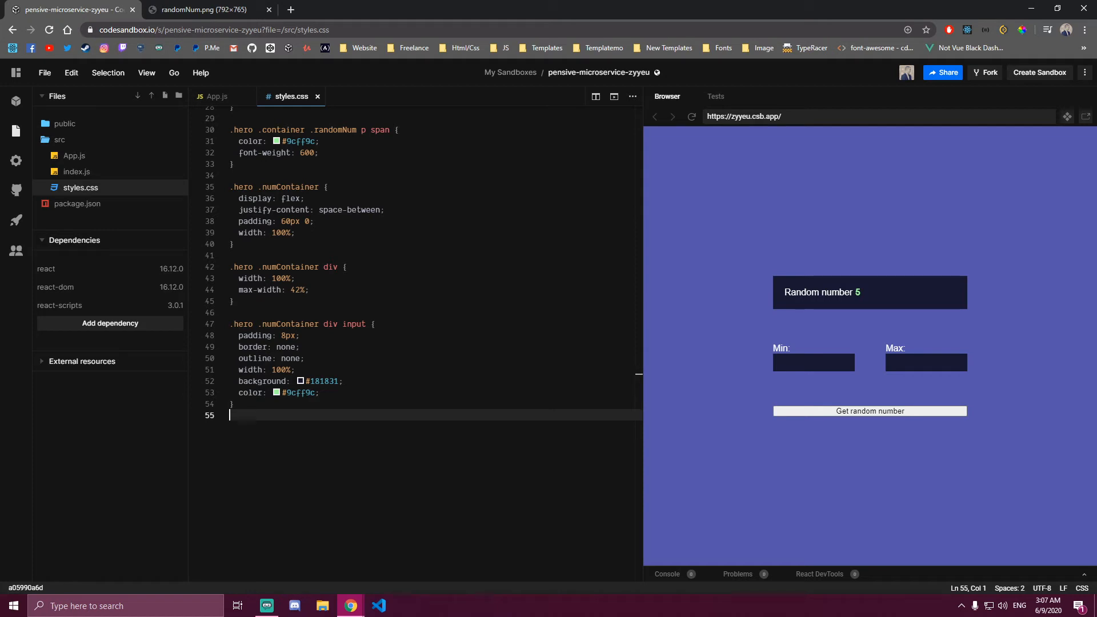
key(enter)
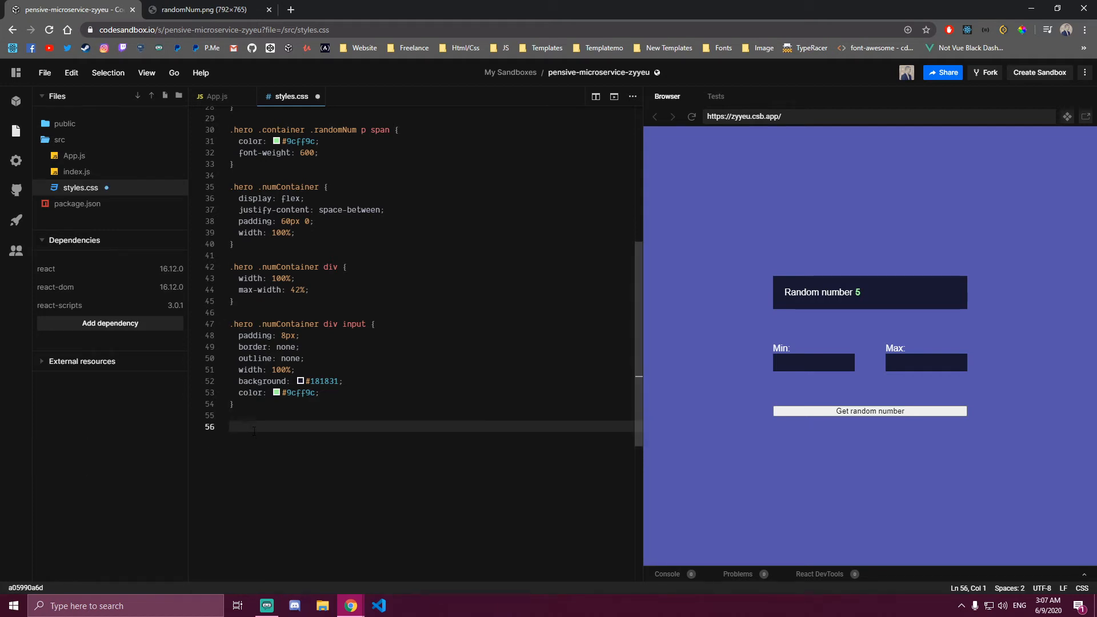
Start a '.hero .container button' rule with align-self flex-end, no border or outline, #292977 background and white text
text(.hero .container)
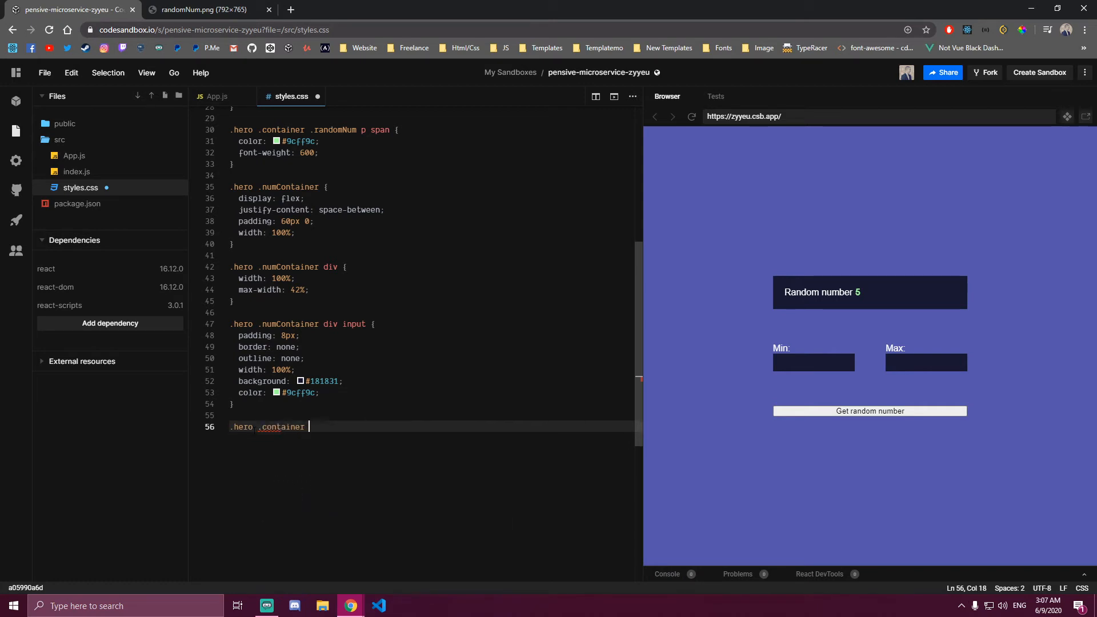
text(button{)
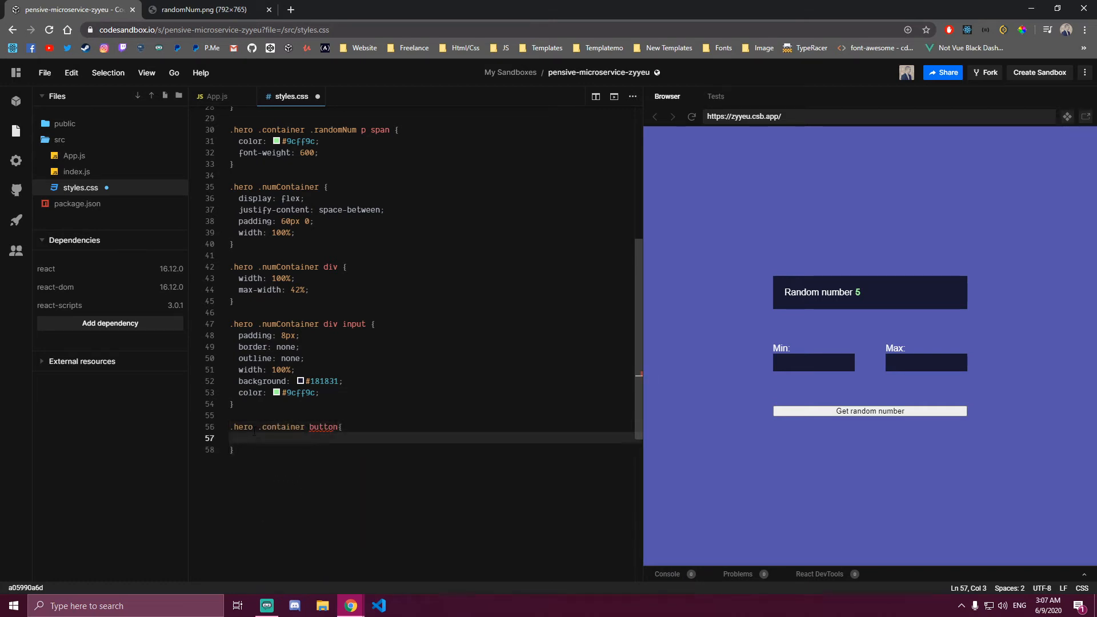
text(align-self:)
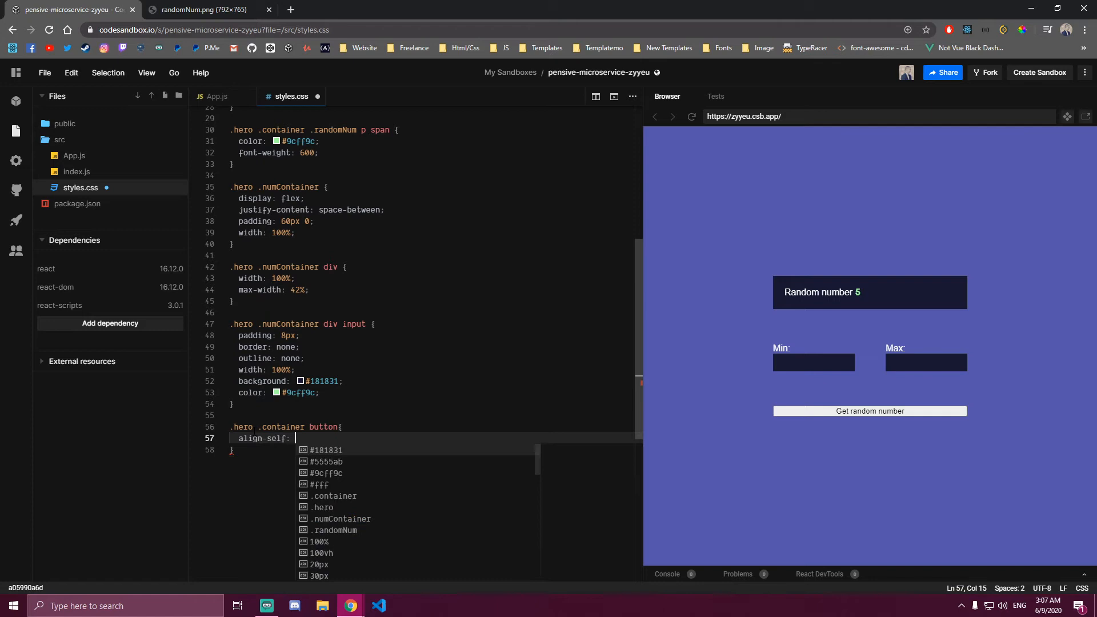
text(flex0-end;)
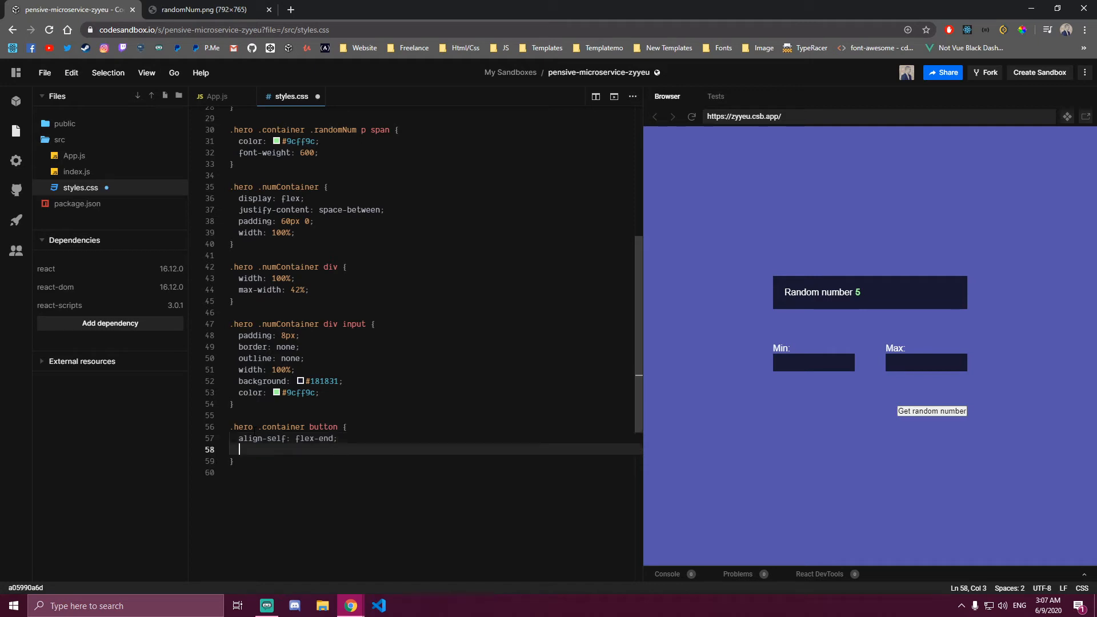
text(border: none;)
text(outline: none;)
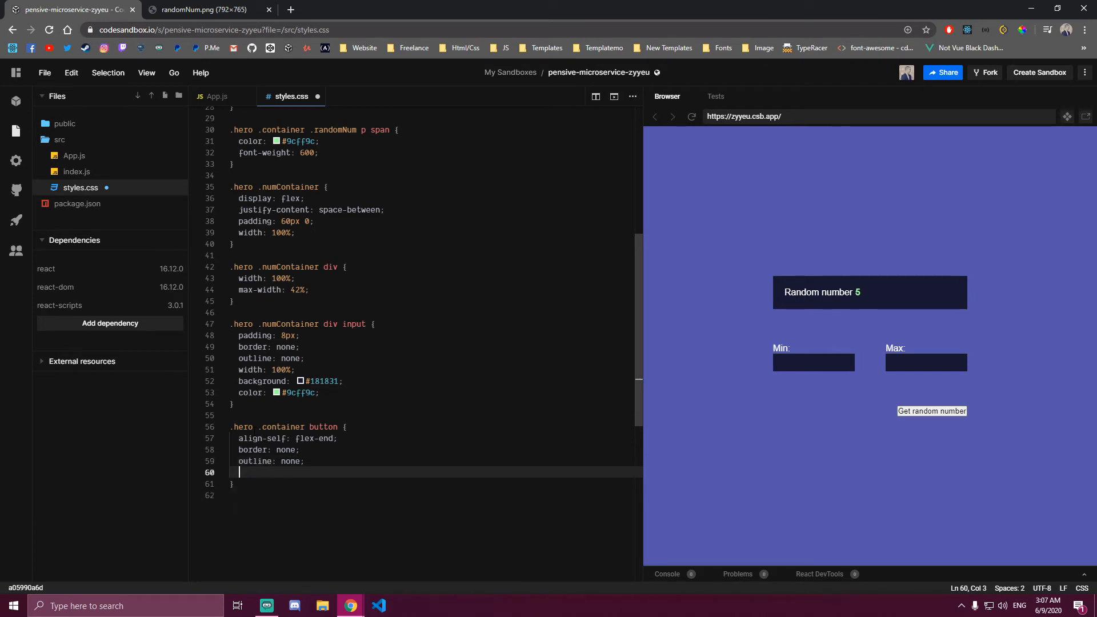
text(background: #)
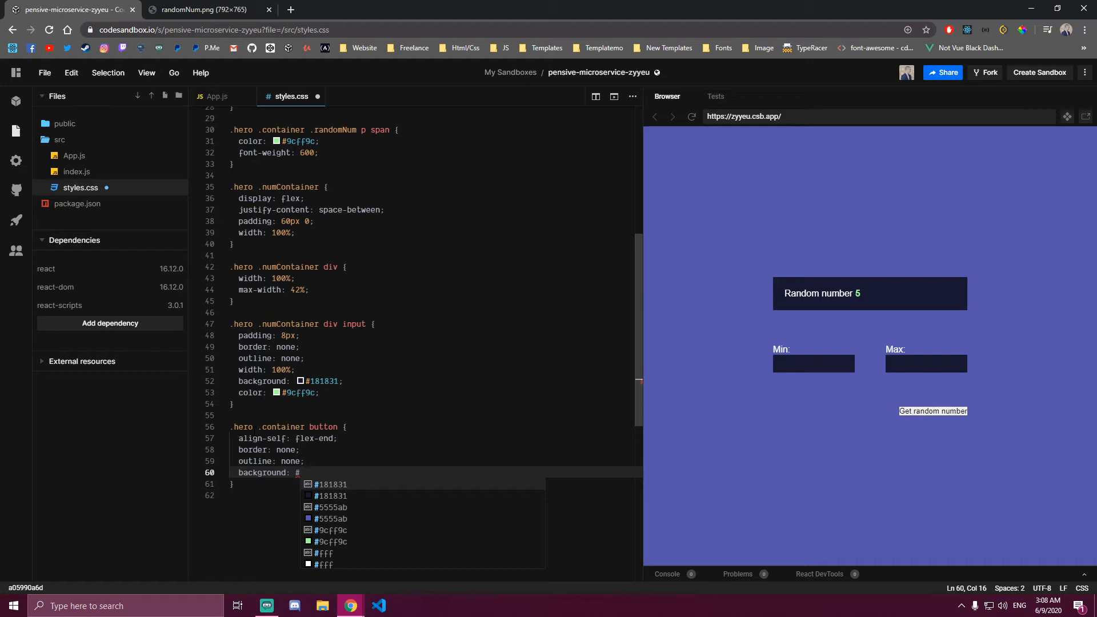
text(292977;)
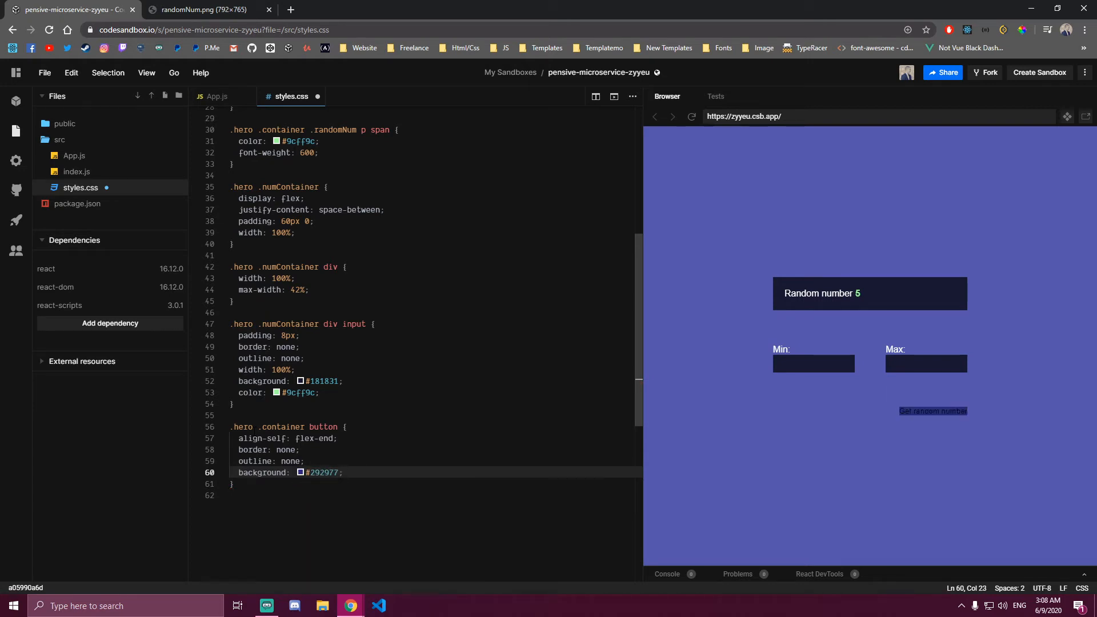
text(color: #fff;)
text(padding: 14)
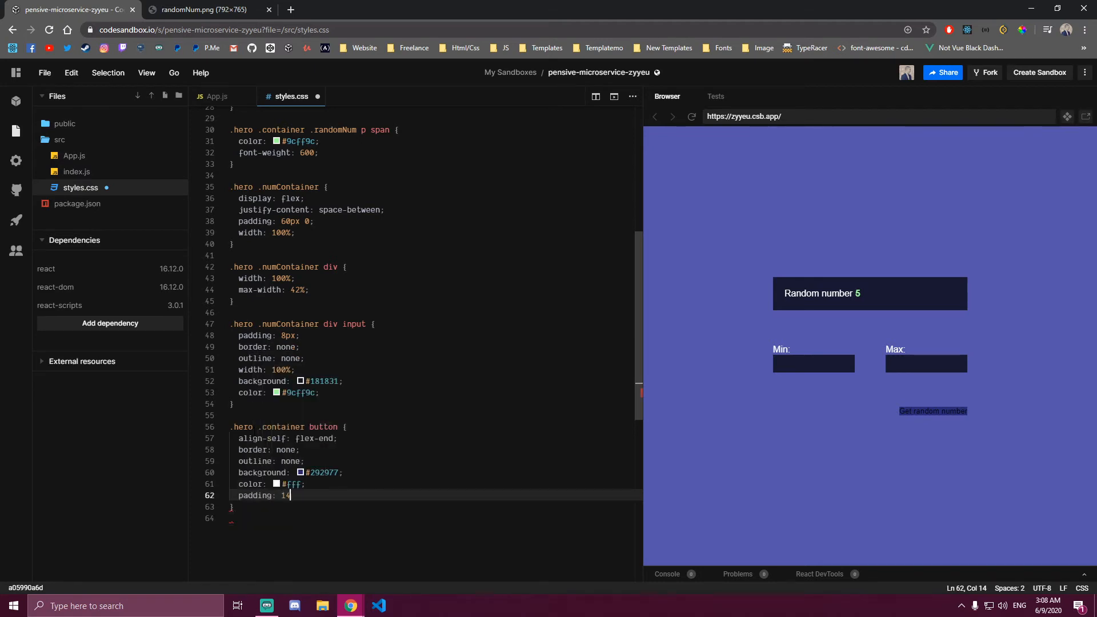
Finish the button with width 100%, 22px font size and a pointer cursor, and save the stylesheet
text(width: 100%;)
text(font-size: 22p)
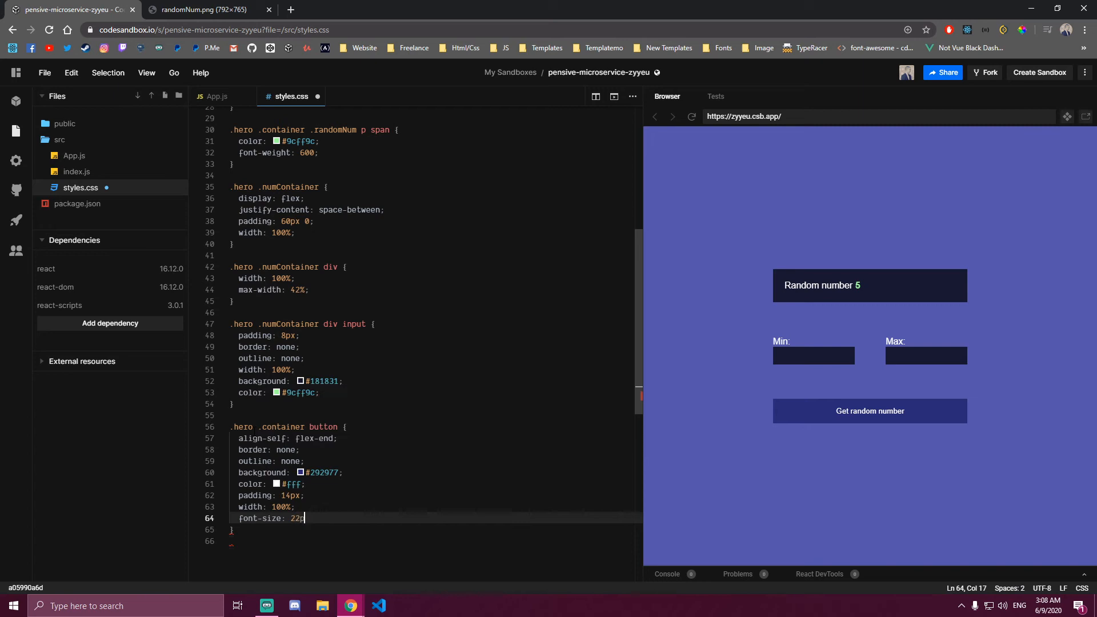
text(cursor:)
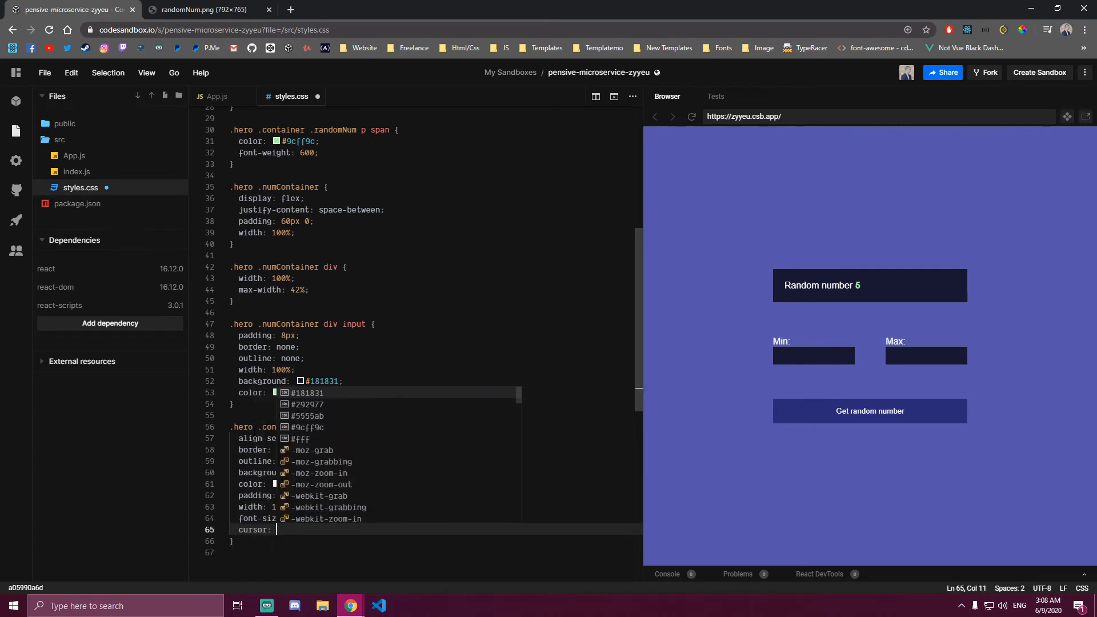
text(pointer;)
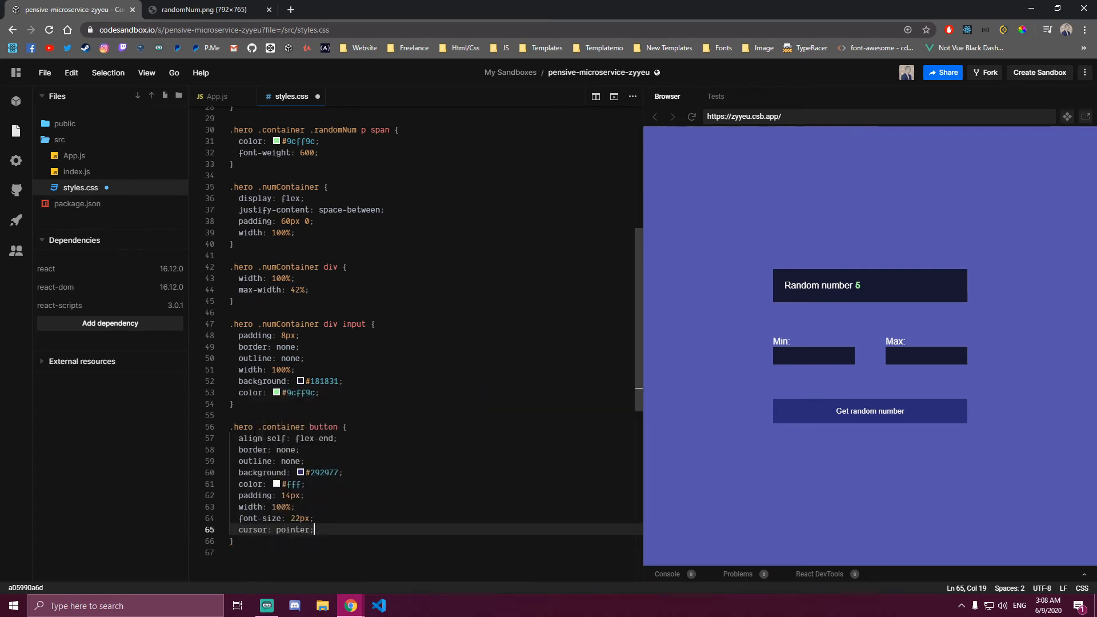
key(ctrl+s)
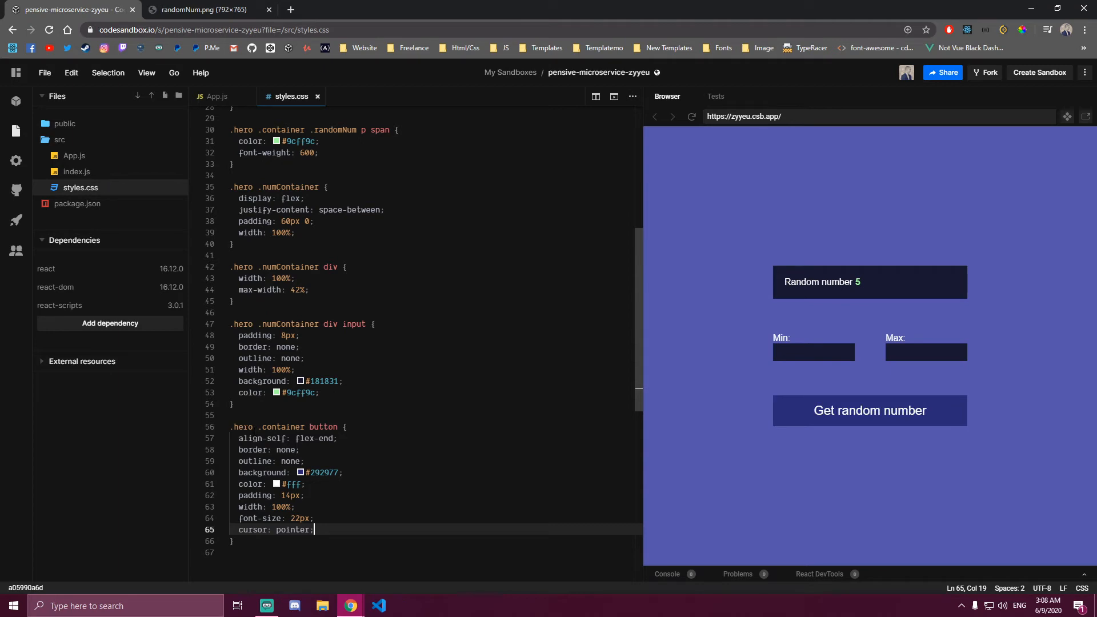
scroll(down, 3)
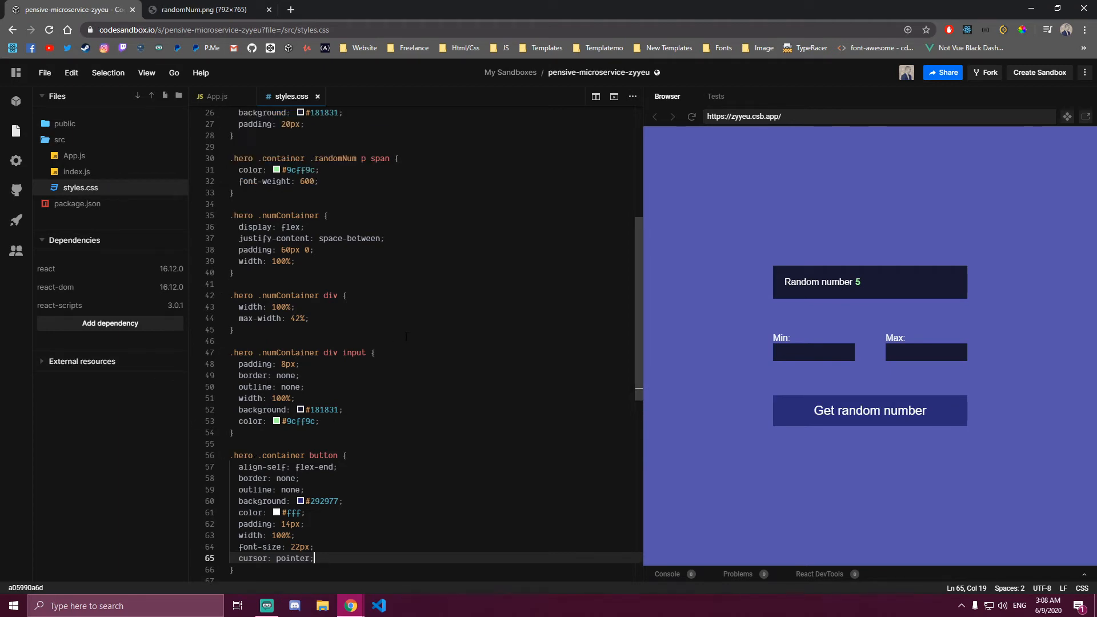
click(217, 96)
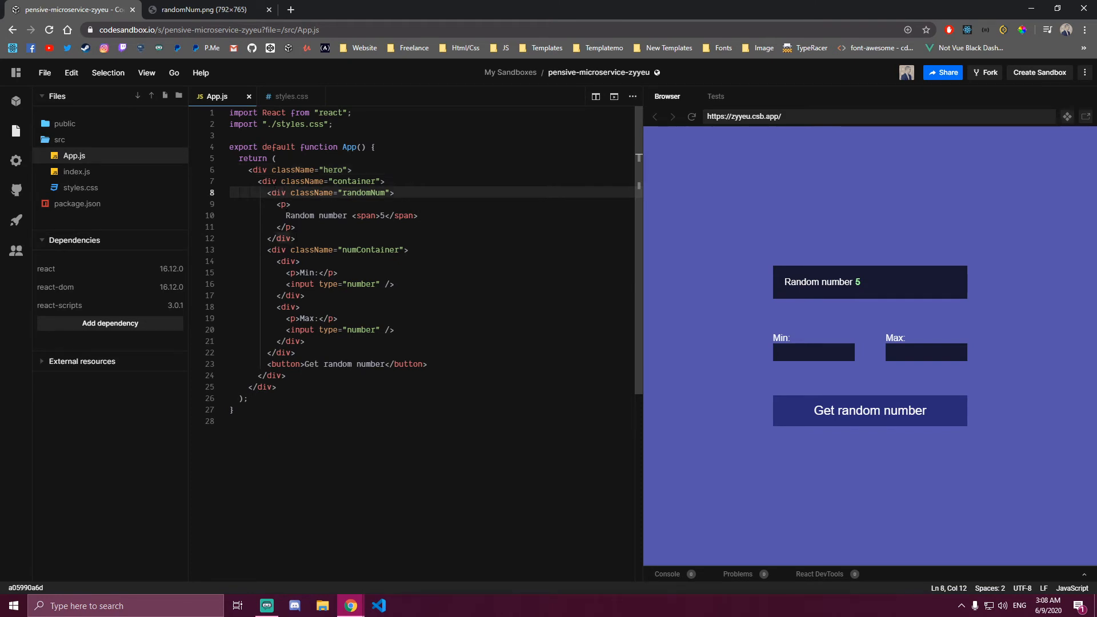
Give the .hero .container rule a #04042b background in styles.css and save
click(290, 96)
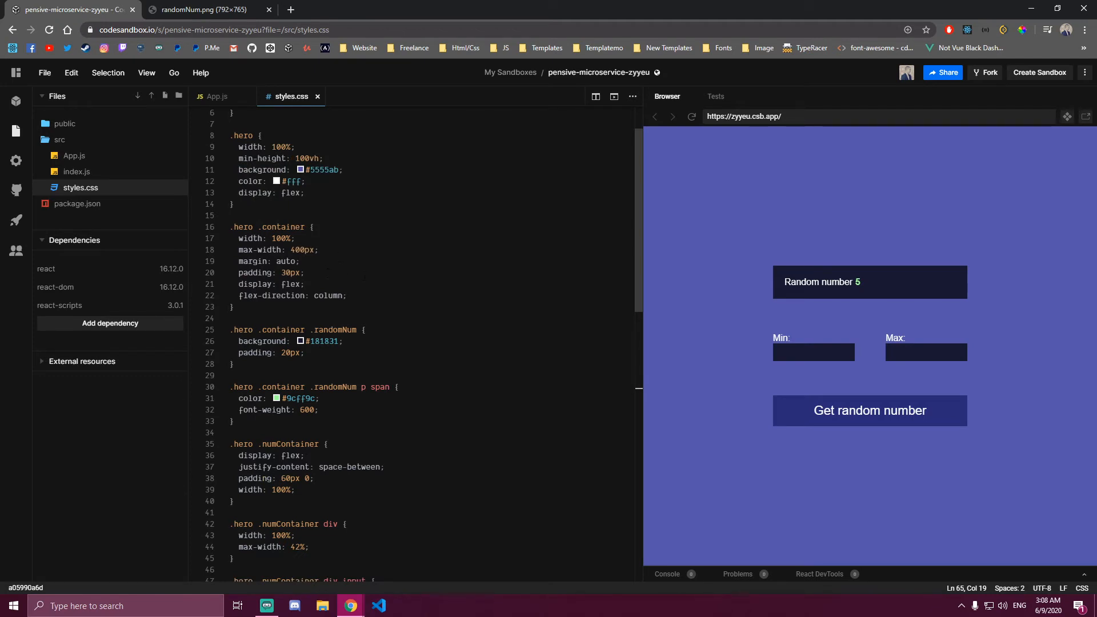
scroll(up, 3)
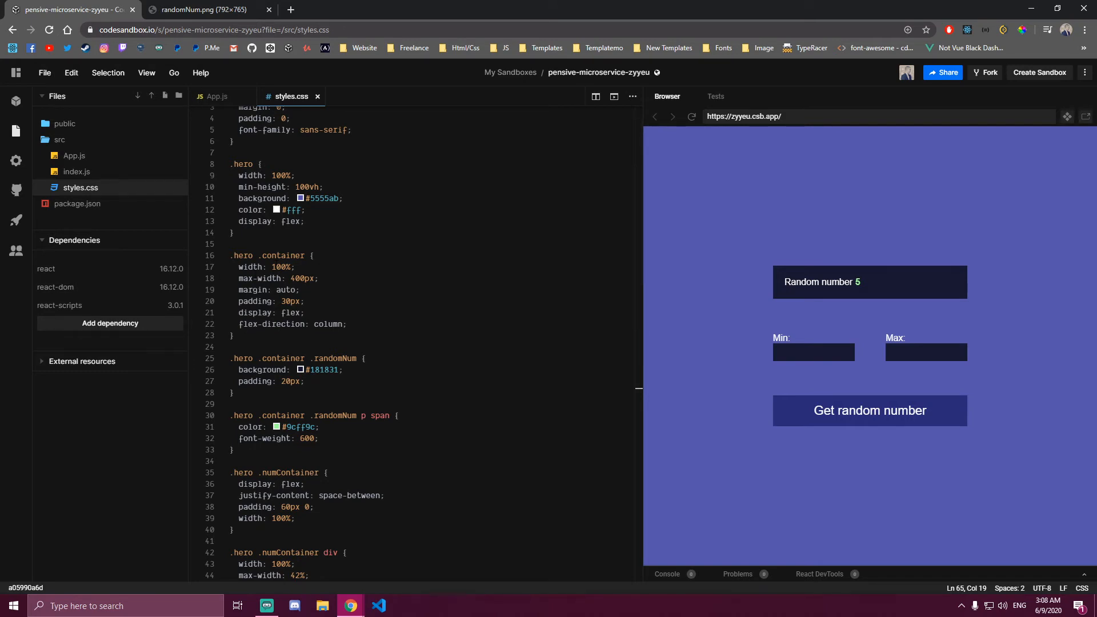
click(345, 324)
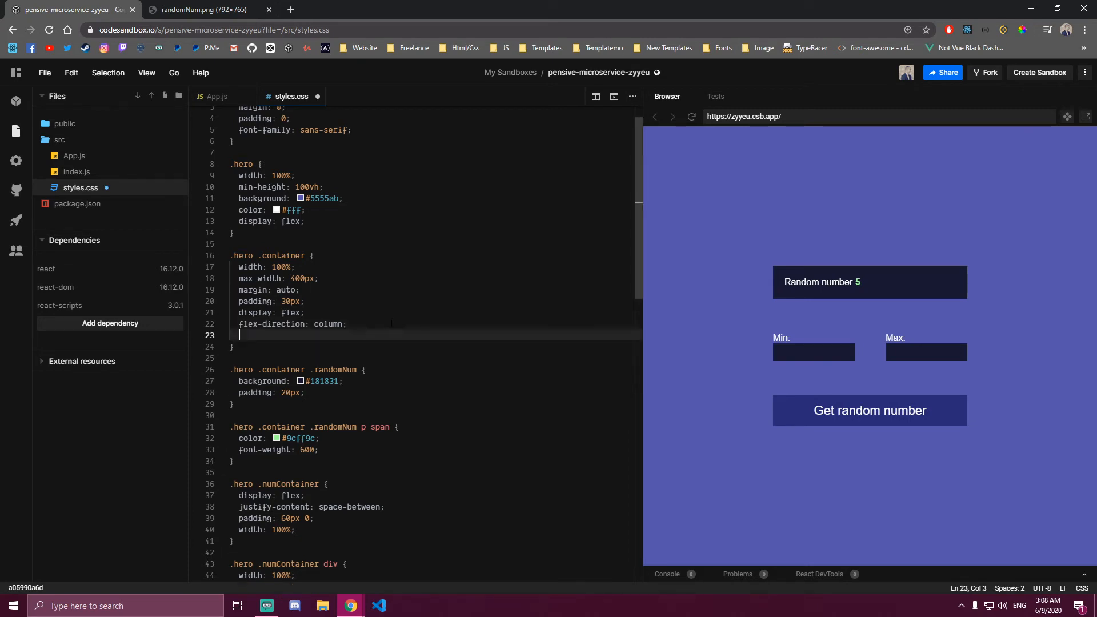
text(vac)
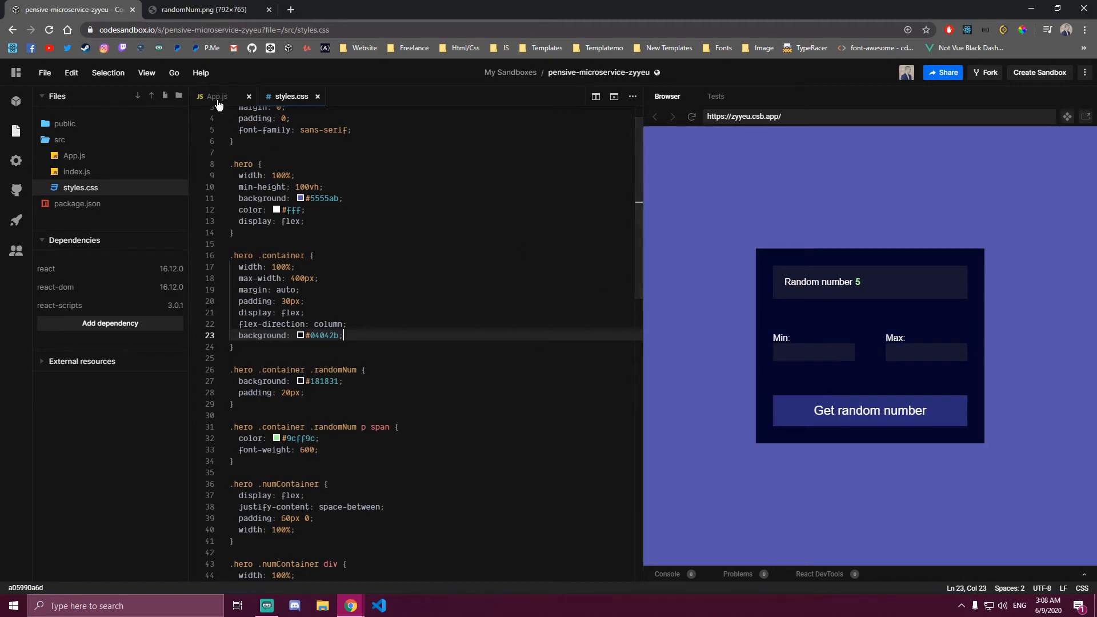
click(214, 96)
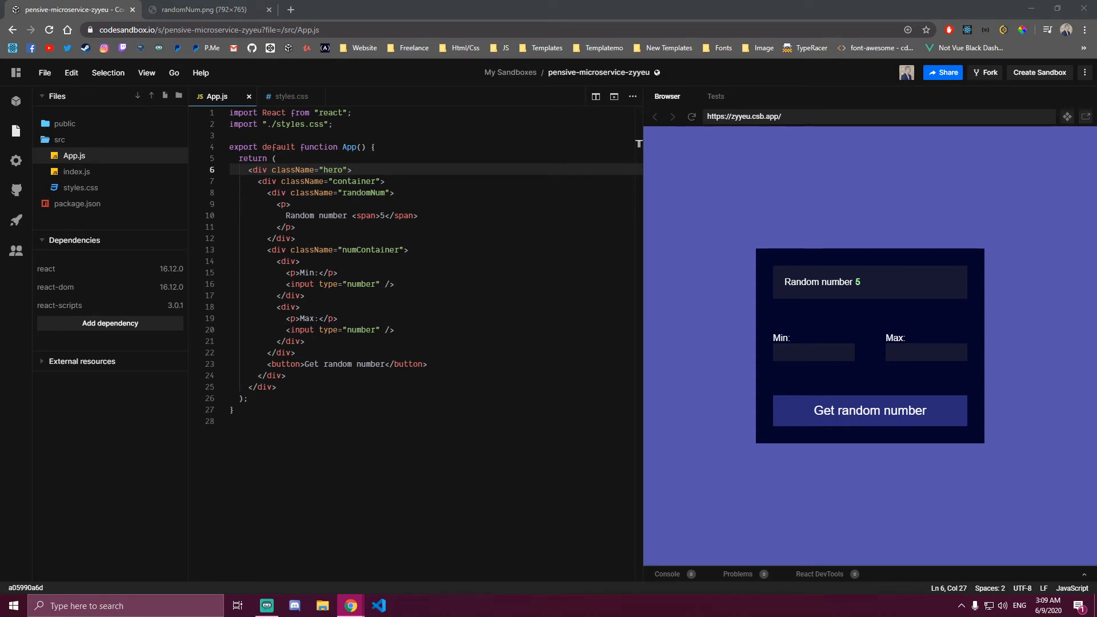
Import useState and declare minVal and maxVal state inside the App function
click(280, 114)
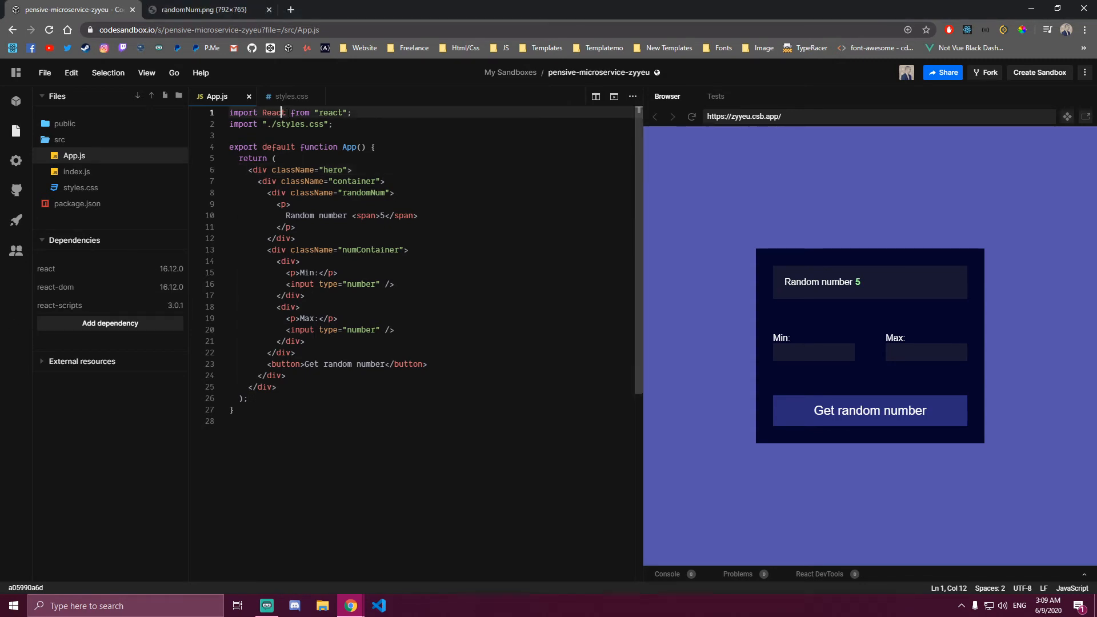
text(, {})
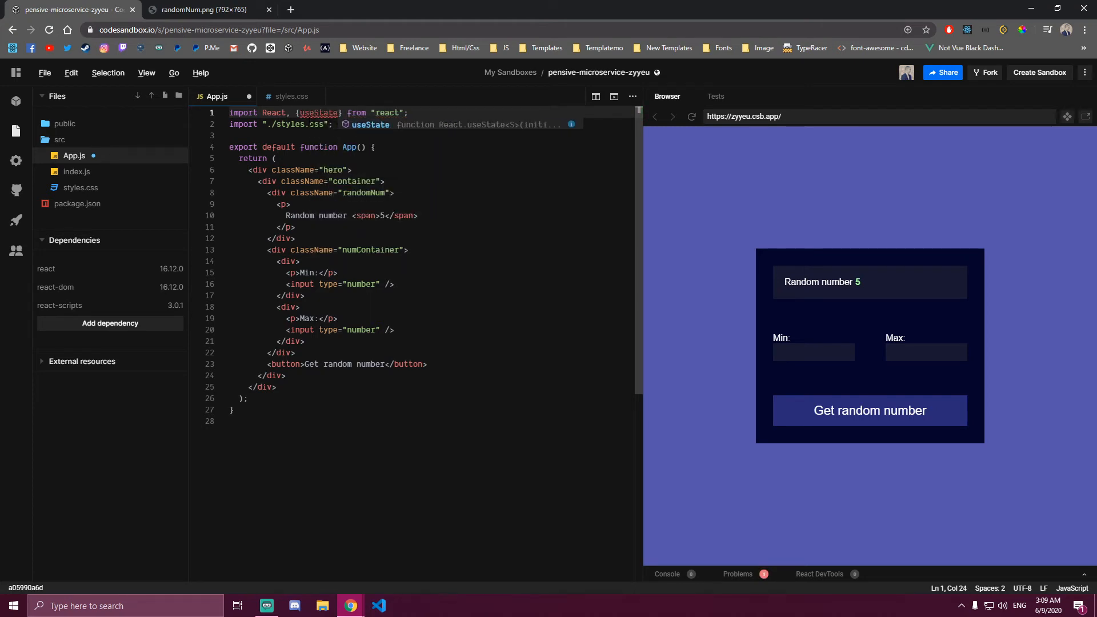
click(373, 148)
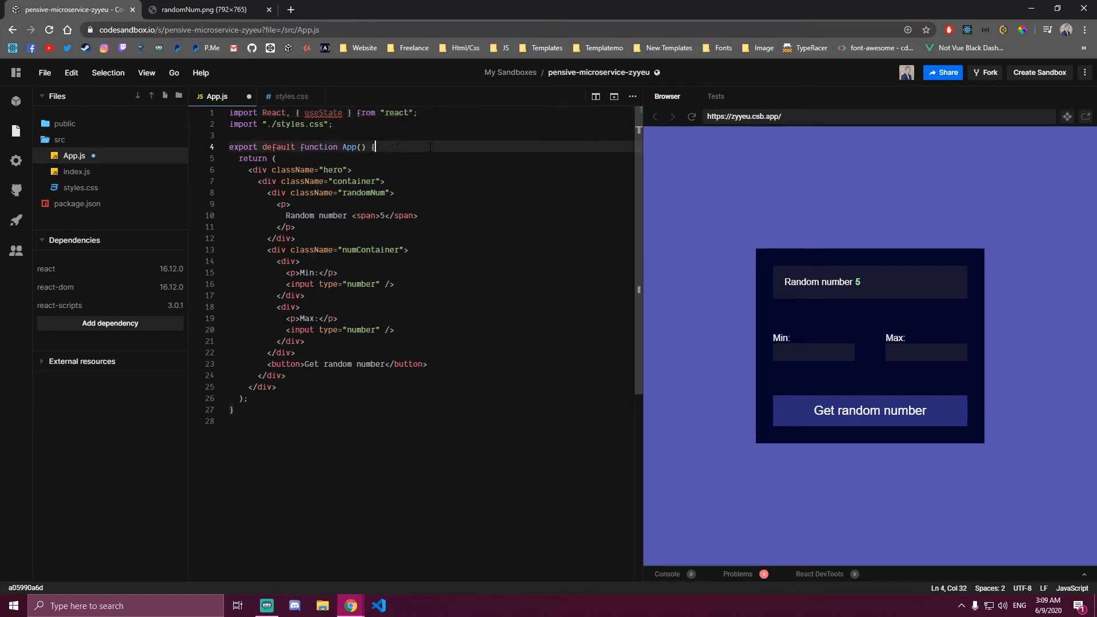
key(Enter)
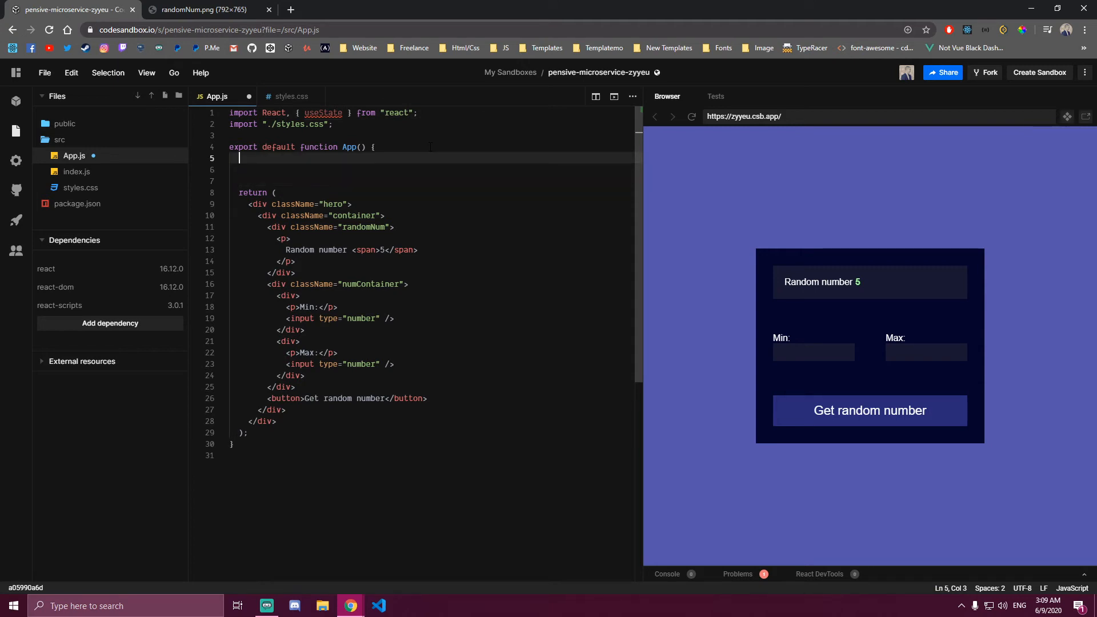
text(const)
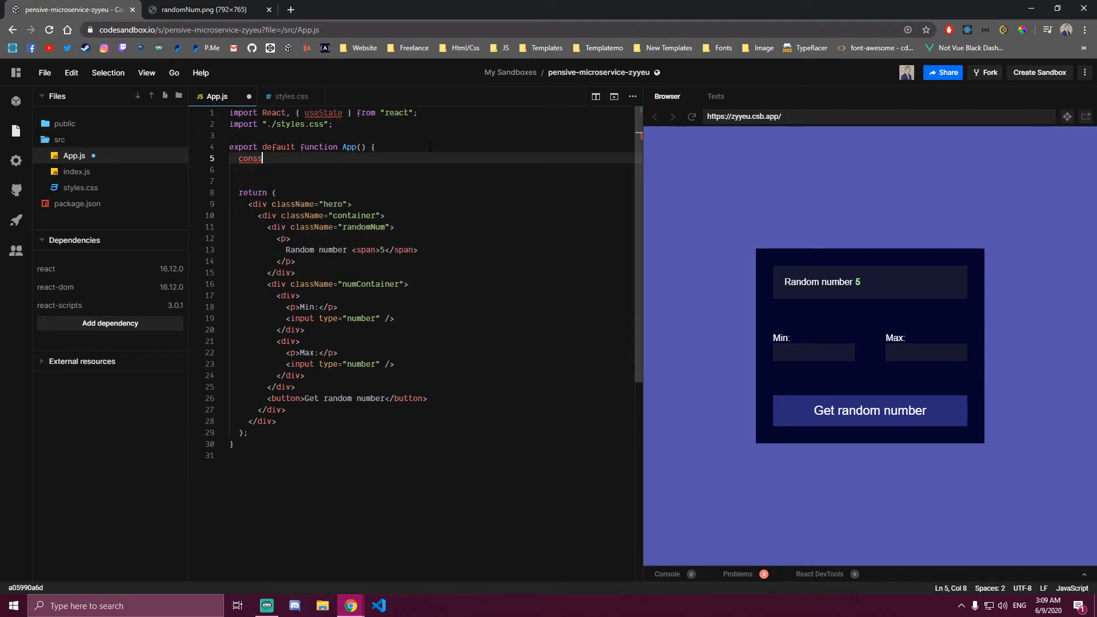
text([min,.)
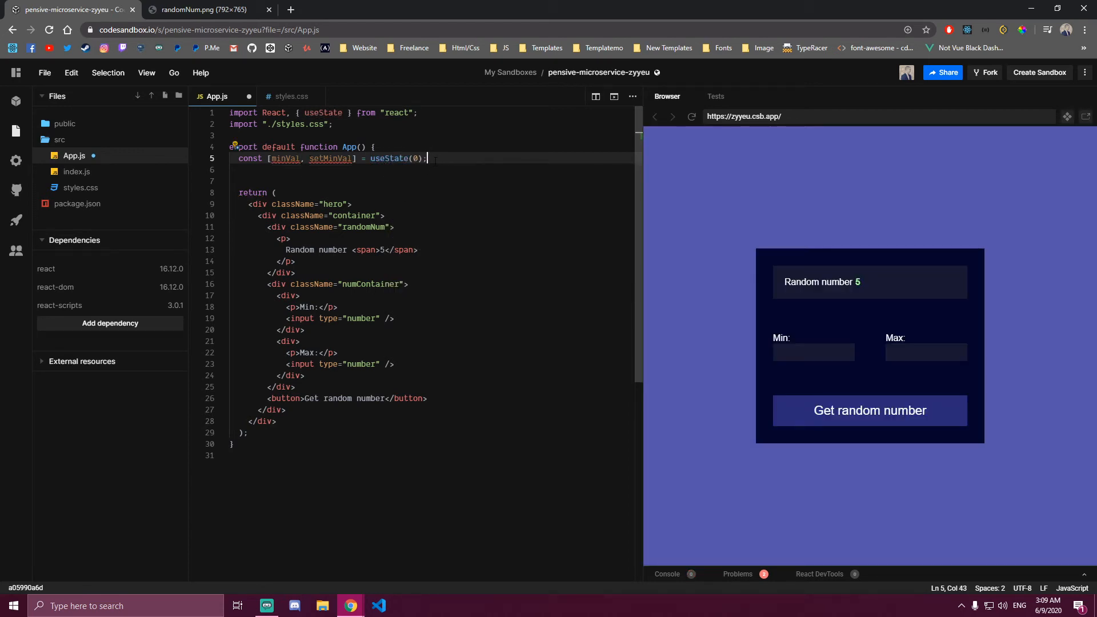
key(Enter)
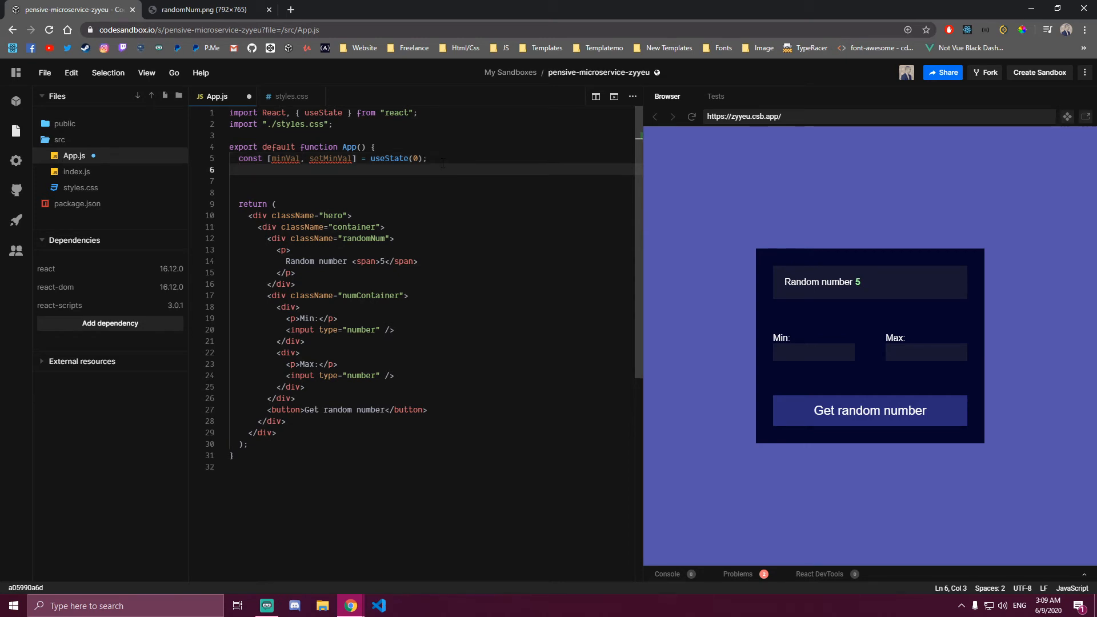
text(const [maxVal, setMaxVal] = useState(10);)
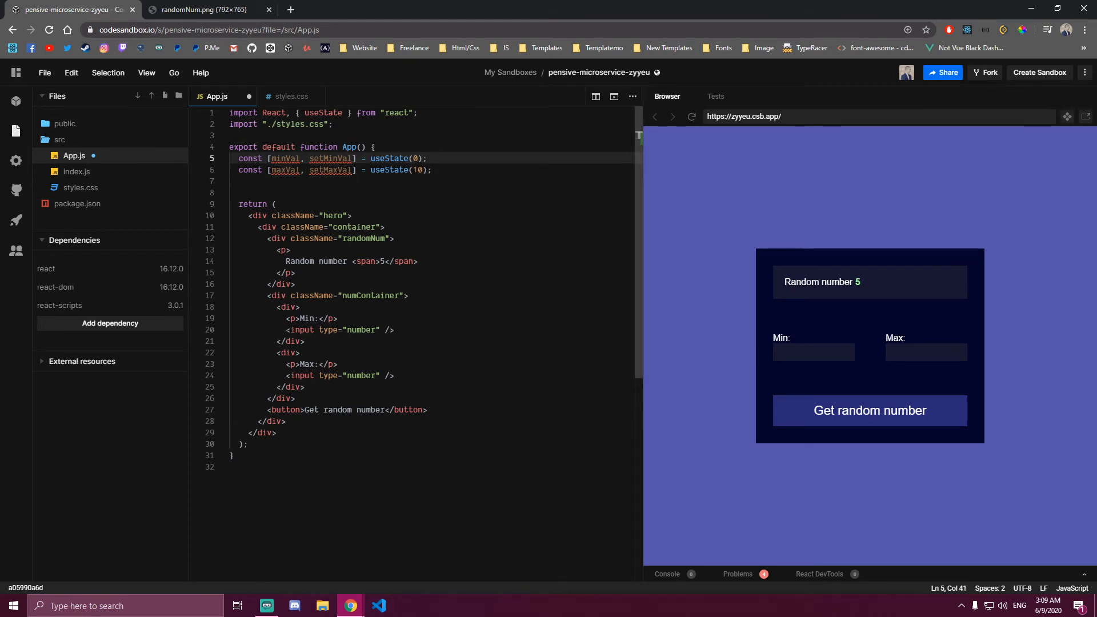
Declare the randomNum state with useState and render {randomNum} in the span
click(434, 170)
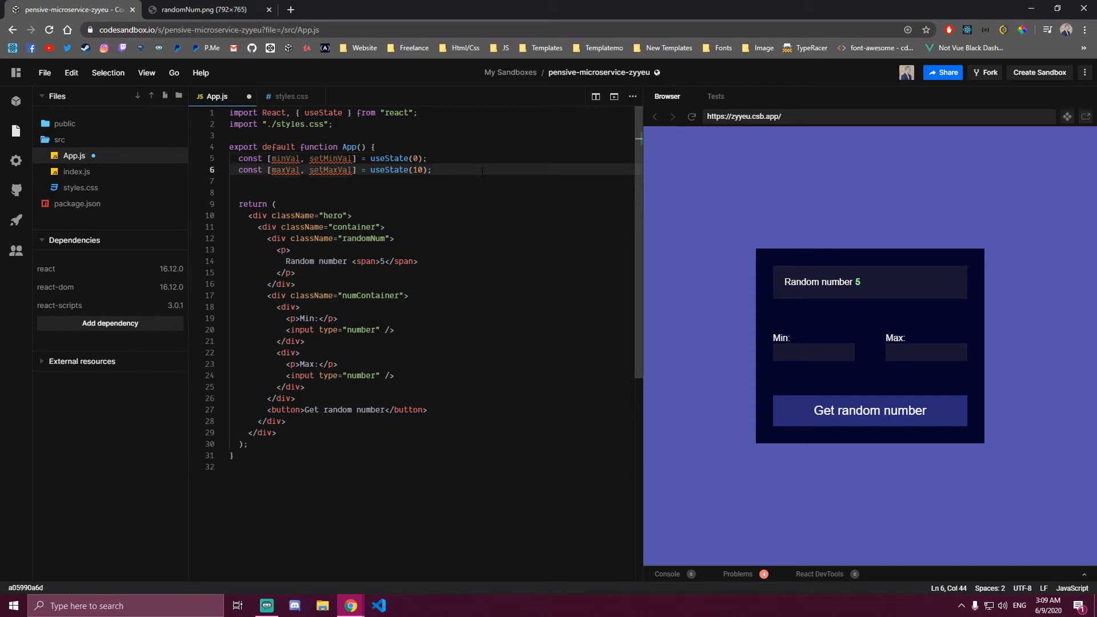
text(randomNum, setRandomNum] =)
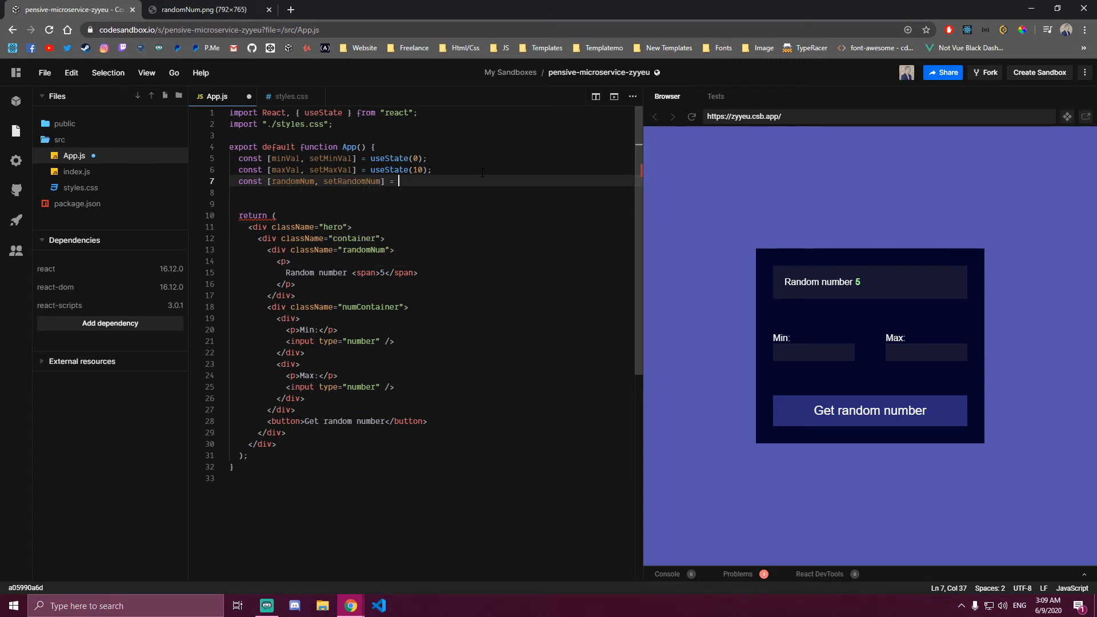
text(useState(5);)
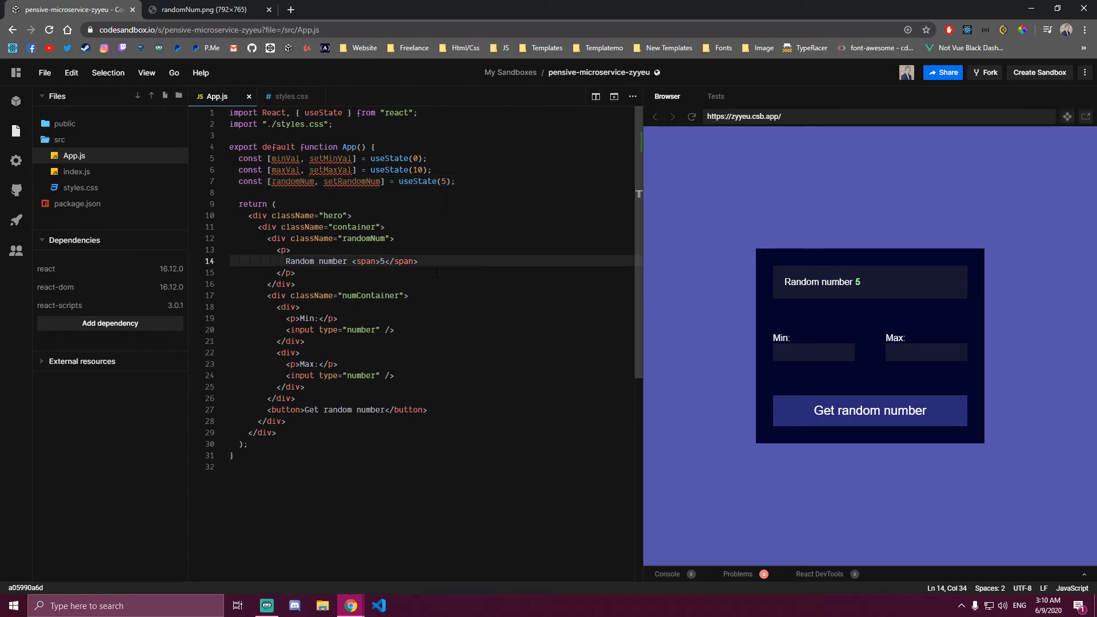
text({})
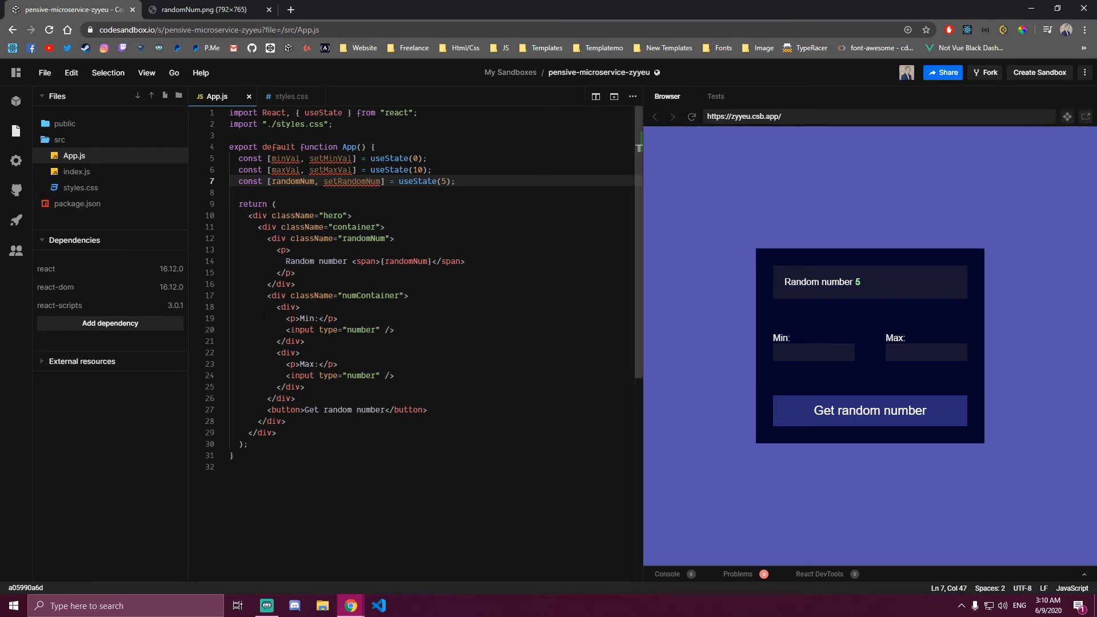
Bind the Min input to value={minVal} with onChange={e => setMinVal(e.target.value)} and reload the preview
click(379, 329)
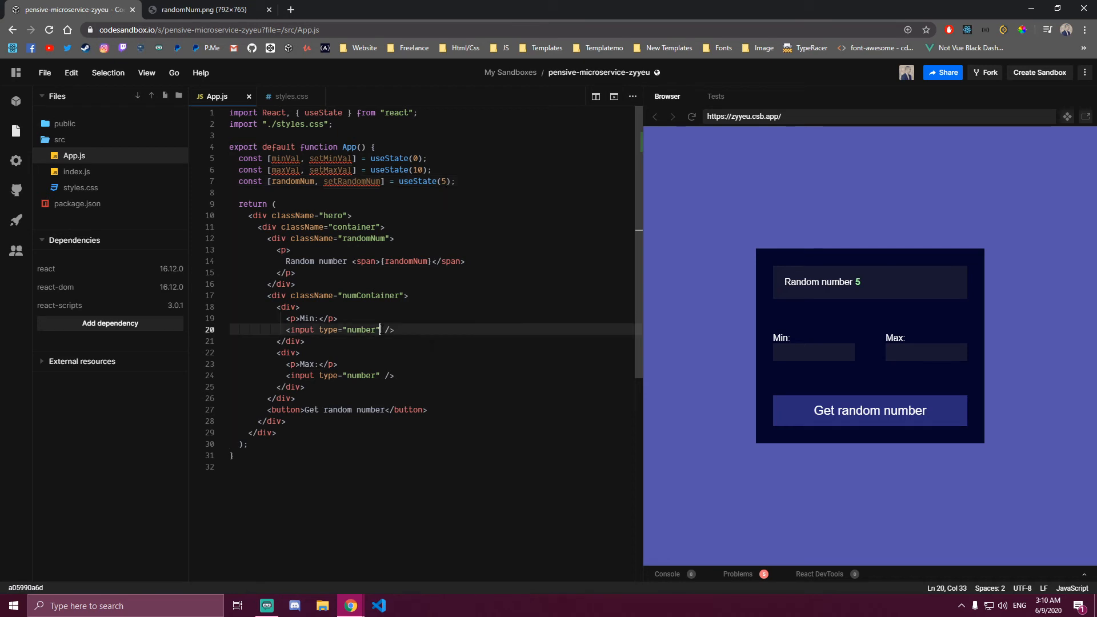
text(value)
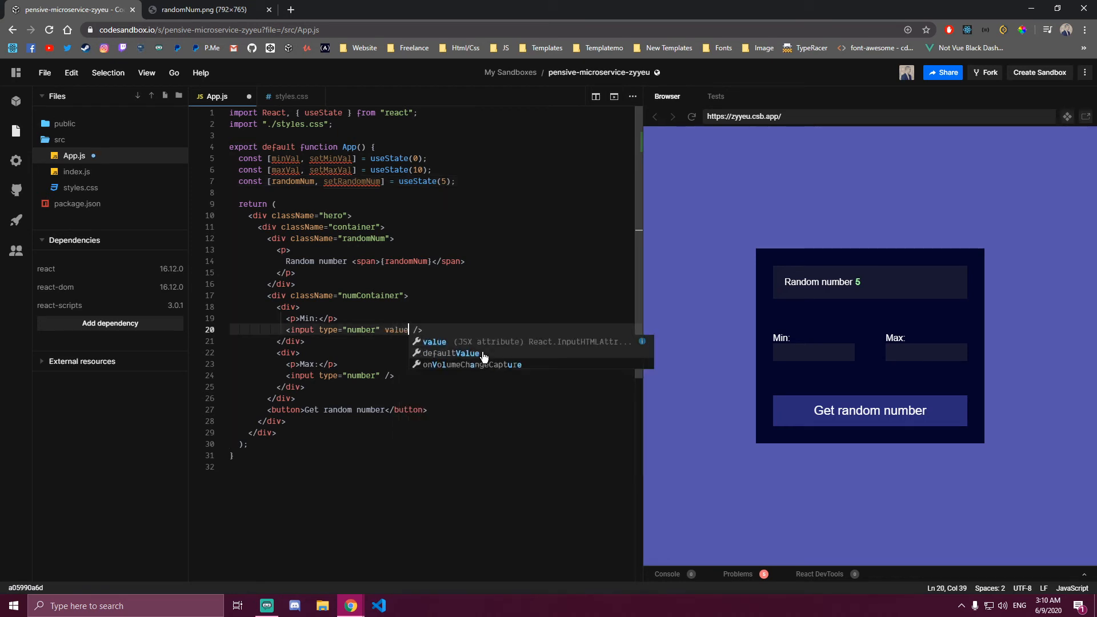
text(={MIN)
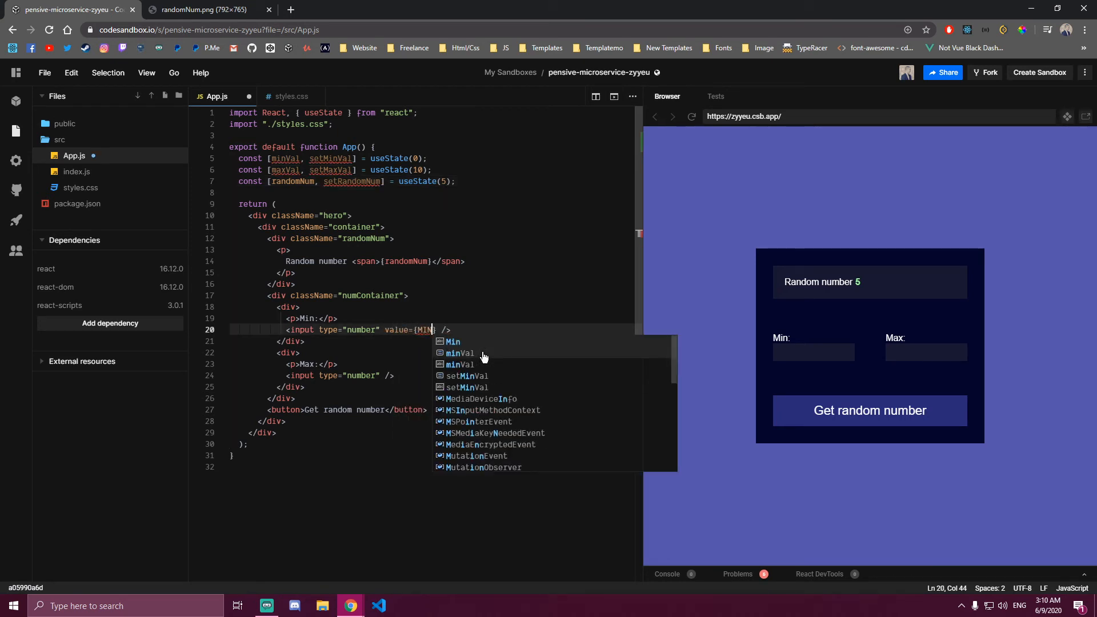
key(Backspace)
text(minVal} onChange={)
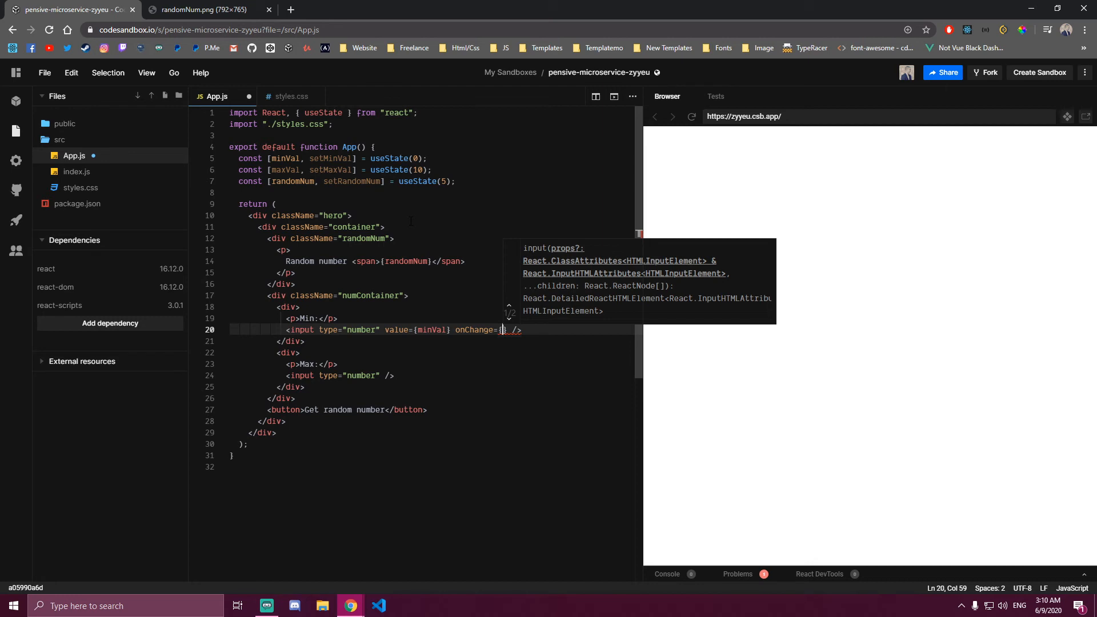
text(e =>)
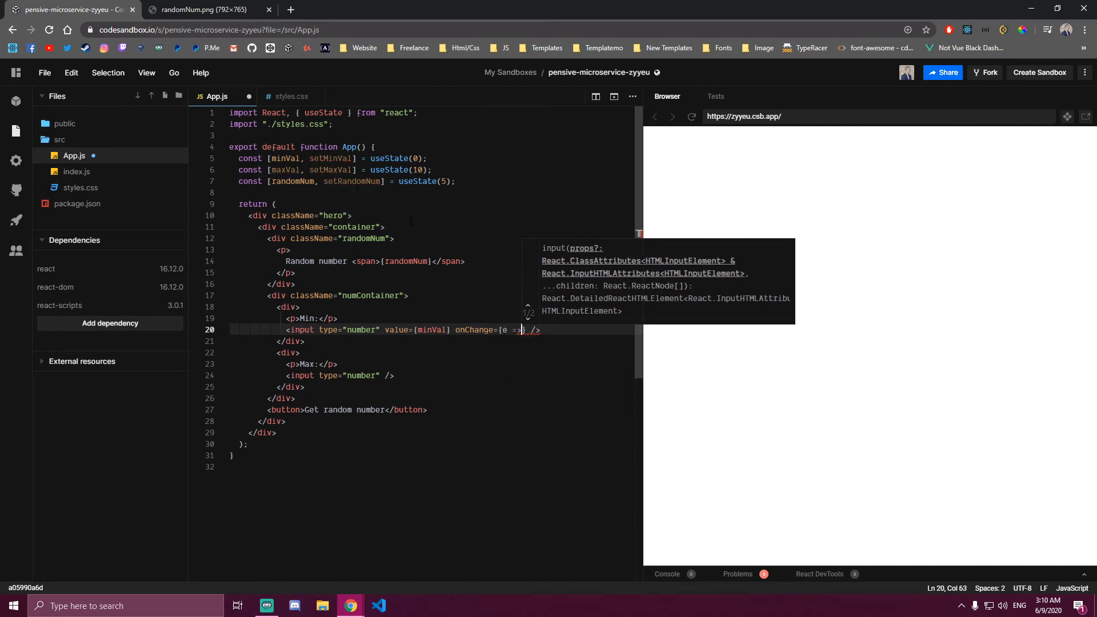
text(setMinVal)
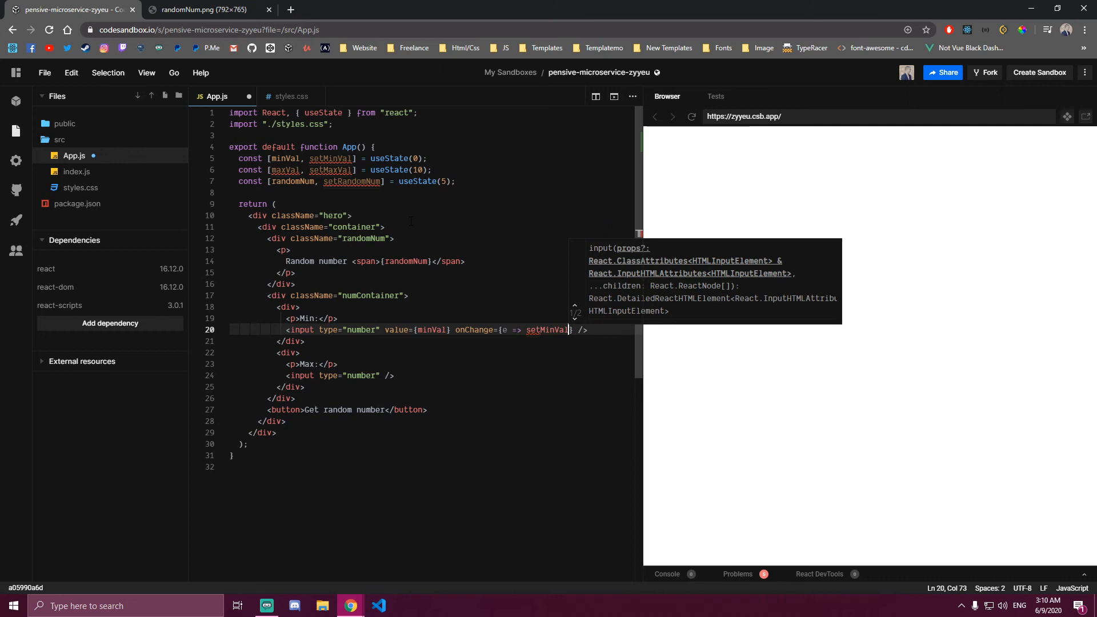
text((e.target.value)})
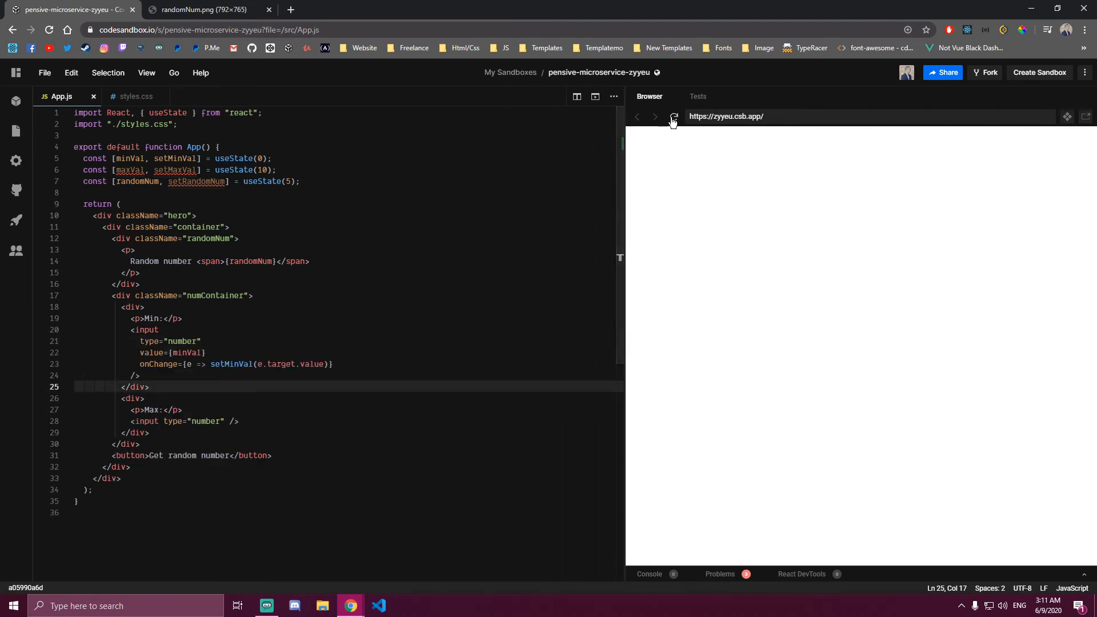
click(672, 116)
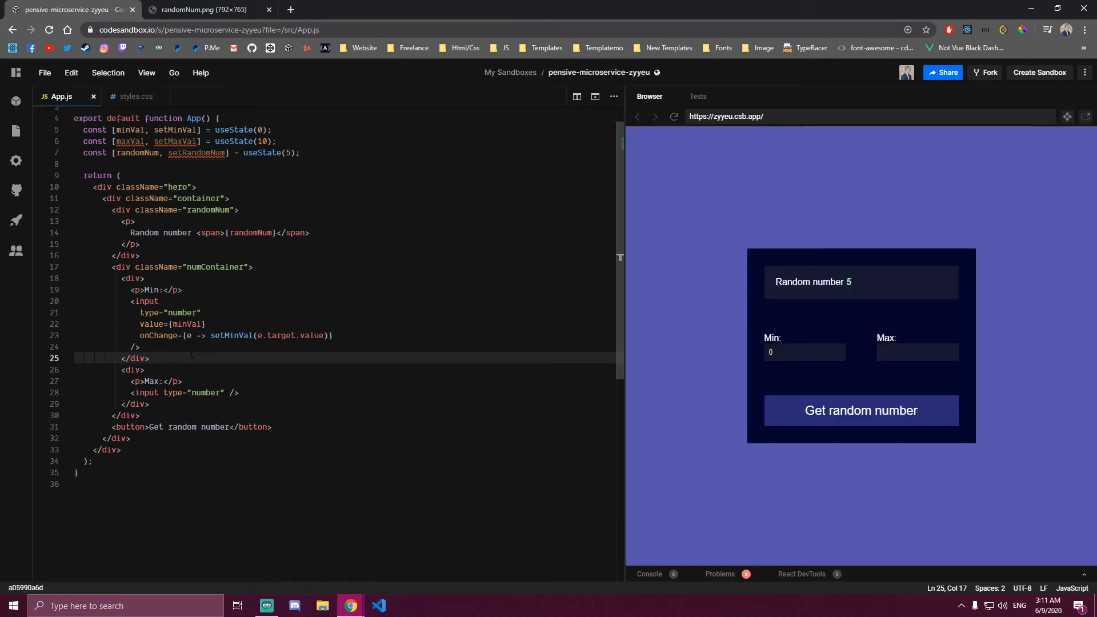
Bind the Max input to value={maxVal} with onChange={e => setMaxVal(e.target.value)}
click(223, 392)
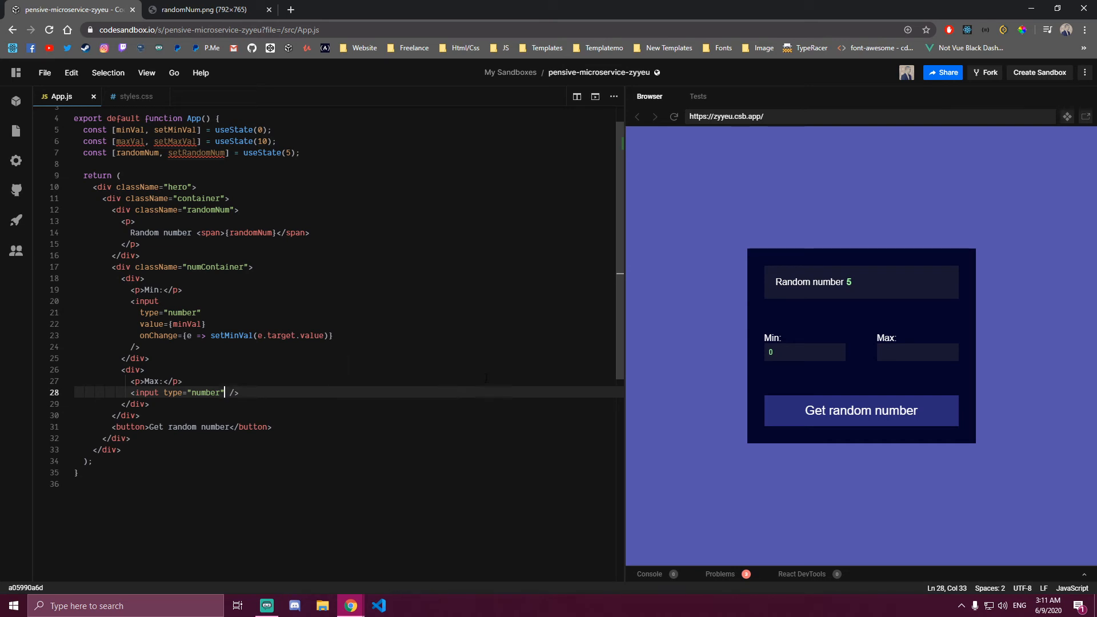
text(value)
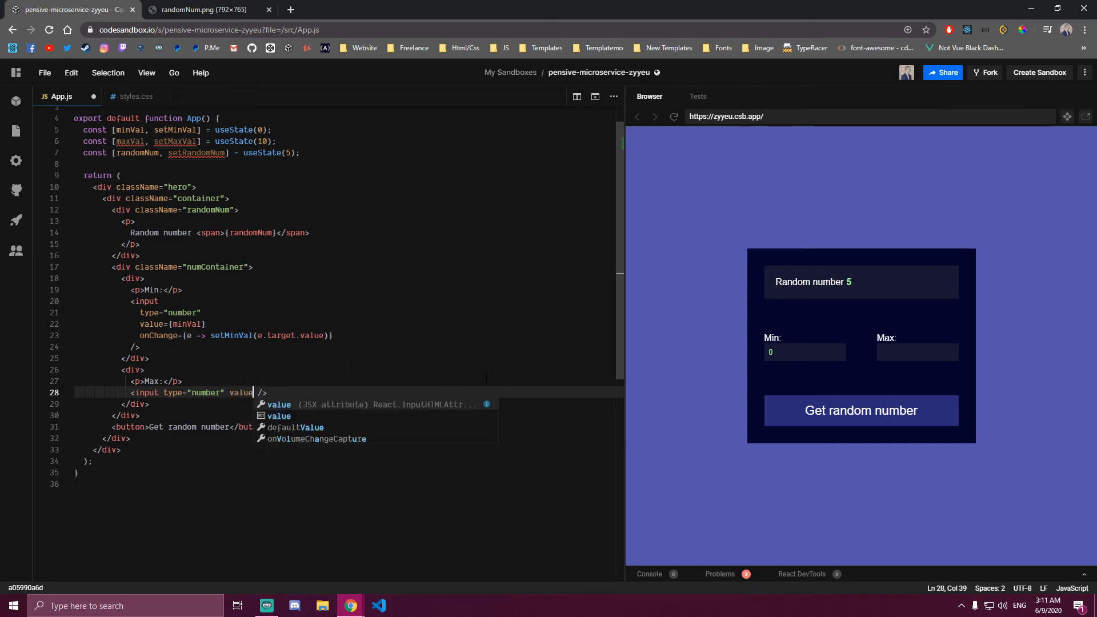
text(={maxVal)
text(onChange={e => setMaxVal(e.target.value)})
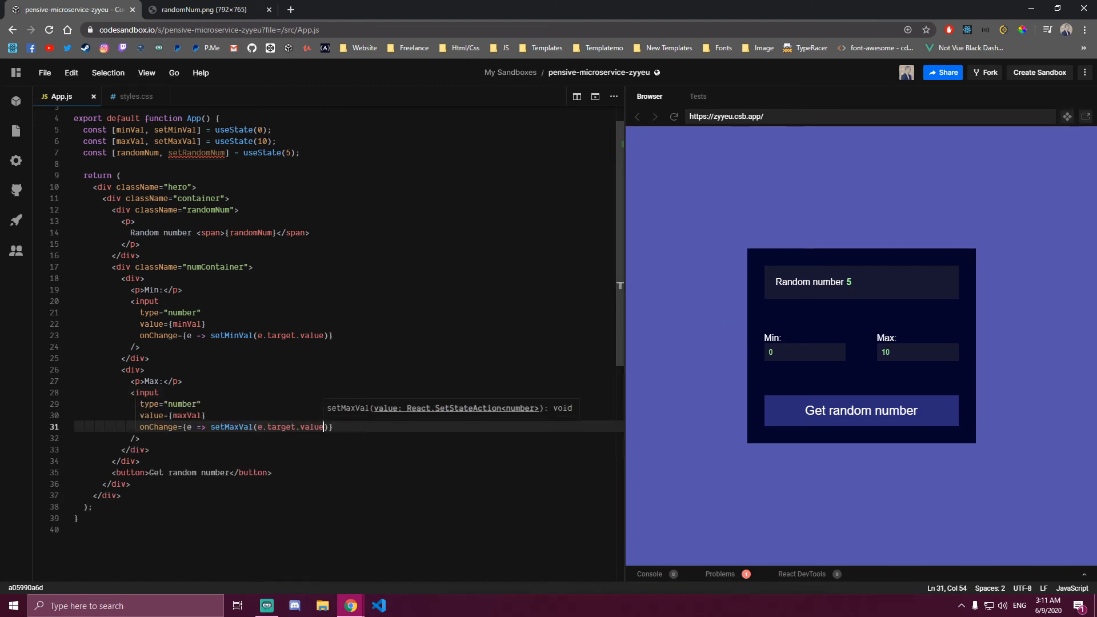
click(224, 130)
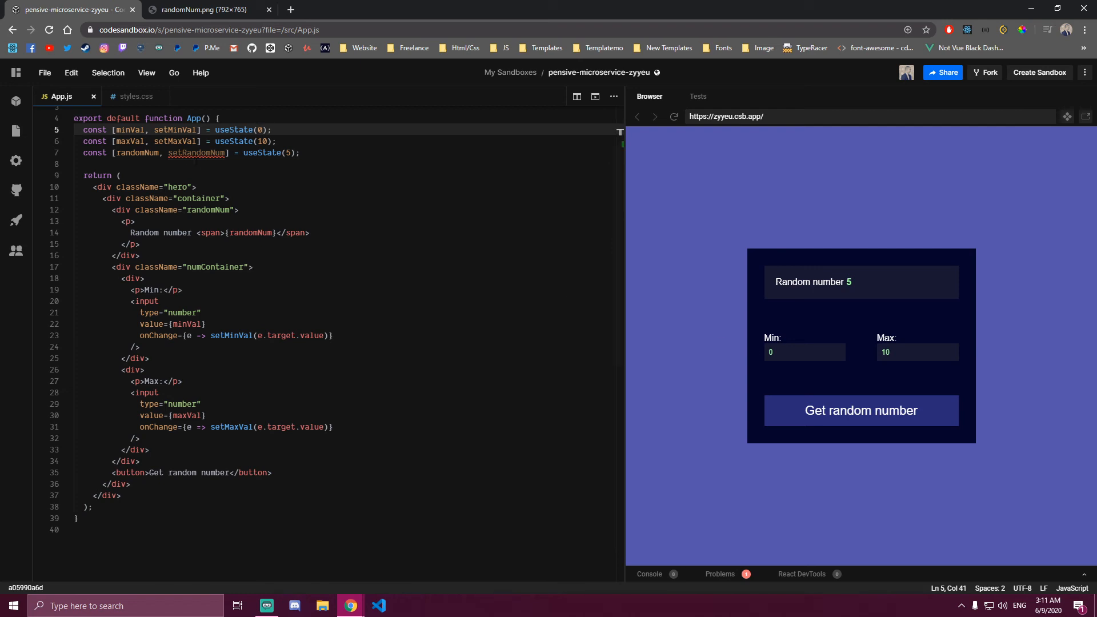
double_click(129, 142)
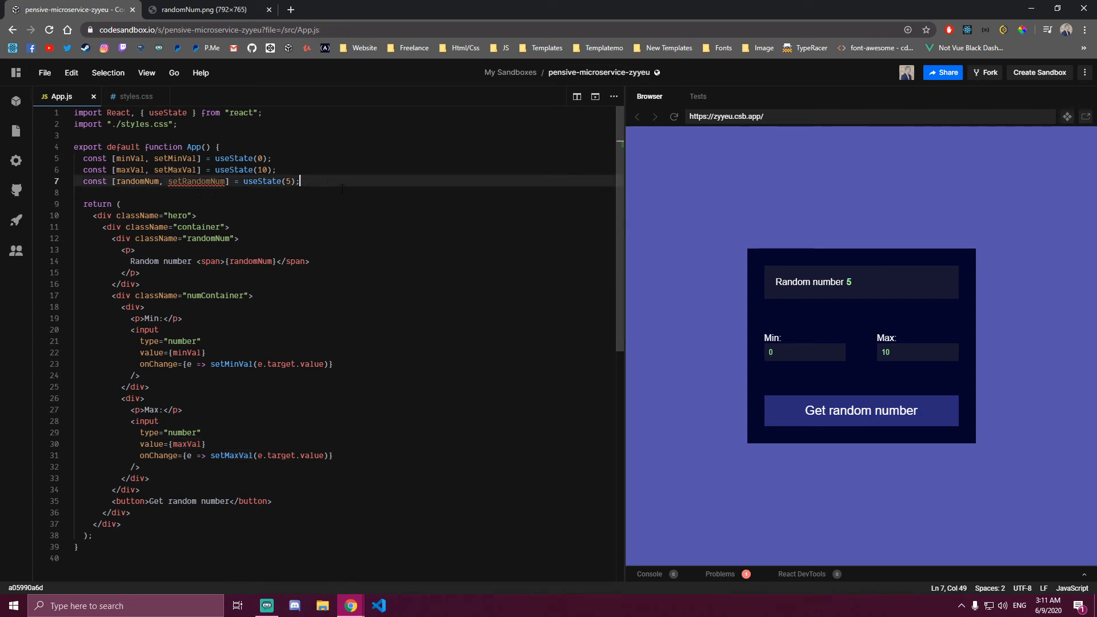
Declare an empty 'const handleRandomNum = () => { }' arrow function below the state lines
key(Enter)
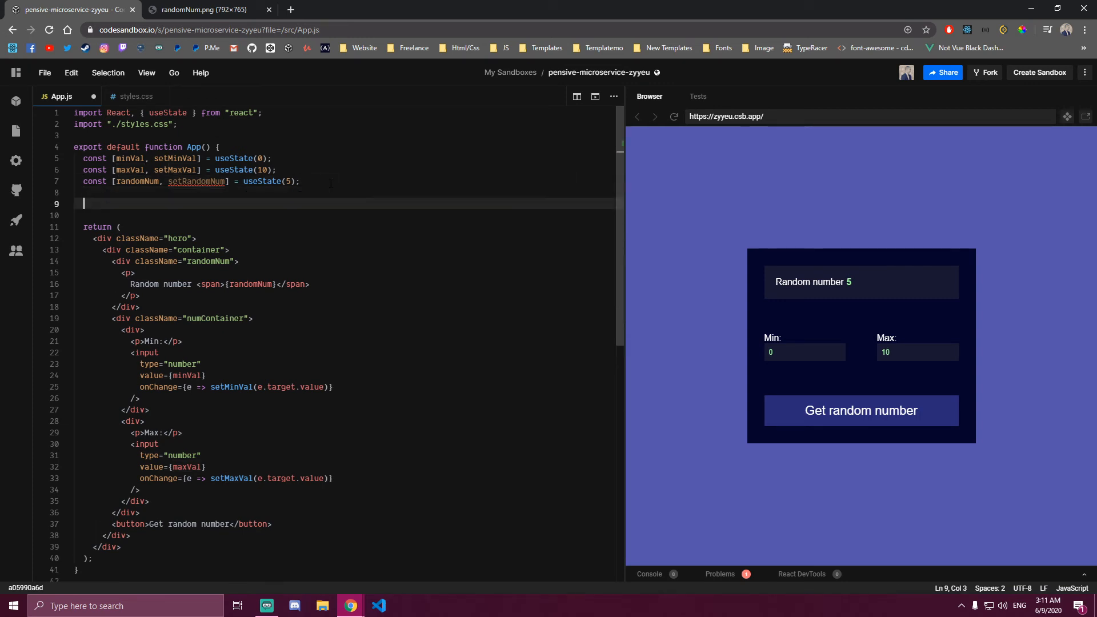
mouse_move(661, 390)
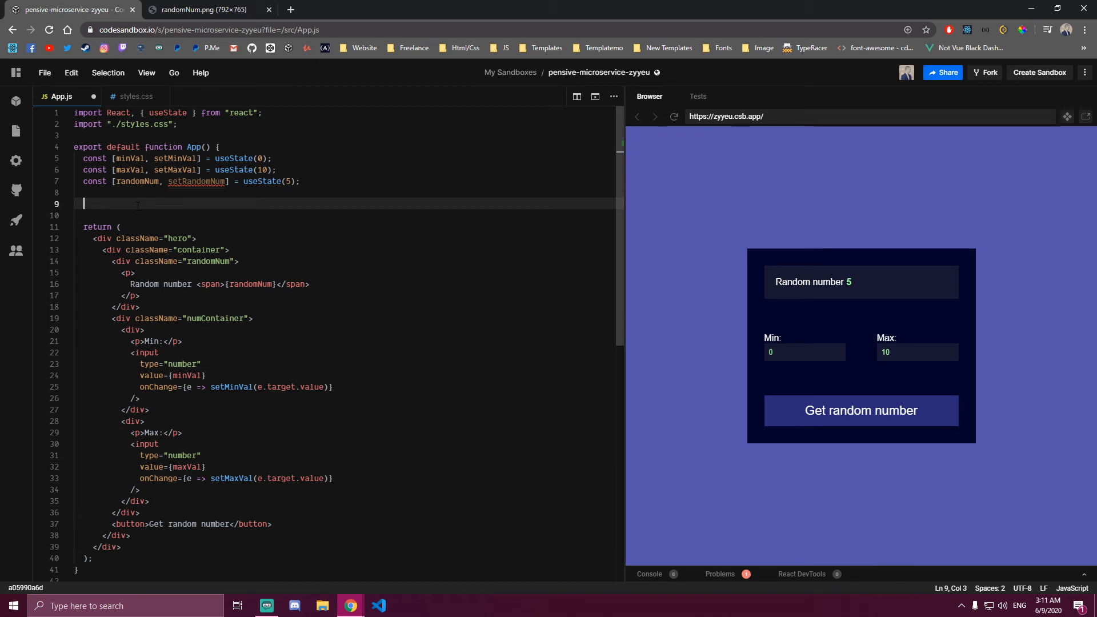
text(const handle)
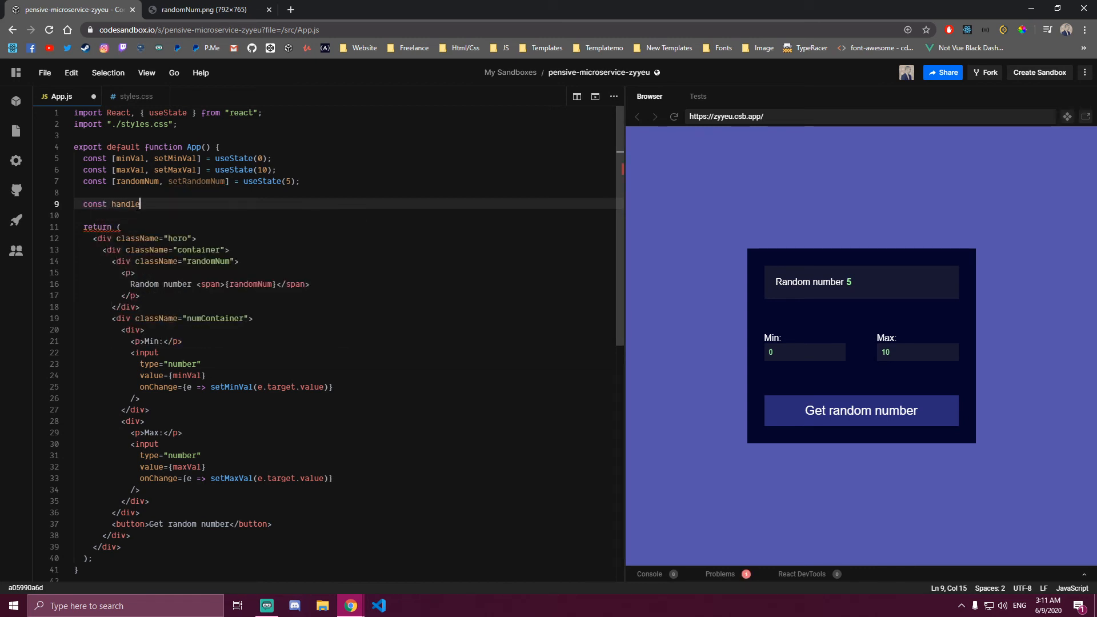
text(RandomNum)
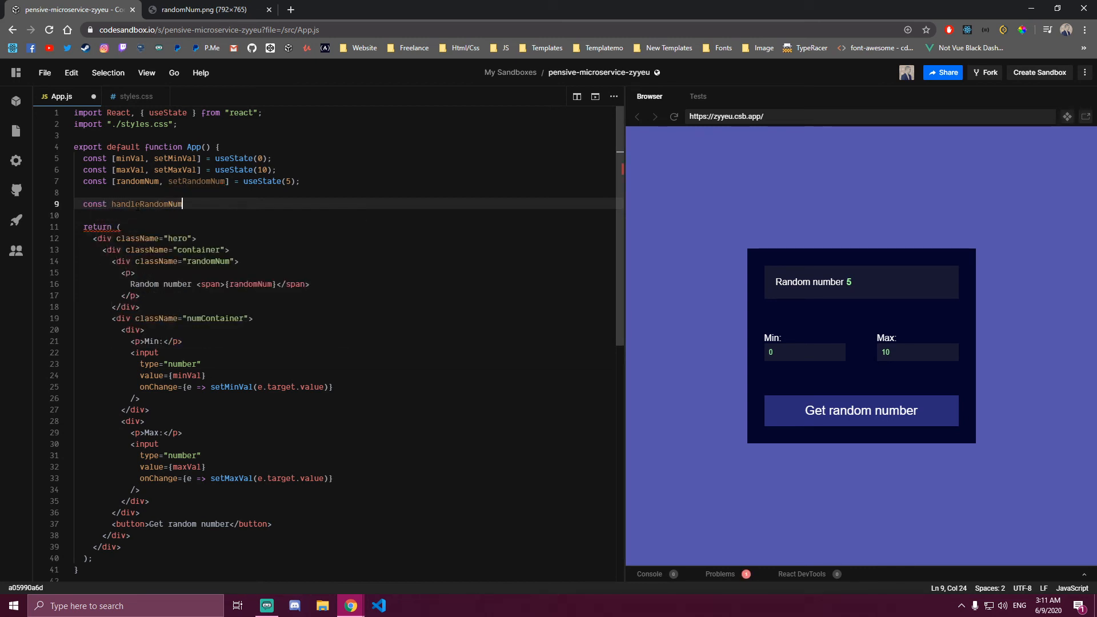
text(= ())
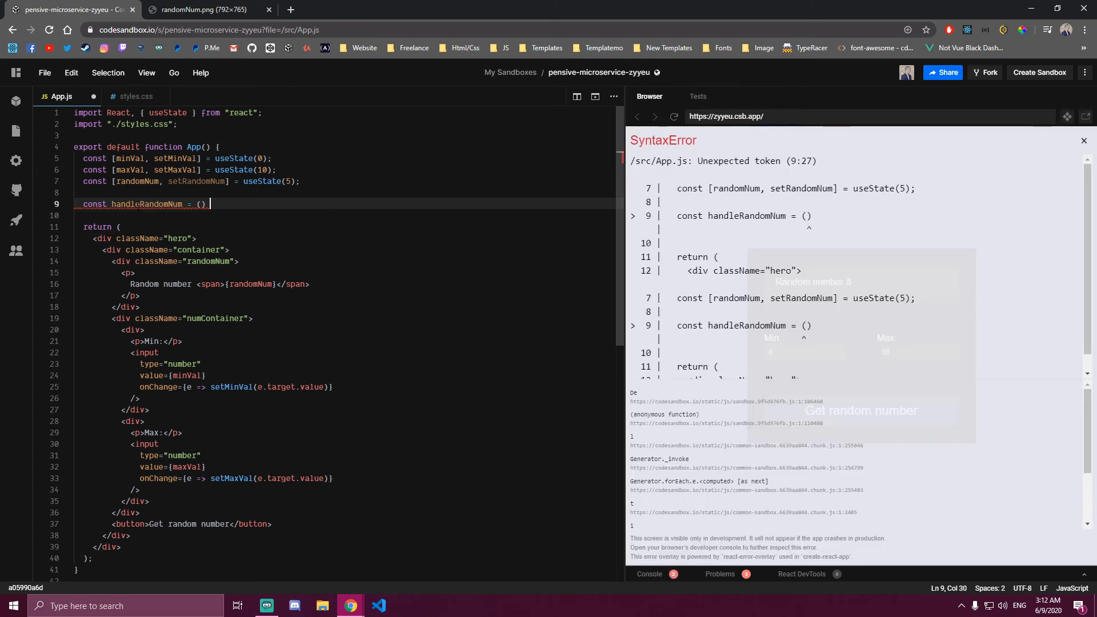
text(=> {)
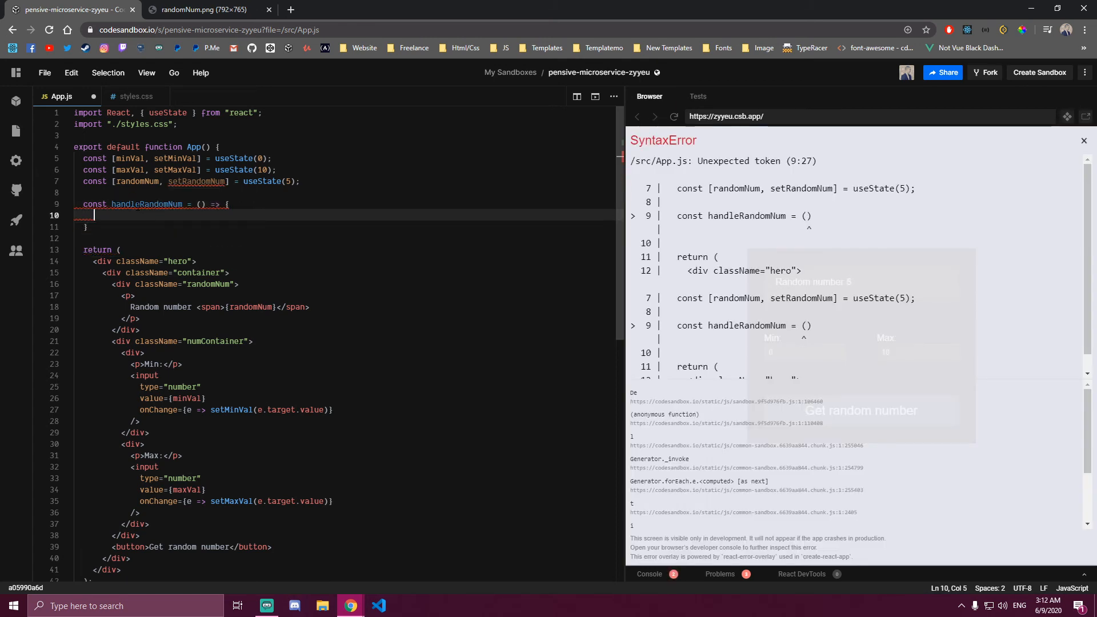
click(1083, 139)
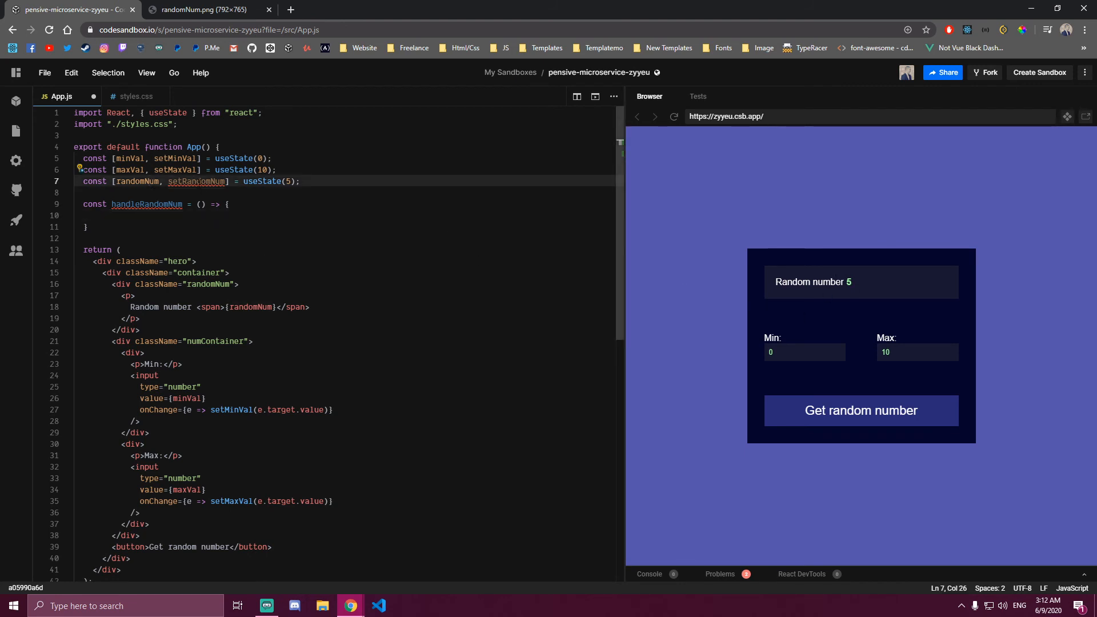
In the handler, call setRandomNum(Math.floor(Math.random() ...)) as the start of the formula
double_click(197, 181)
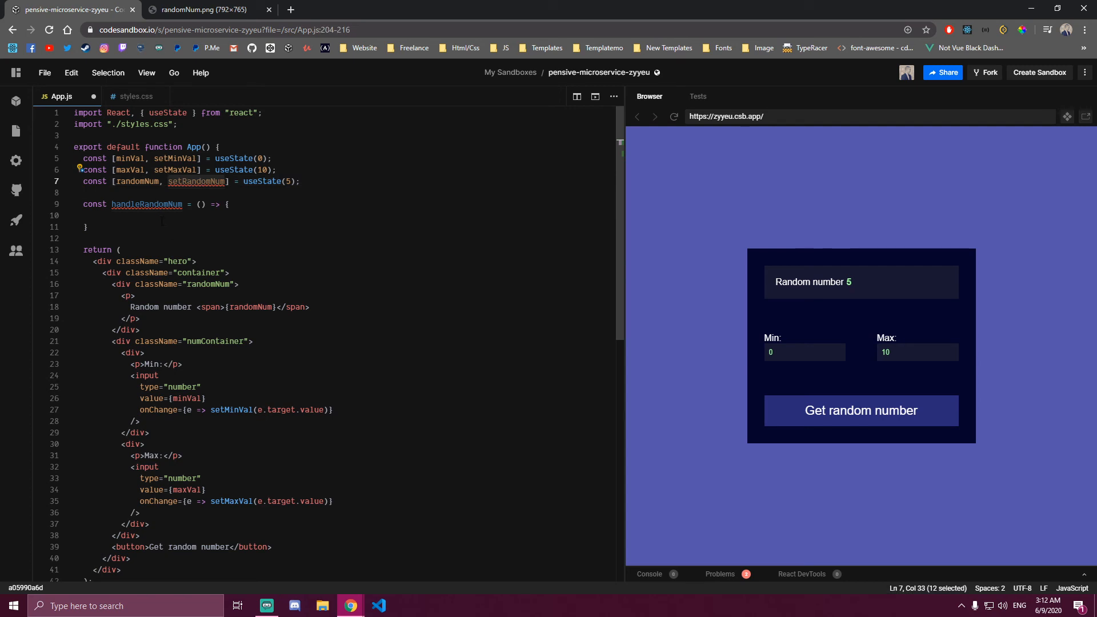
text(setRandomNum())
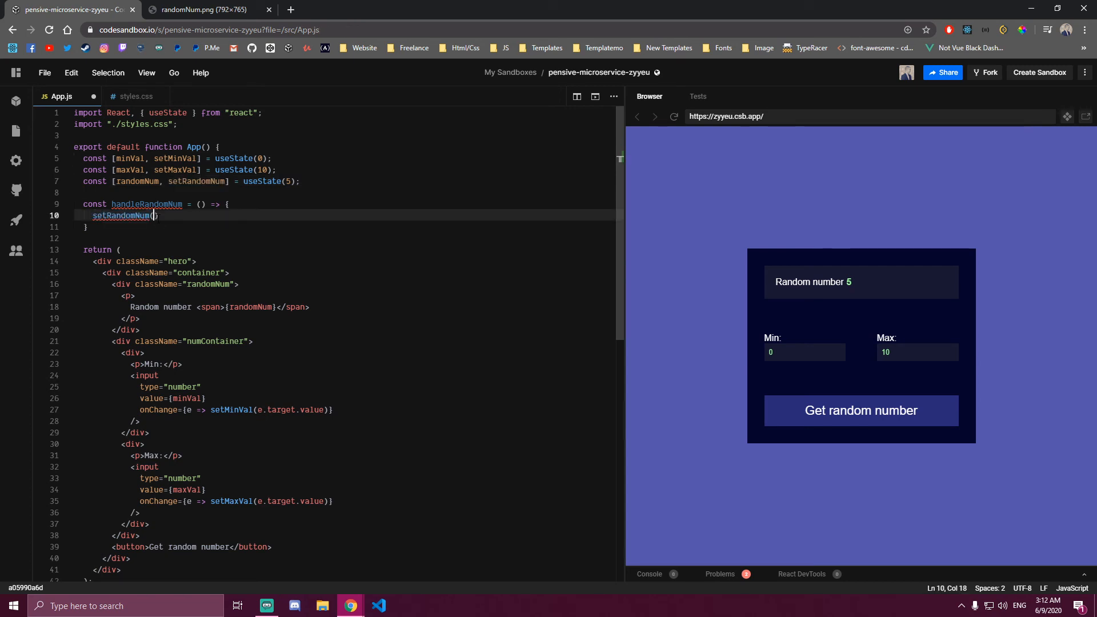
text(Math.floor)
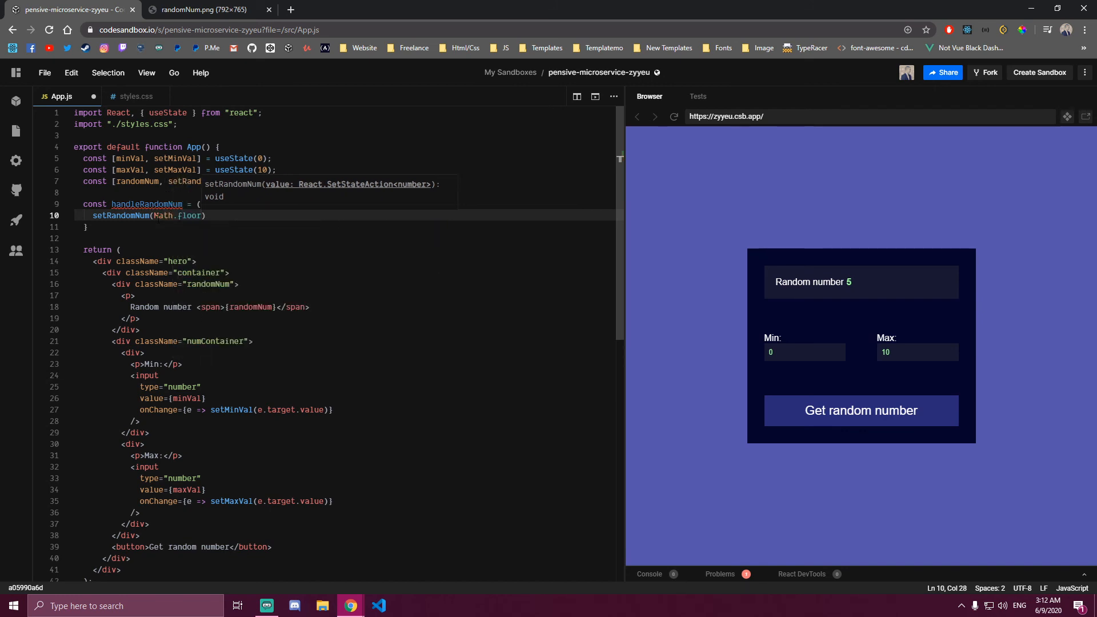
text(()
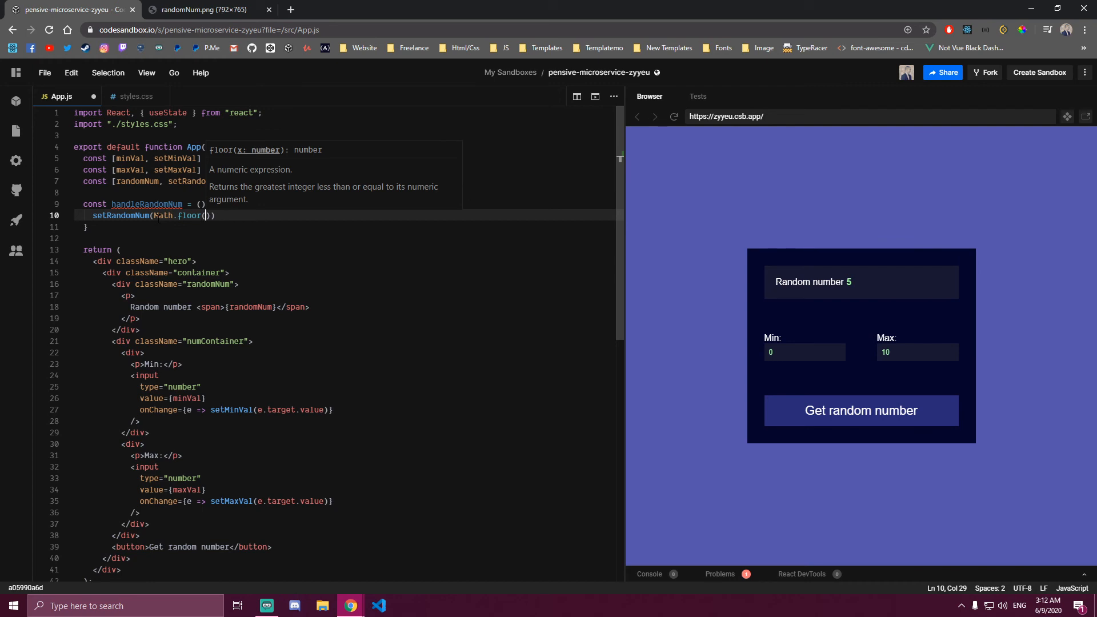
text(Math.random)
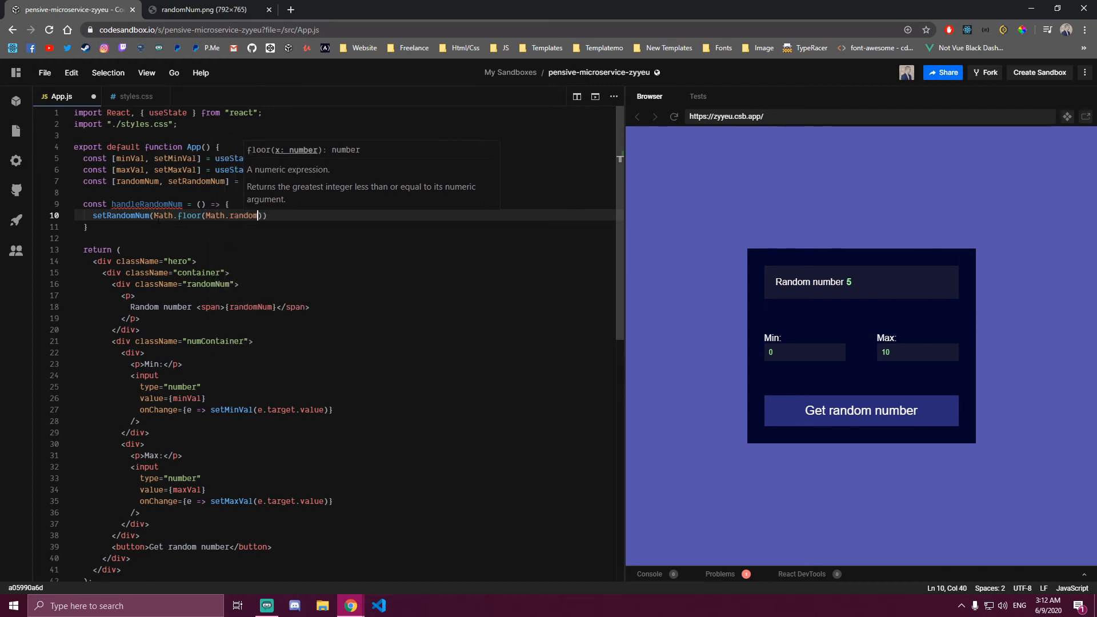
text(())
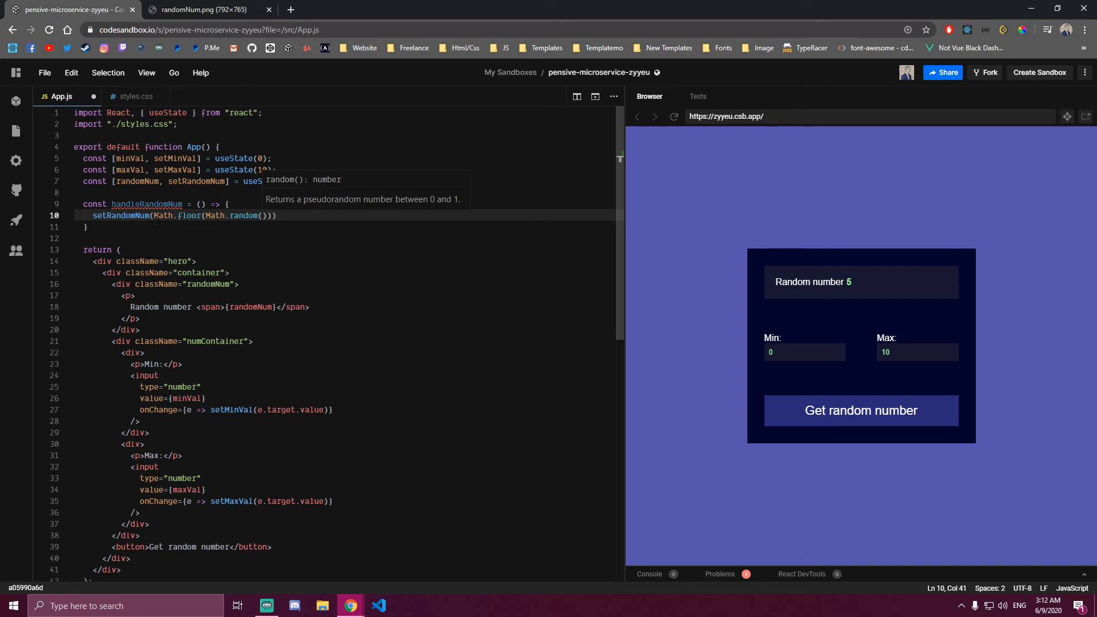
Complete the formula as Math.random() * (maxVal - minVal + 1) + minVal with parentheses closed
text(* ()
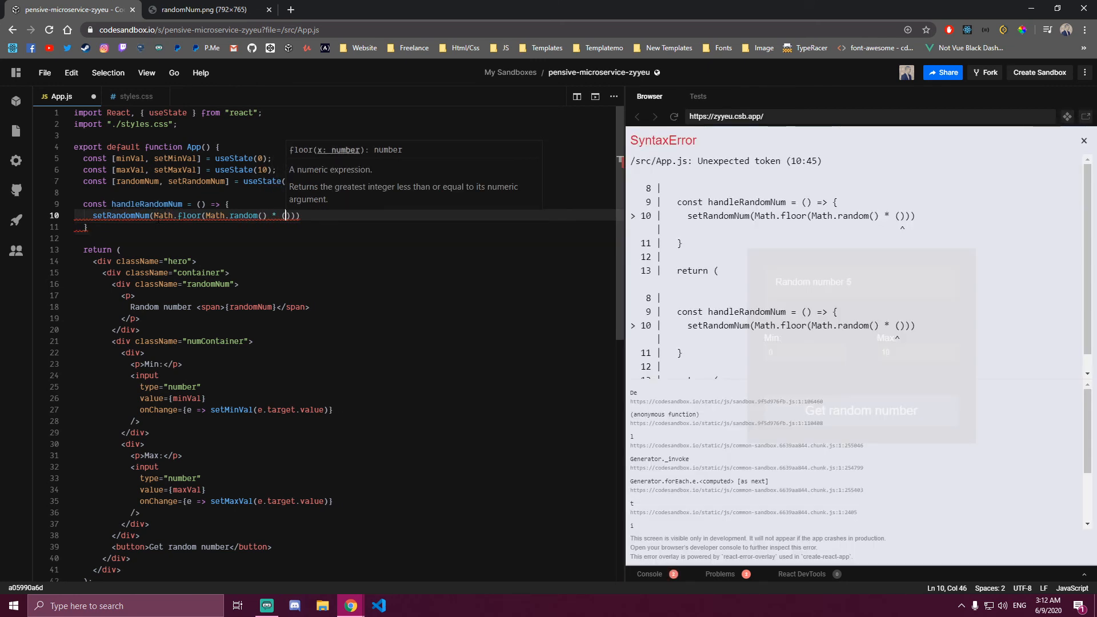
text(maxVal - M)
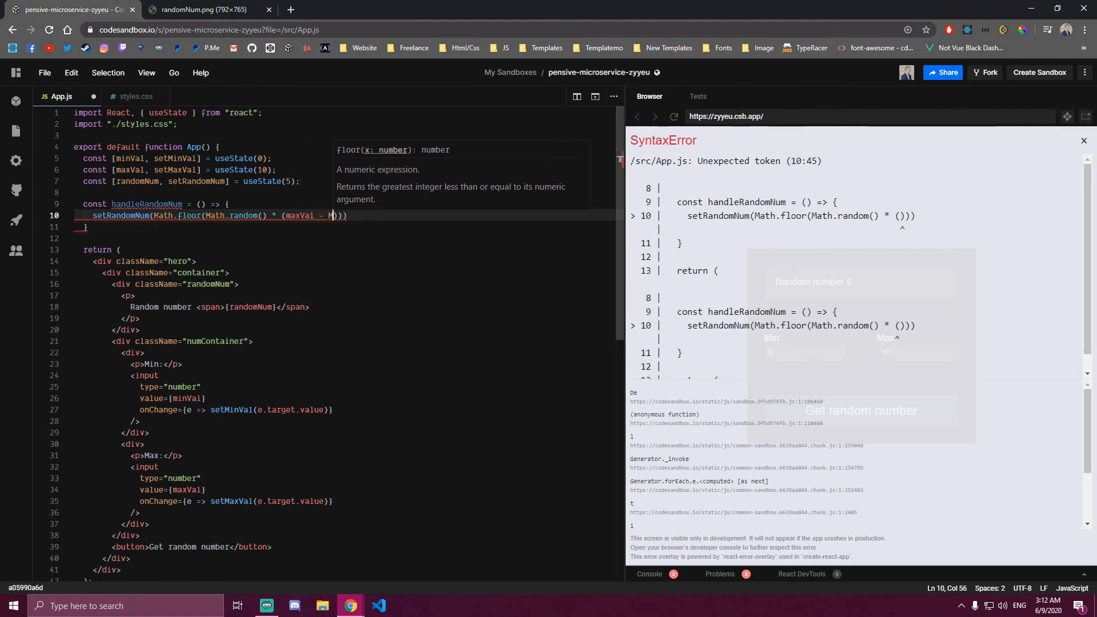
text(minVal +)
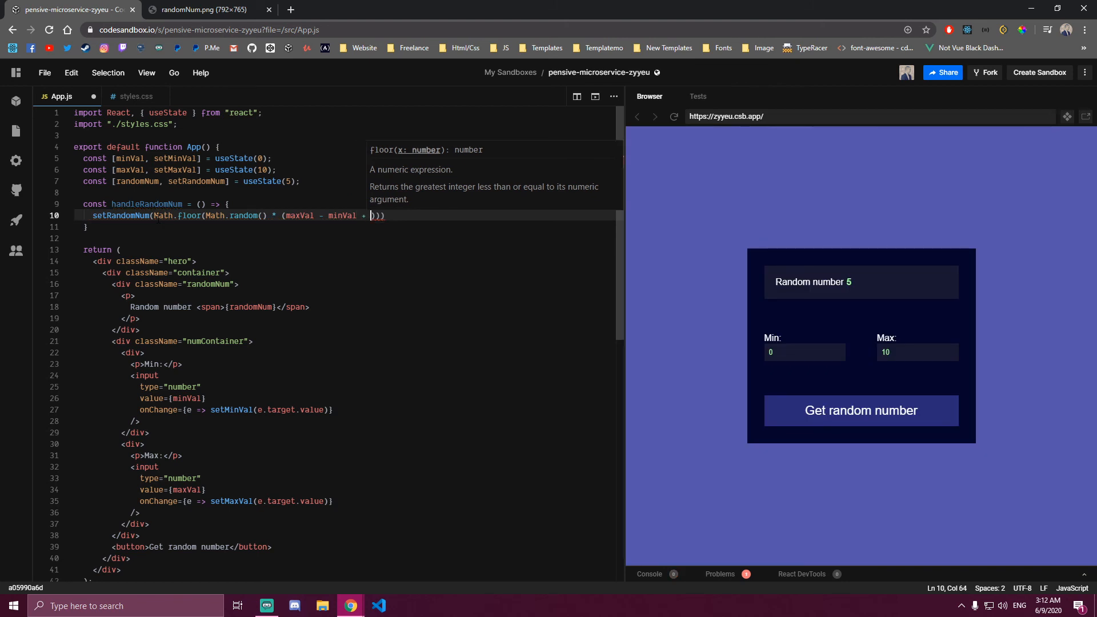
text(1)
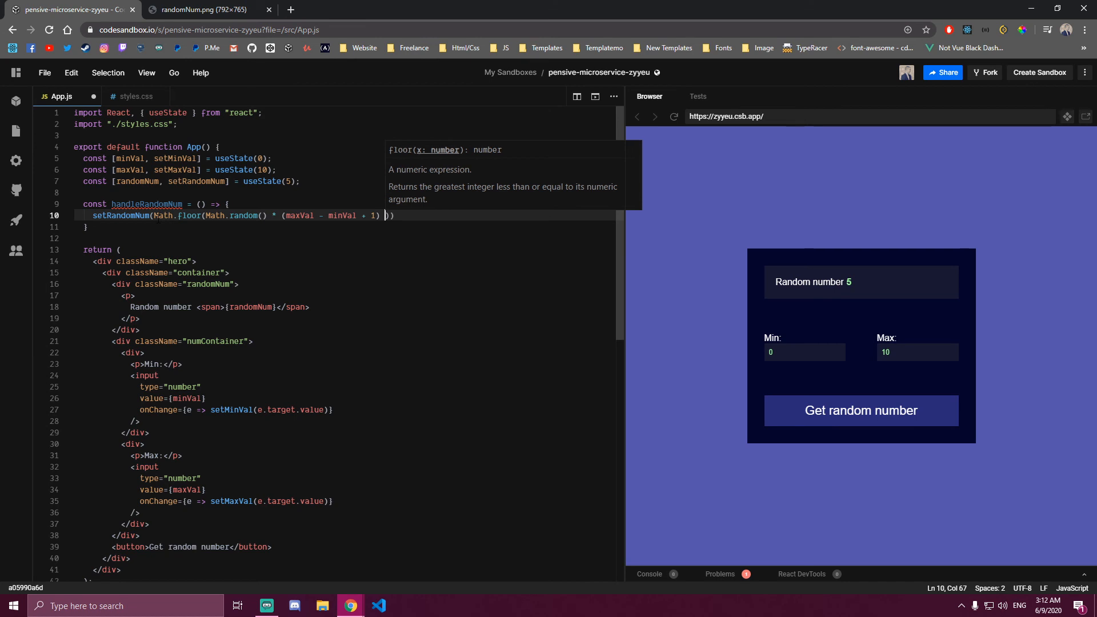
text(+)
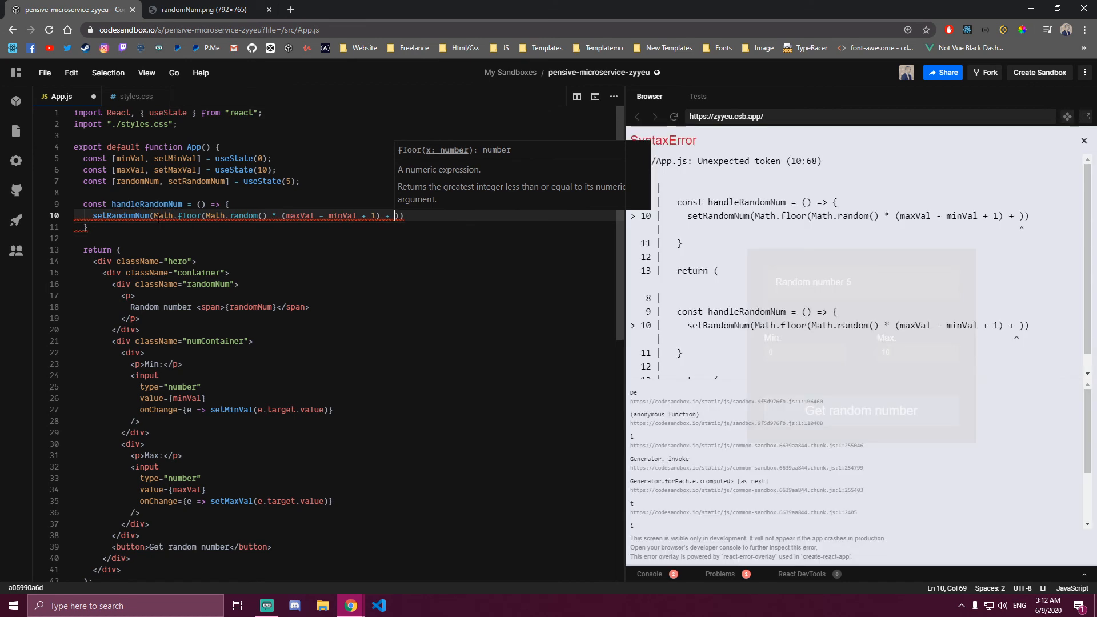
text(minVal)
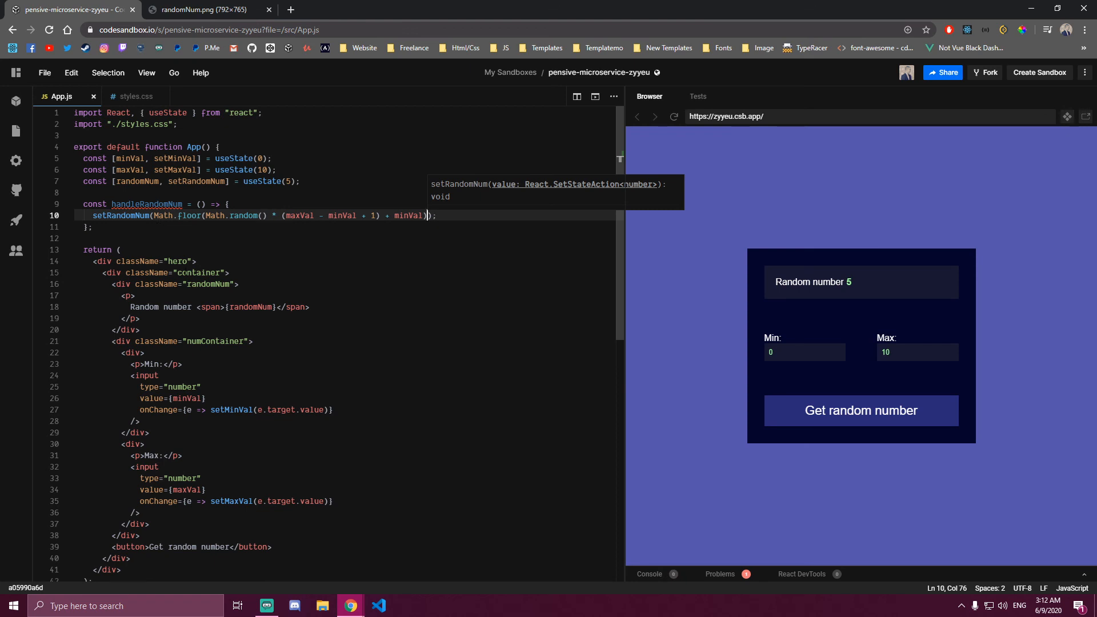
scroll(down, 3)
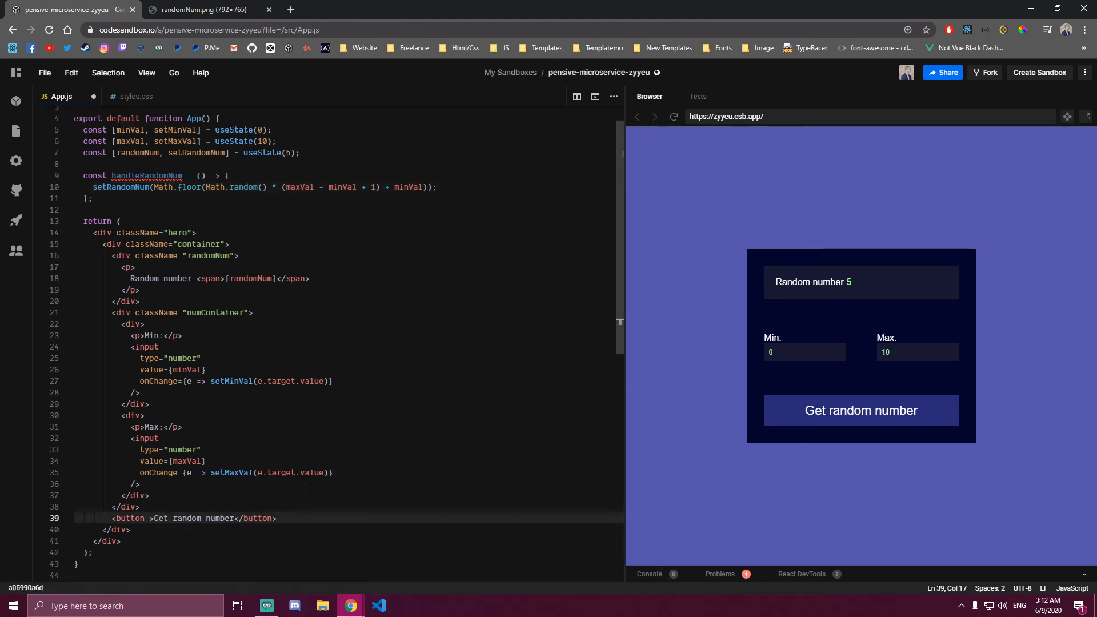
Add onClick={handleRandomNum} to the Get random number button
text(onClick={)
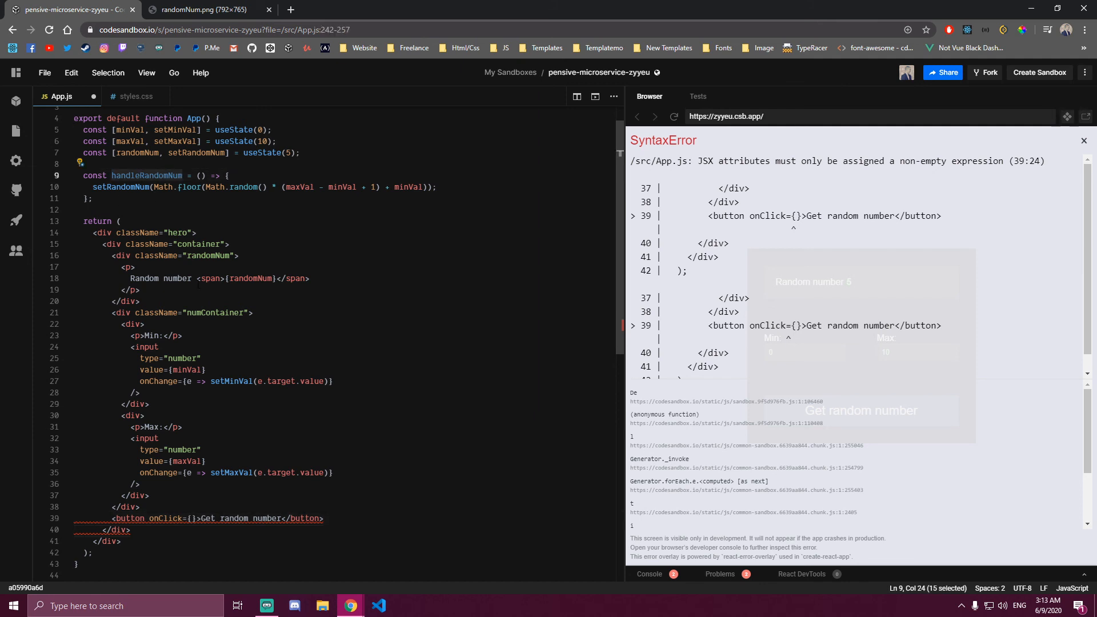
text(handleRandomNum)
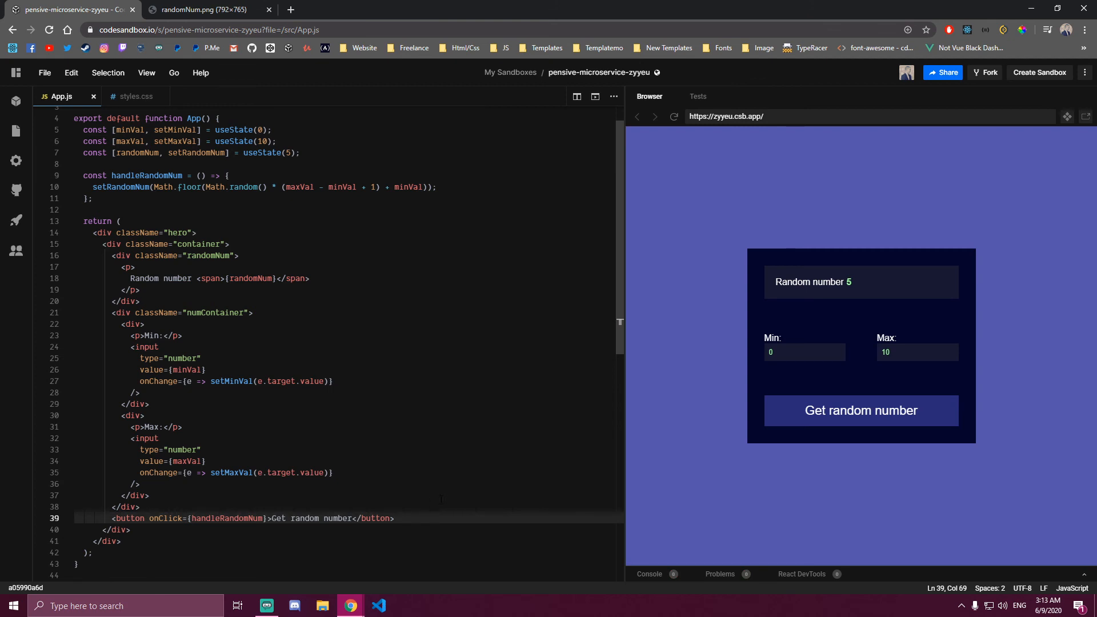
mouse_move(832, 425)
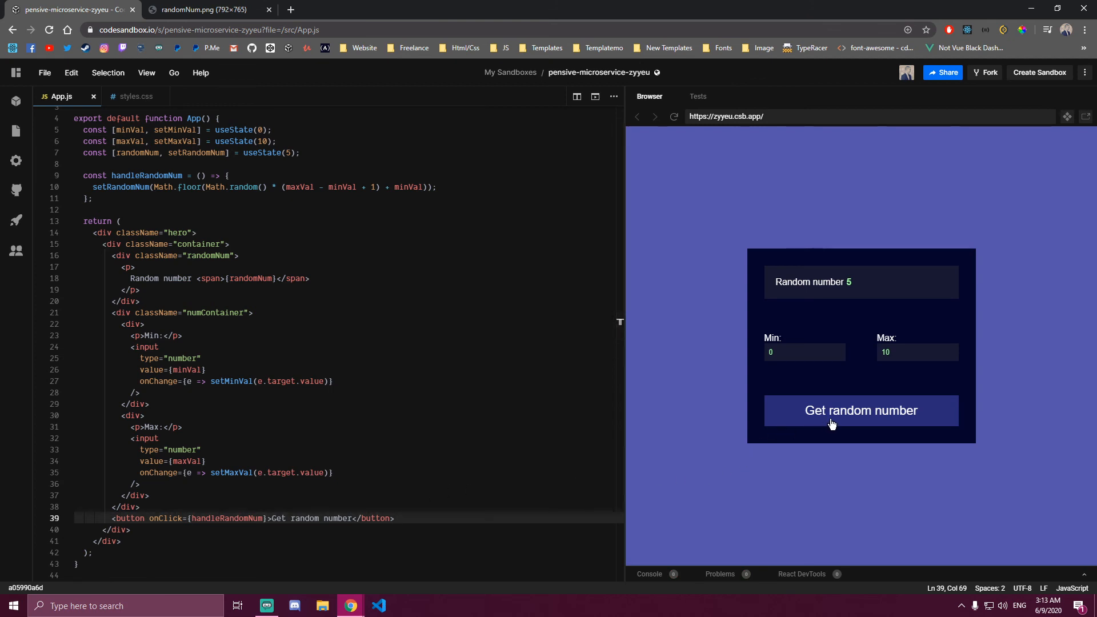
Generate several random numbers in the preview with the default range
click(861, 410)
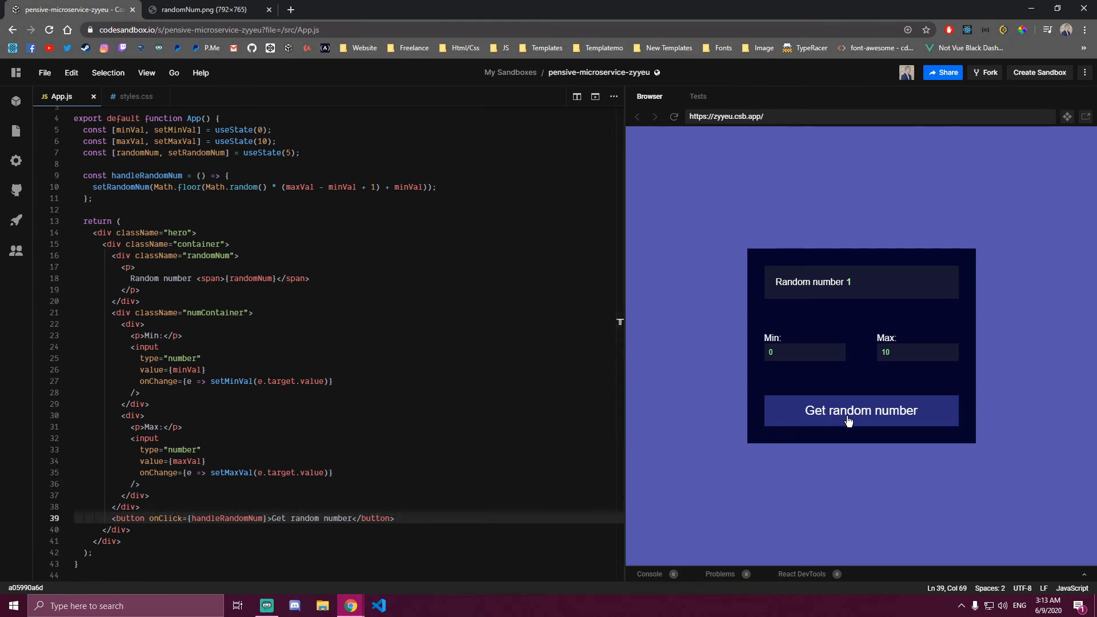
click(860, 410)
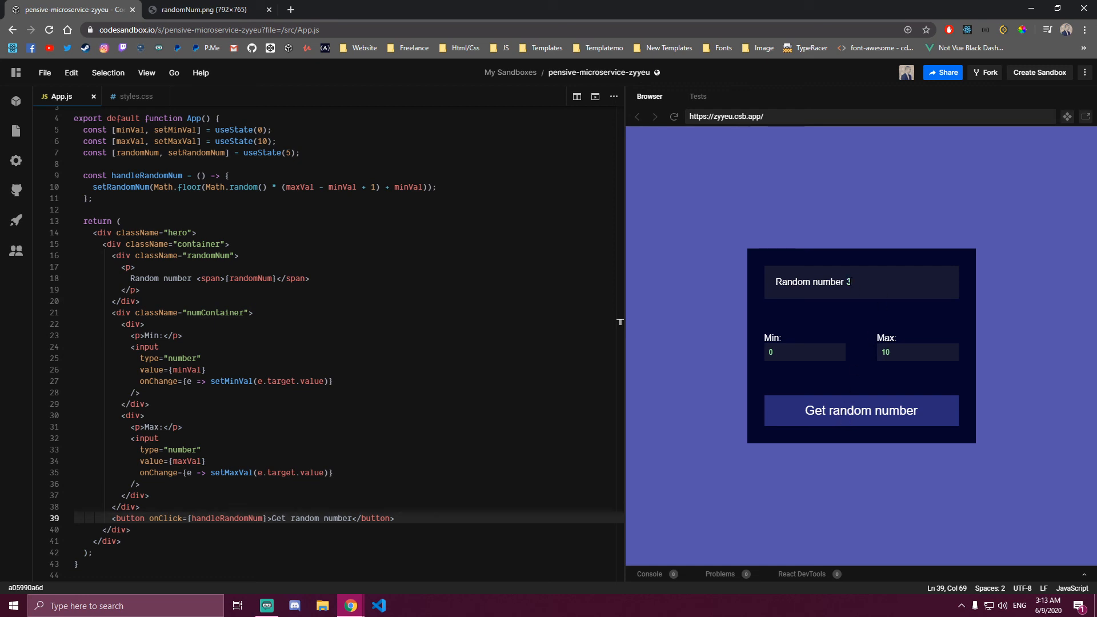
click(861, 410)
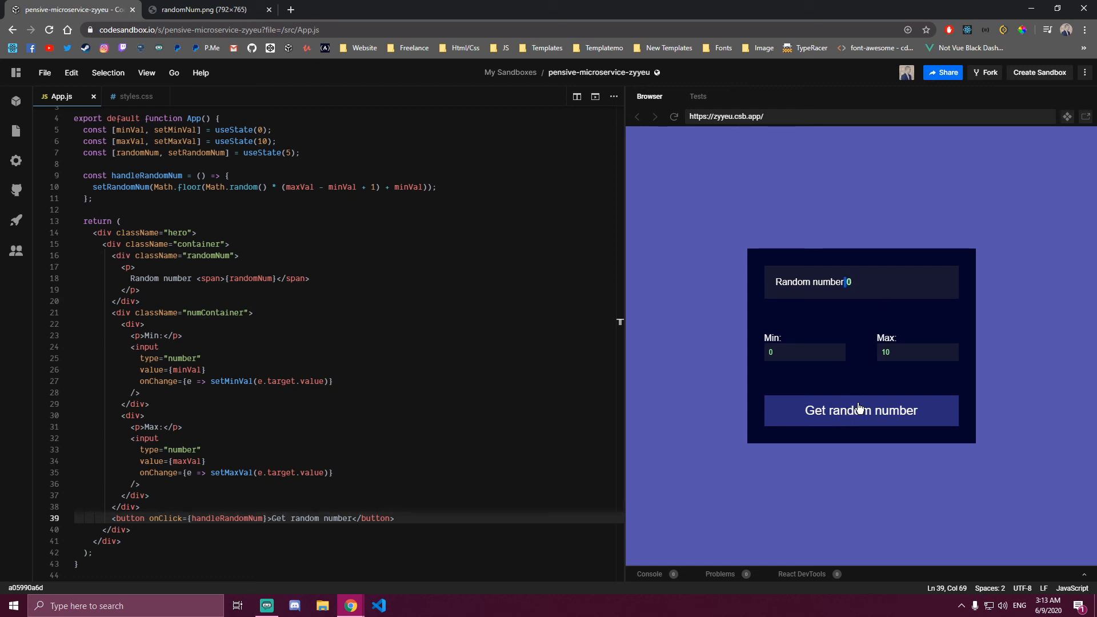
Test with Min 20 and Max 25, observing out-of-range single-digit results, and return to the code
click(861, 410)
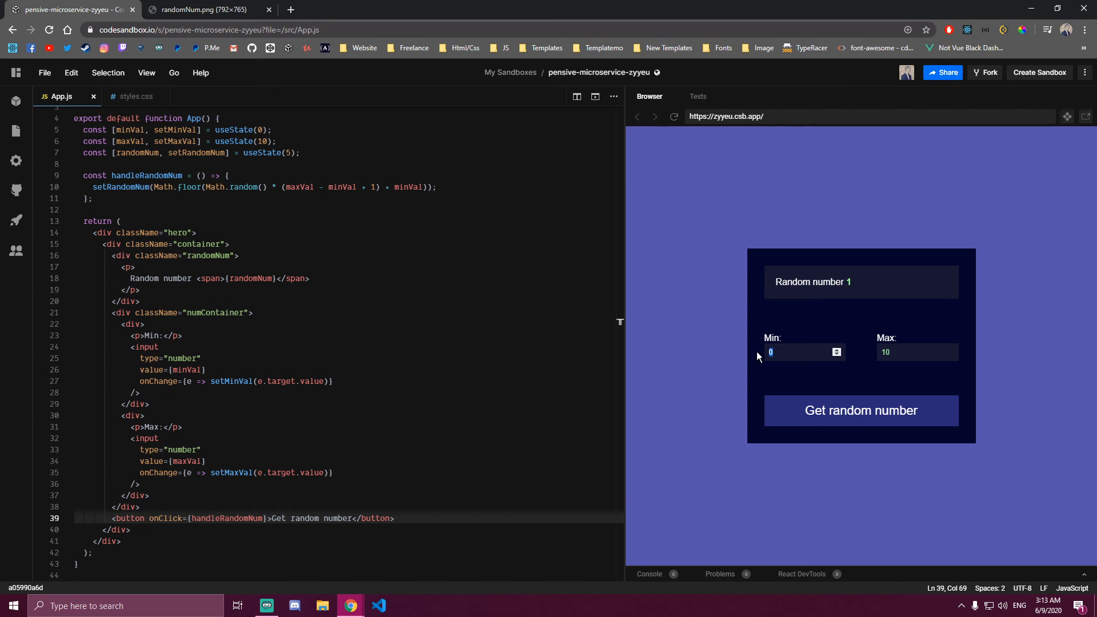
text(25)
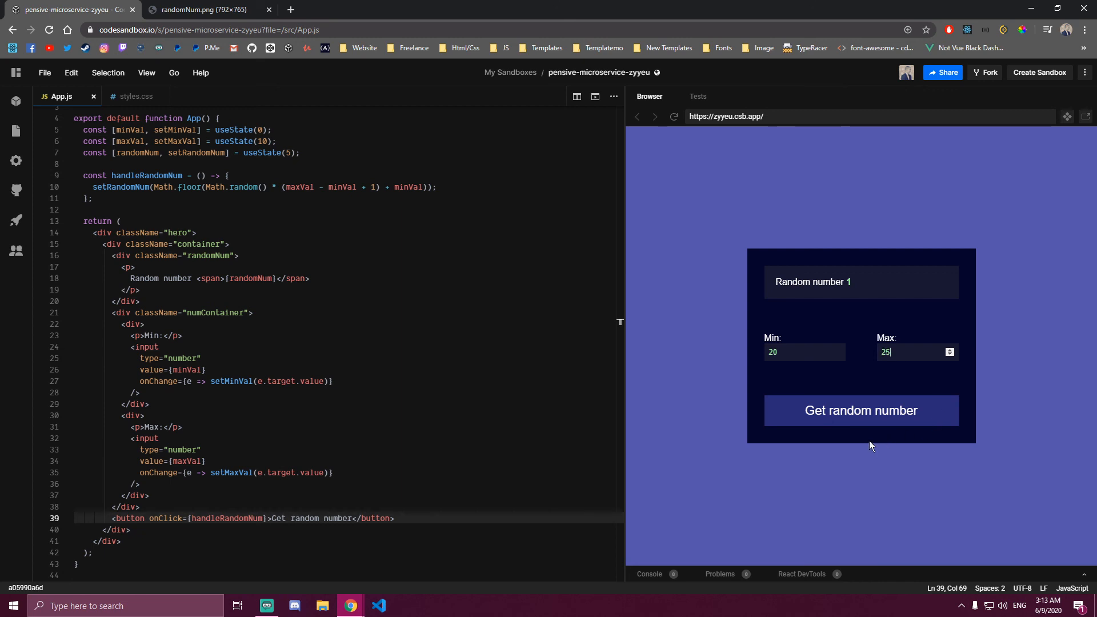
click(861, 411)
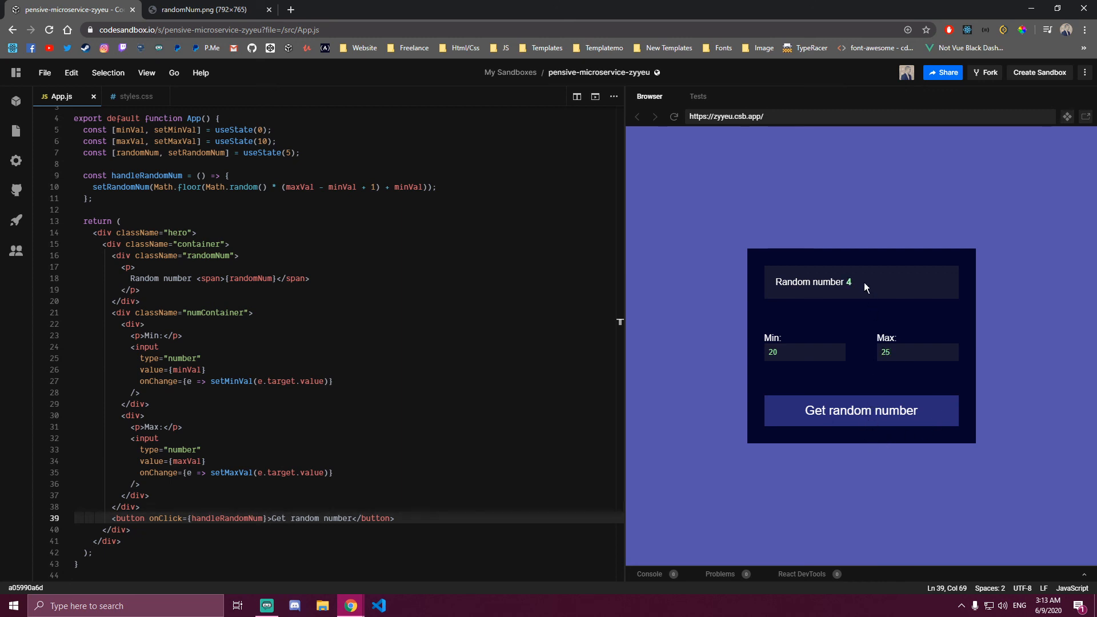
click(861, 410)
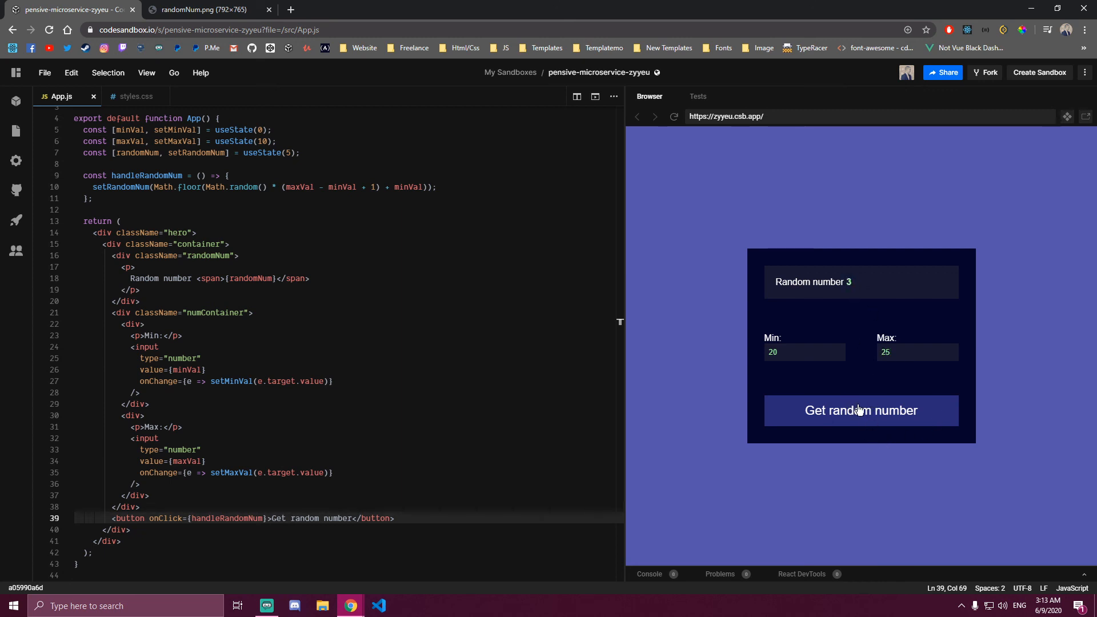
click(862, 410)
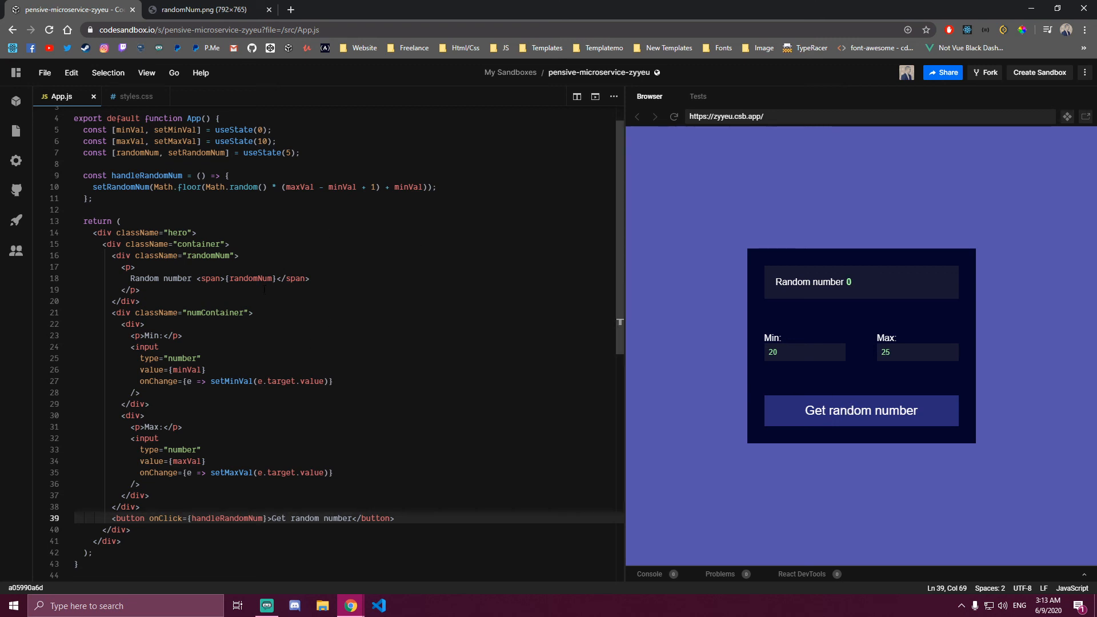
click(258, 381)
text(+)
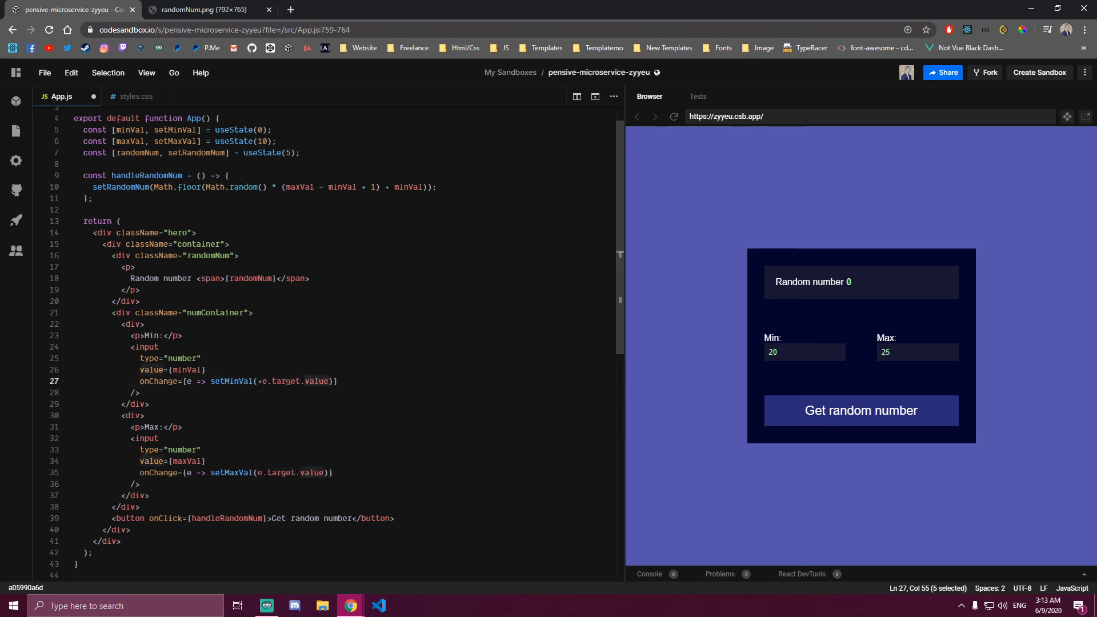
Pass +e.target.value to setMaxVal so the Max input also stores a number
click(210, 472)
text(+)
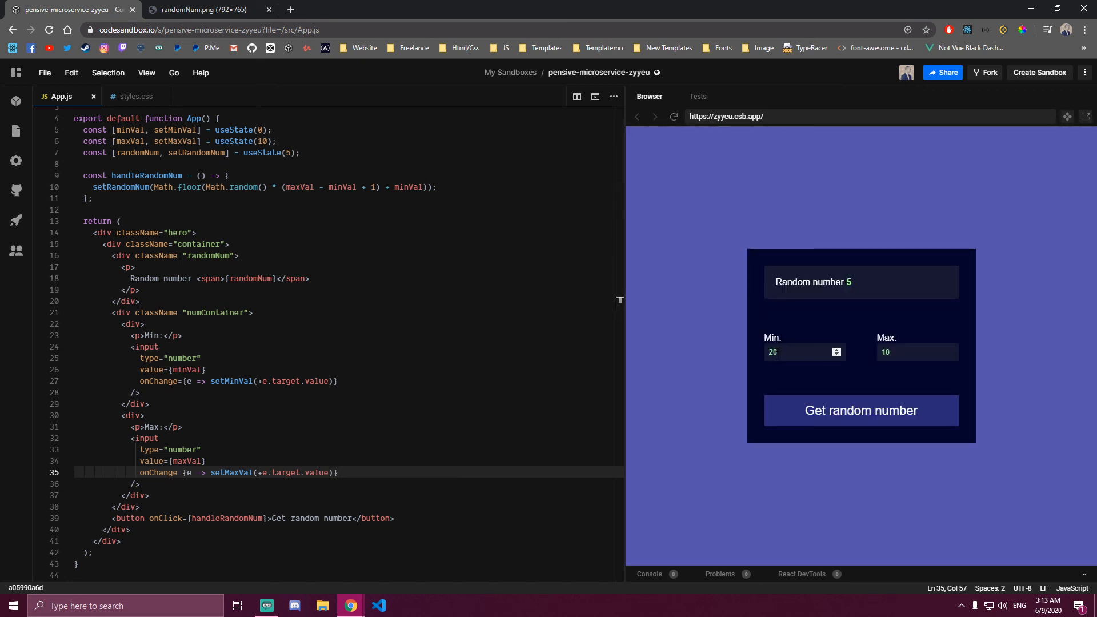
Verify in-range results for Min 20–Max 25 and Min 3–Max 30, then select the hardcoded starting value 5
click(861, 410)
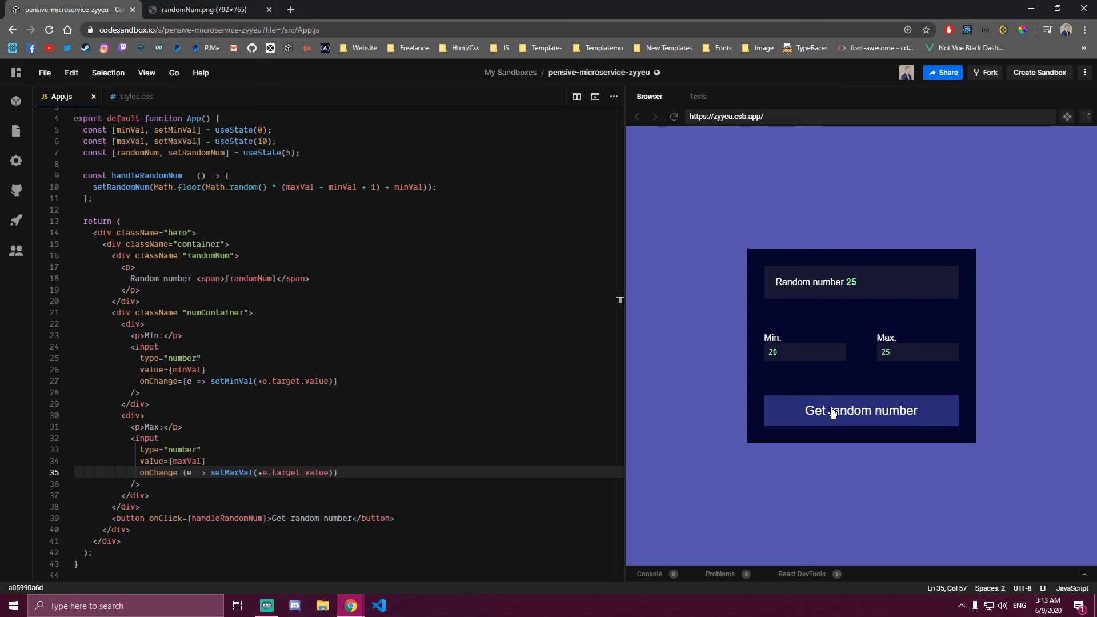
click(861, 410)
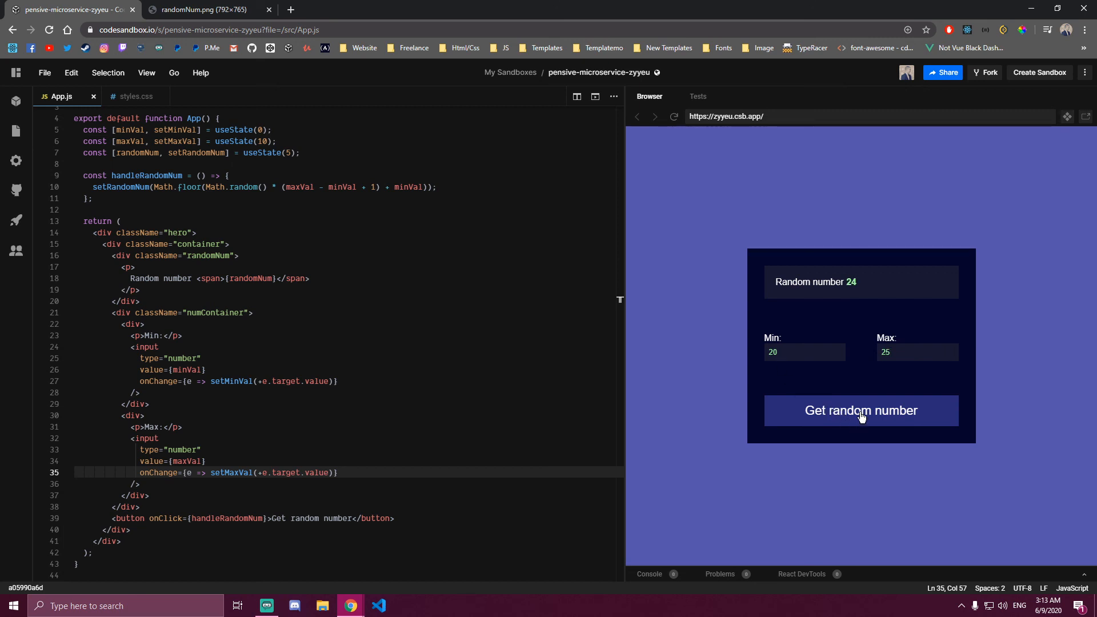
click(861, 410)
text(30)
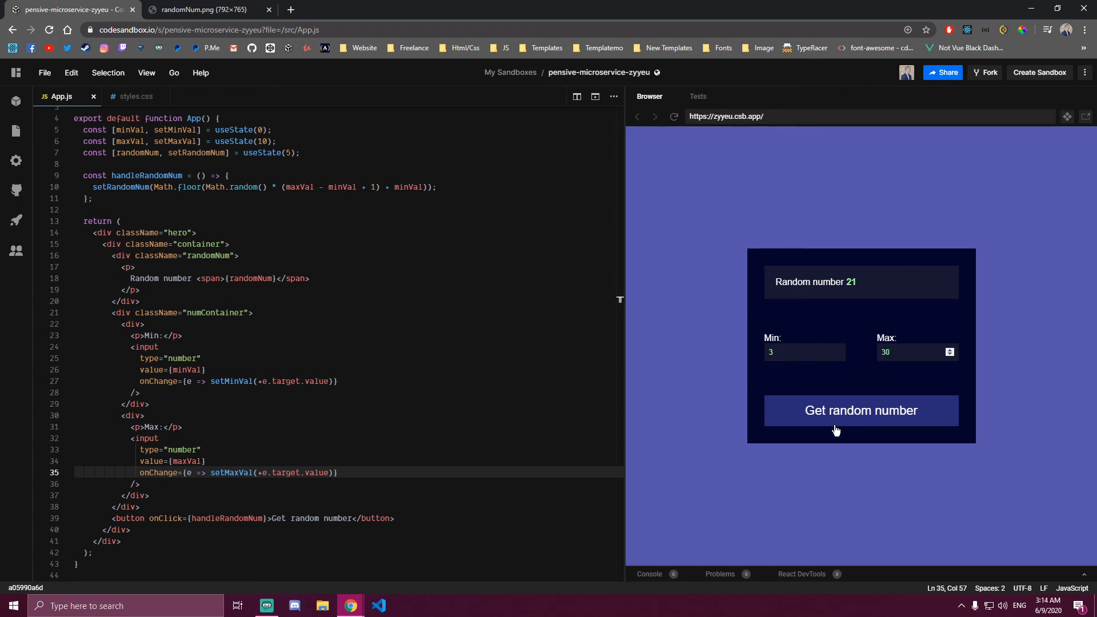
click(861, 411)
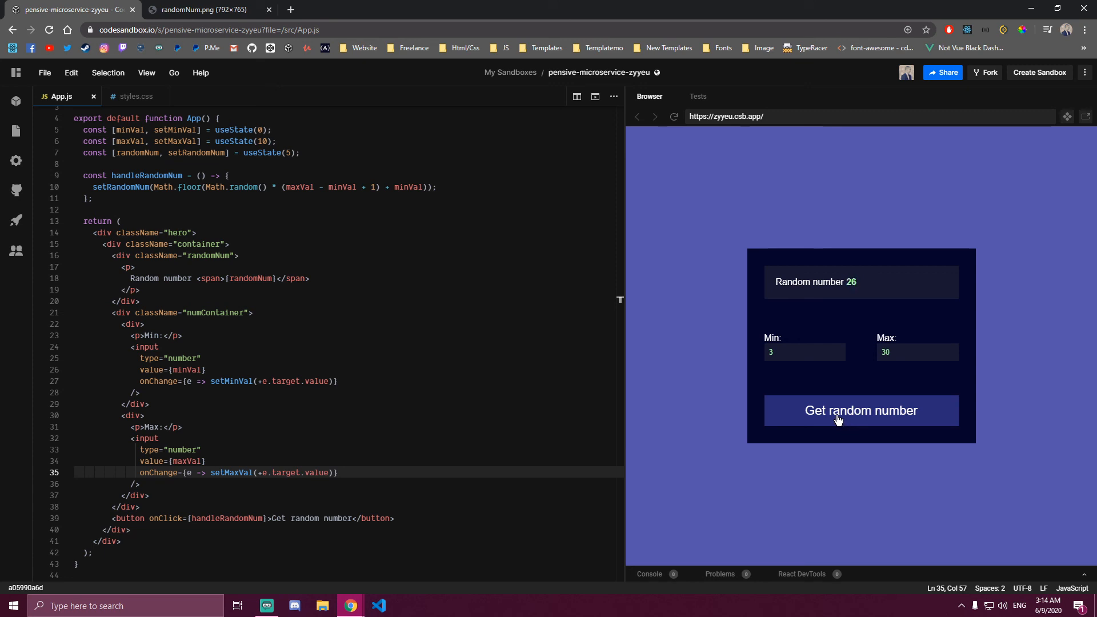
click(860, 410)
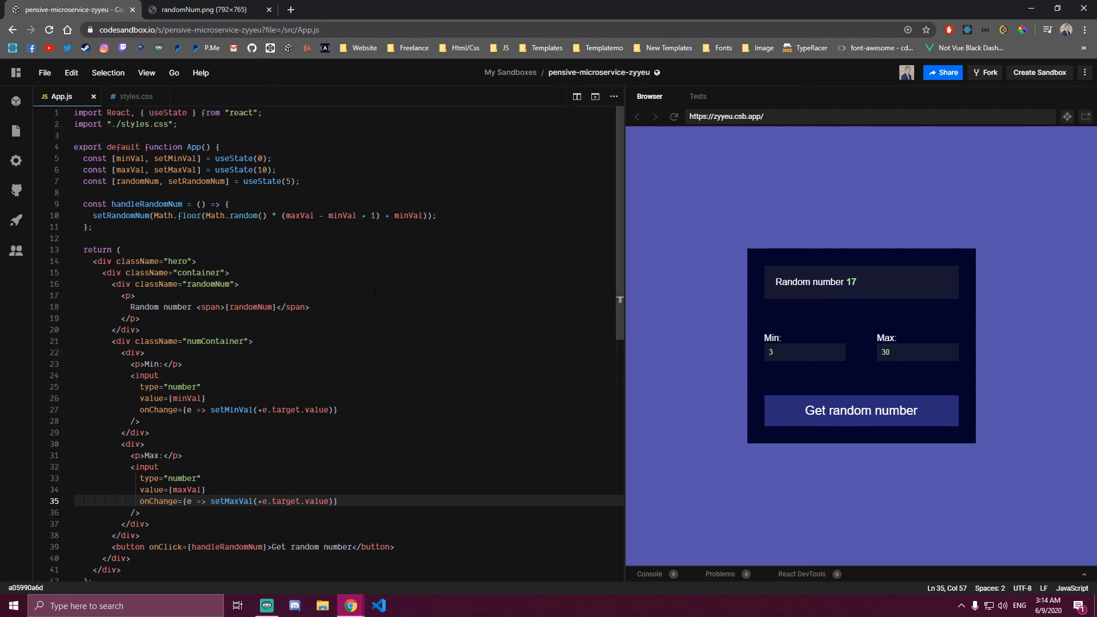
scroll(down, 3)
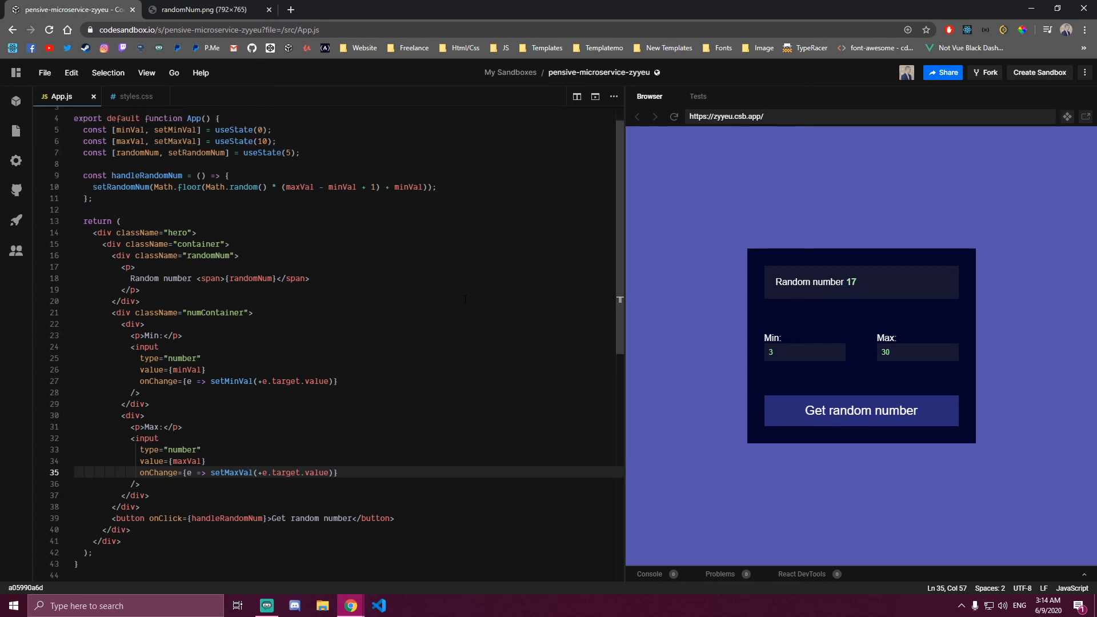
scroll(up, 3)
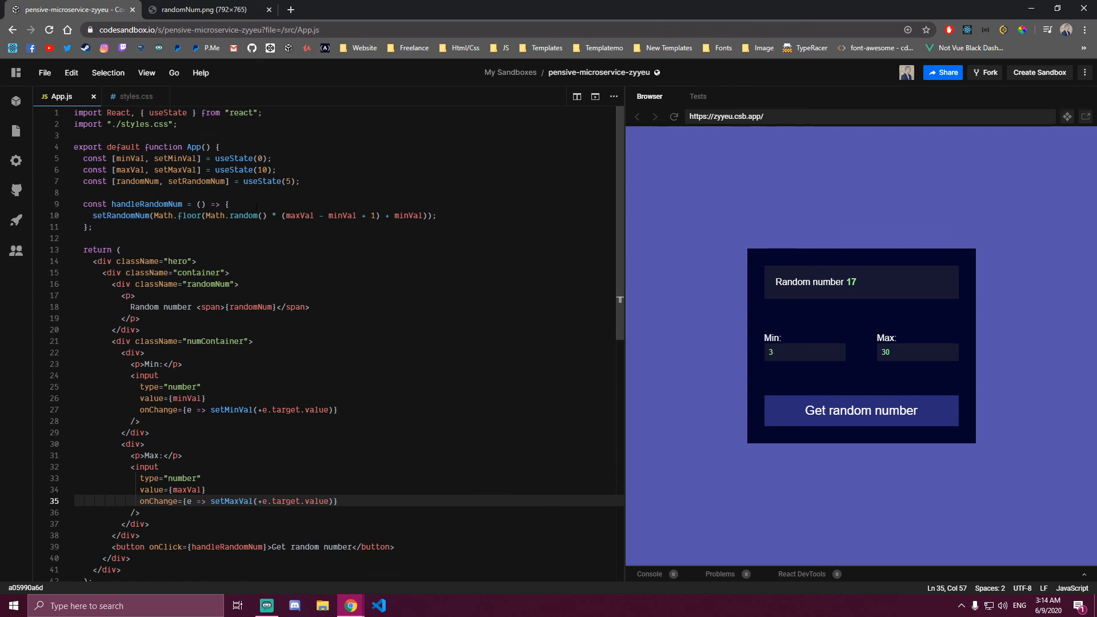
click(266, 169)
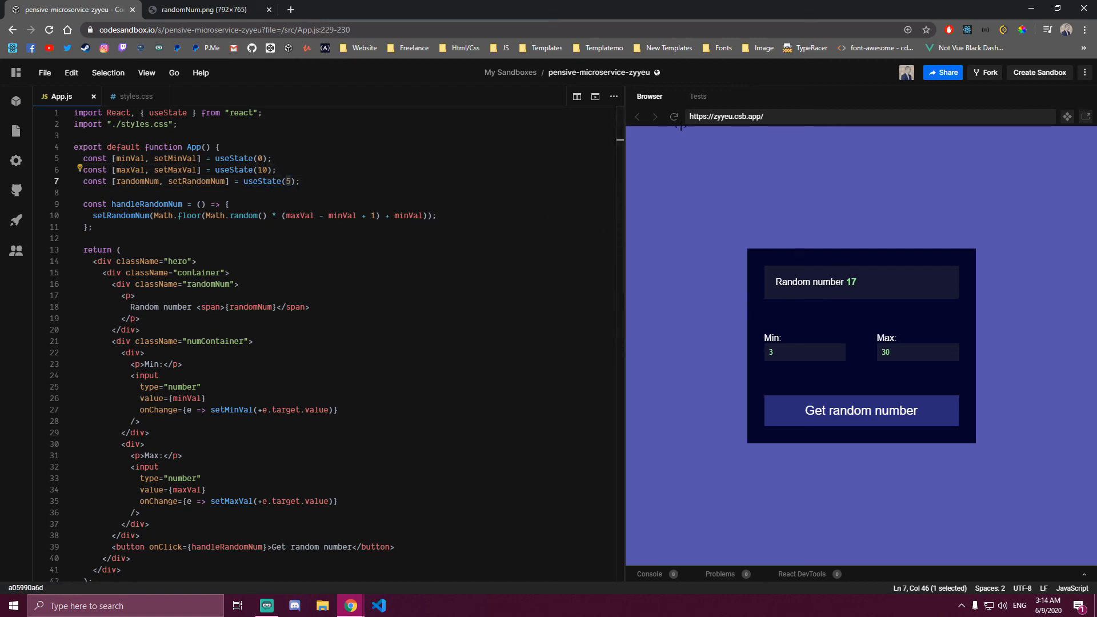
Initialize randomNum with Math.floor(Math.random() * (maxVal - minVal + 1) + minVal) instead of 5
click(672, 116)
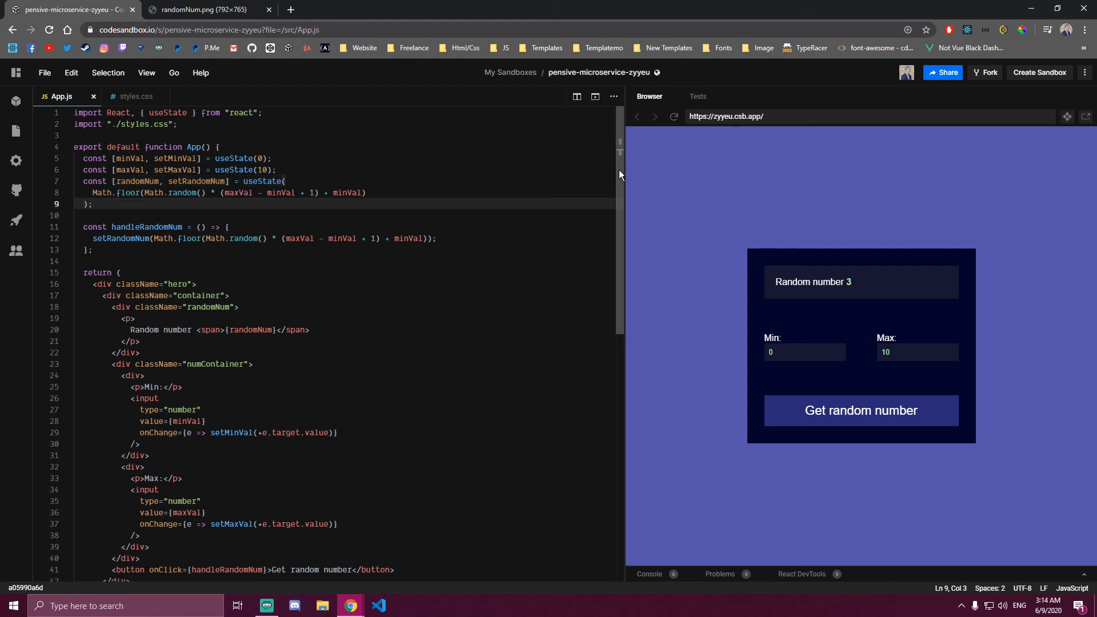
mouse_move(836, 264)
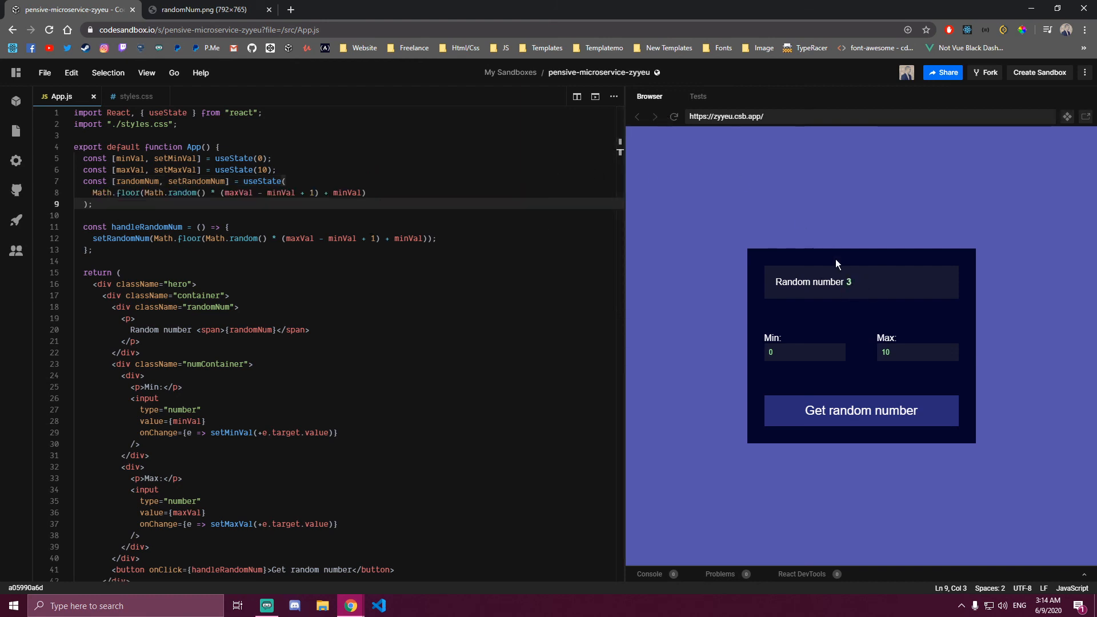
Watch the preview show fresh random starting values 1 and 6 within the 0–10 range
click(862, 410)
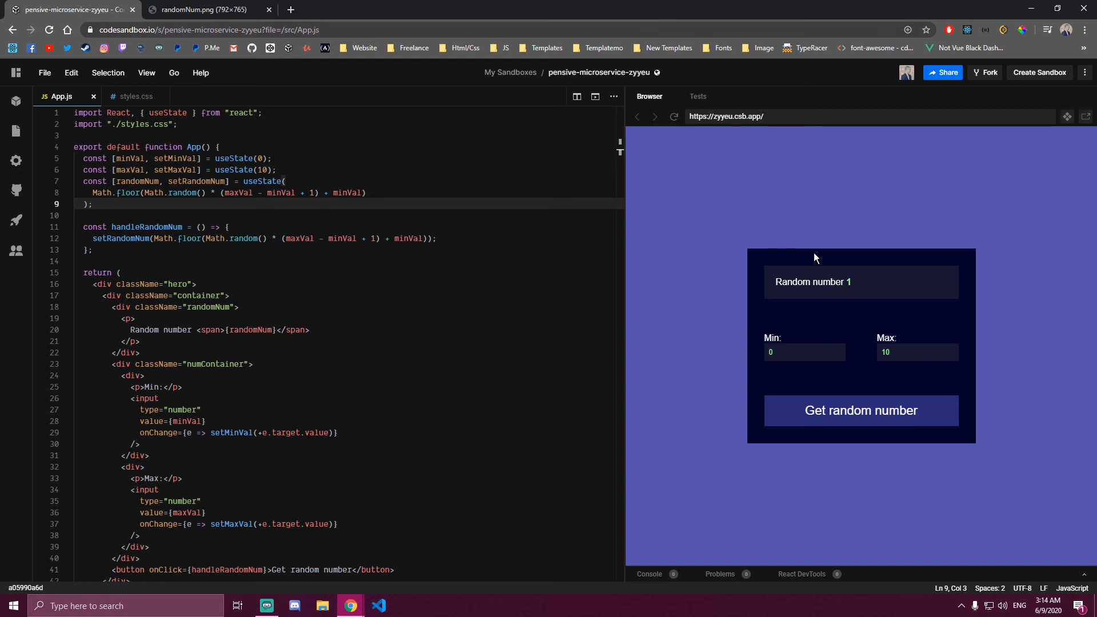
click(861, 410)
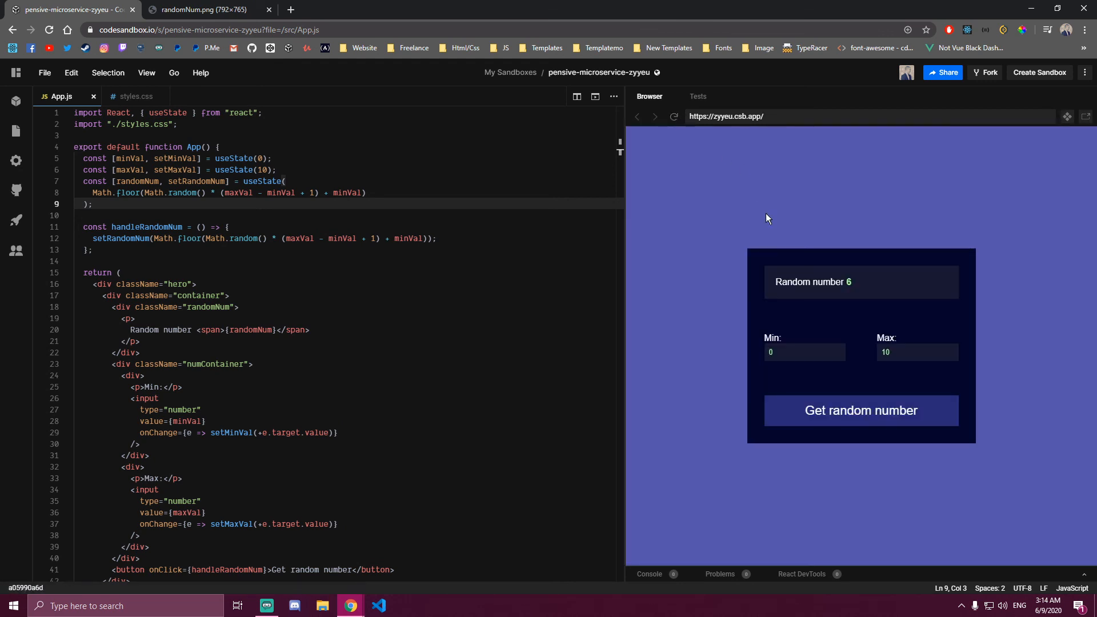